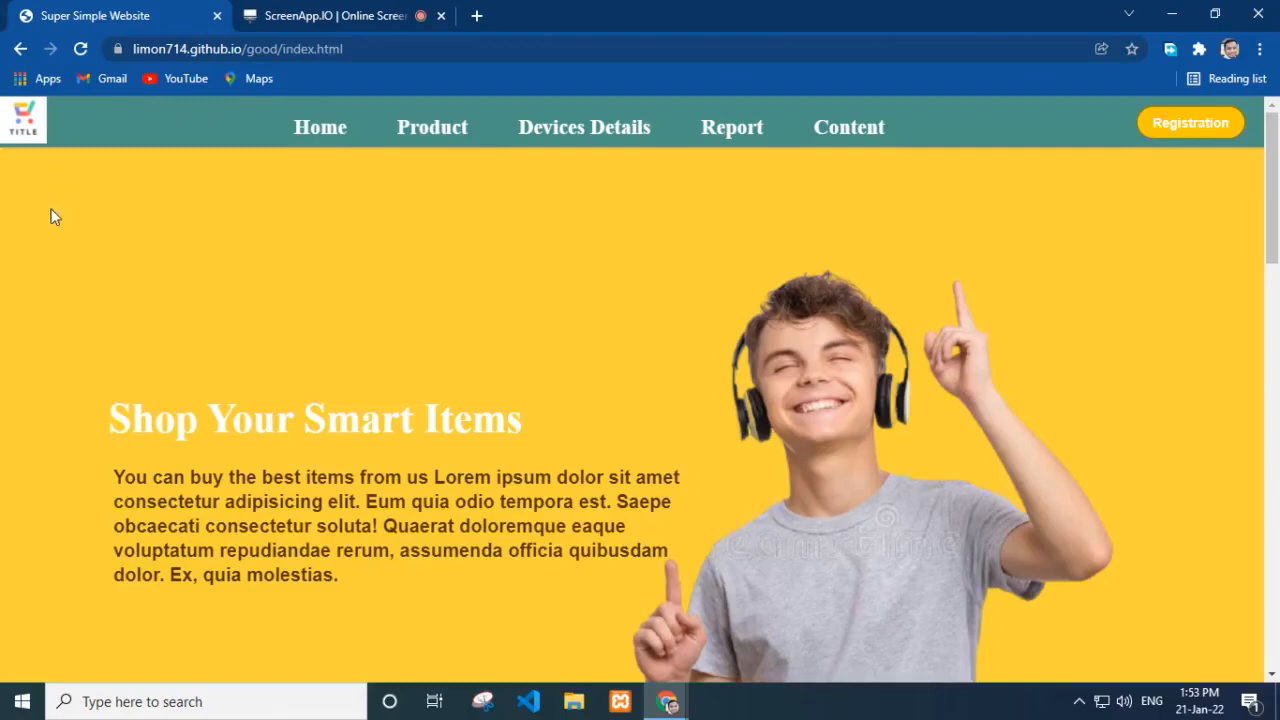
pyautogui.moveTo(48, 152)
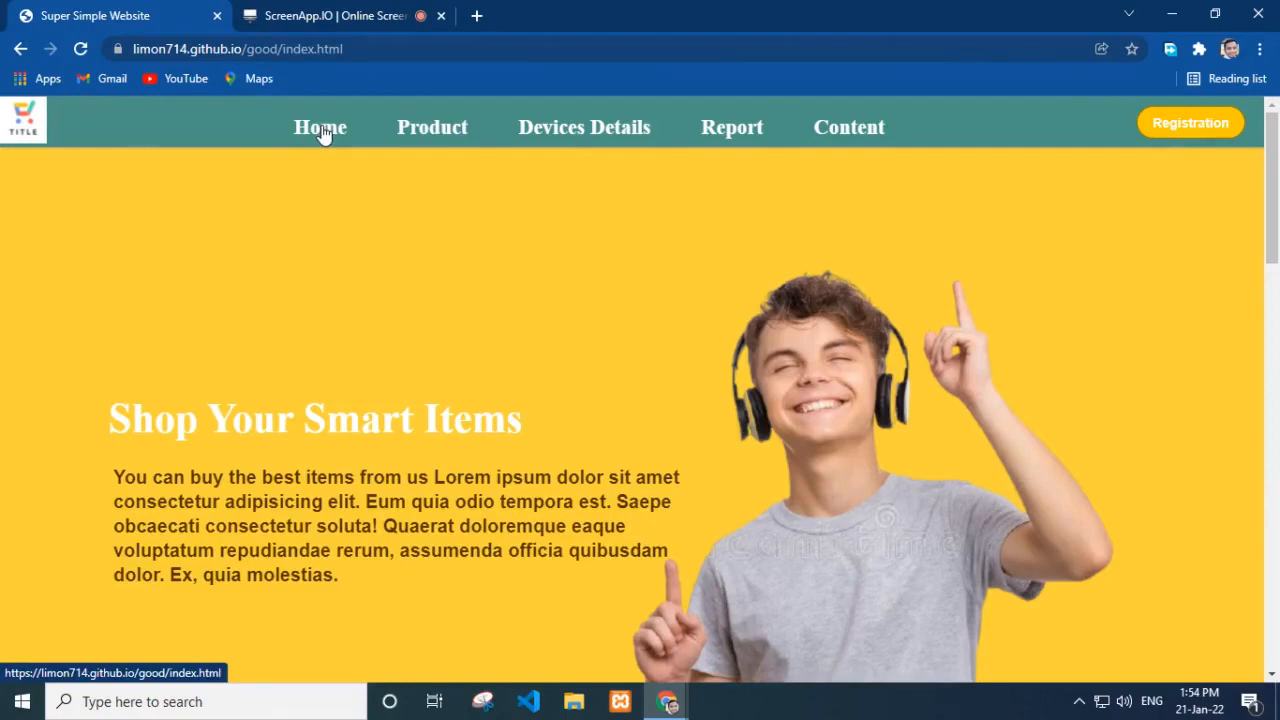
pyautogui.moveTo(432, 127)
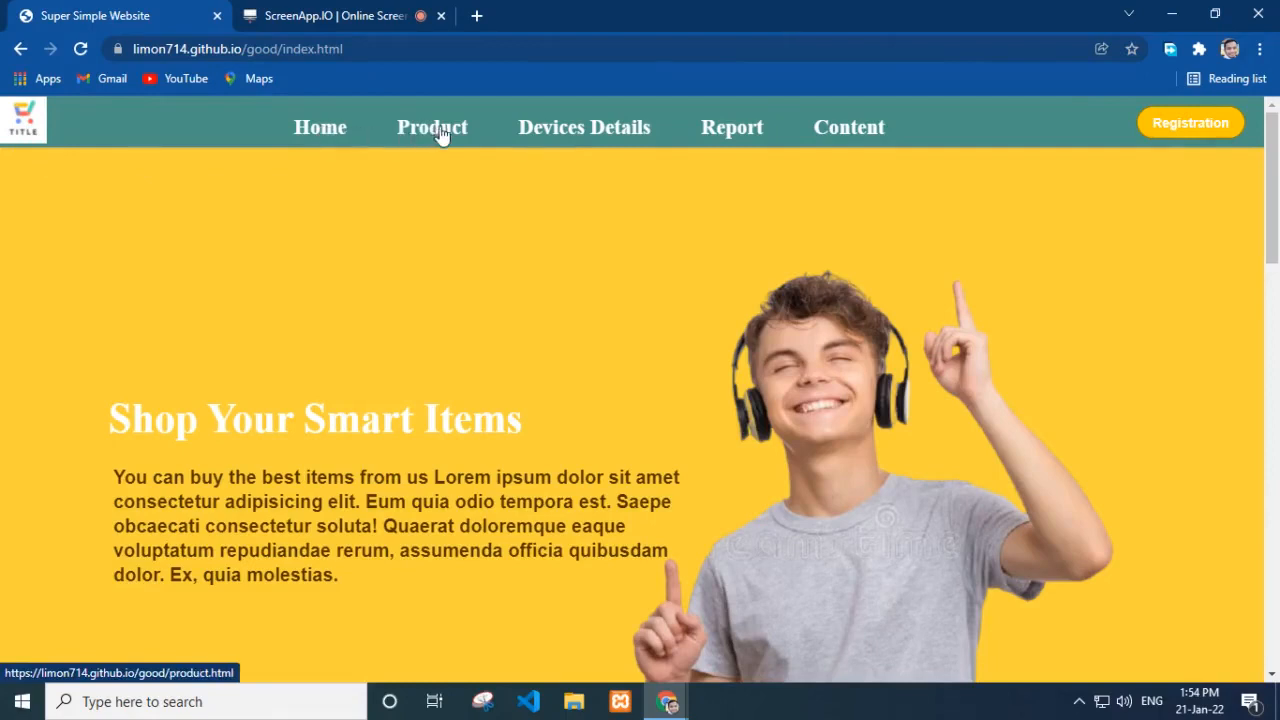
pyautogui.moveTo(755, 145)
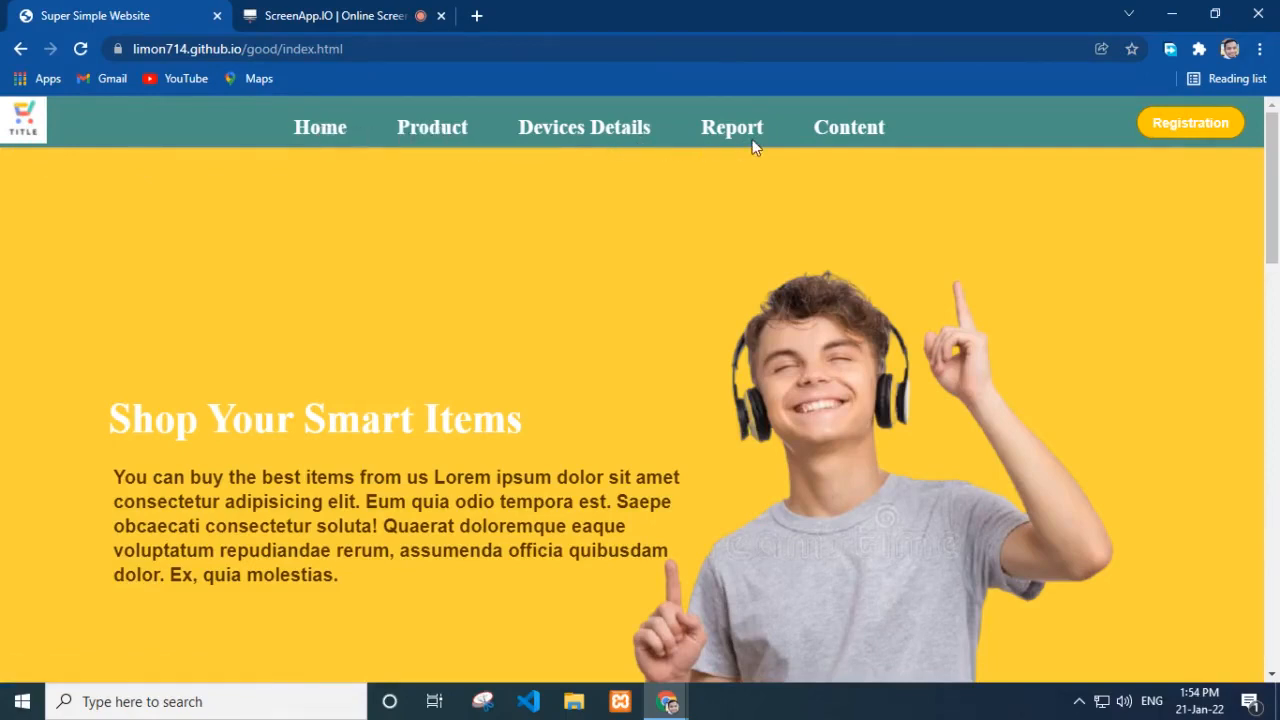
pyautogui.moveTo(849, 127)
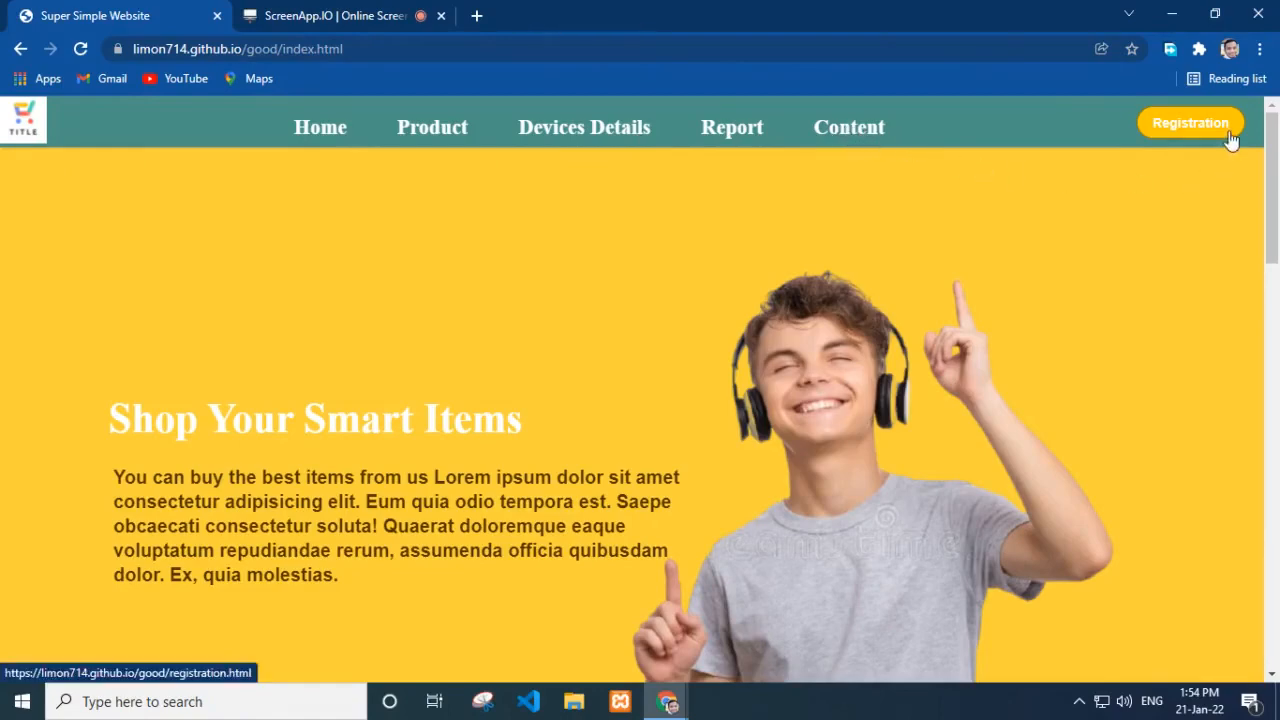
pyautogui.moveTo(330, 168)
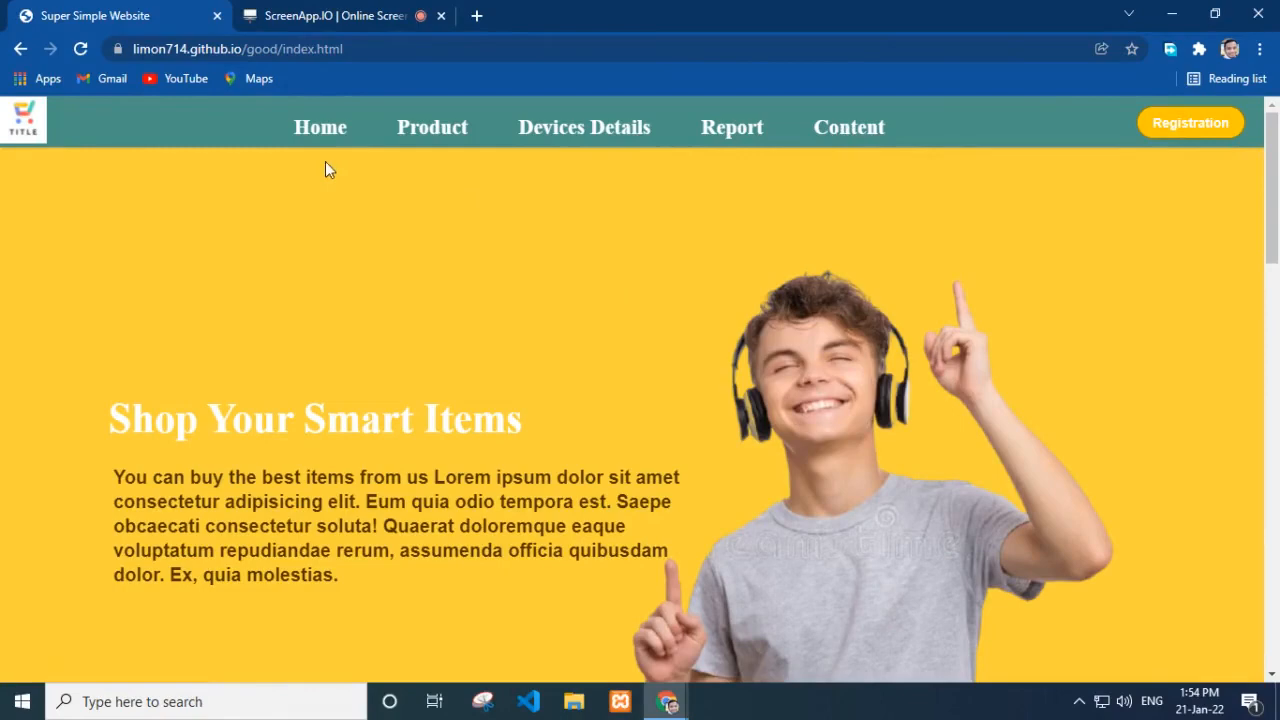
# Step: Scroll the home page past product images, Add to Cart and Buy Now to the footer
pyautogui.scroll(-3)
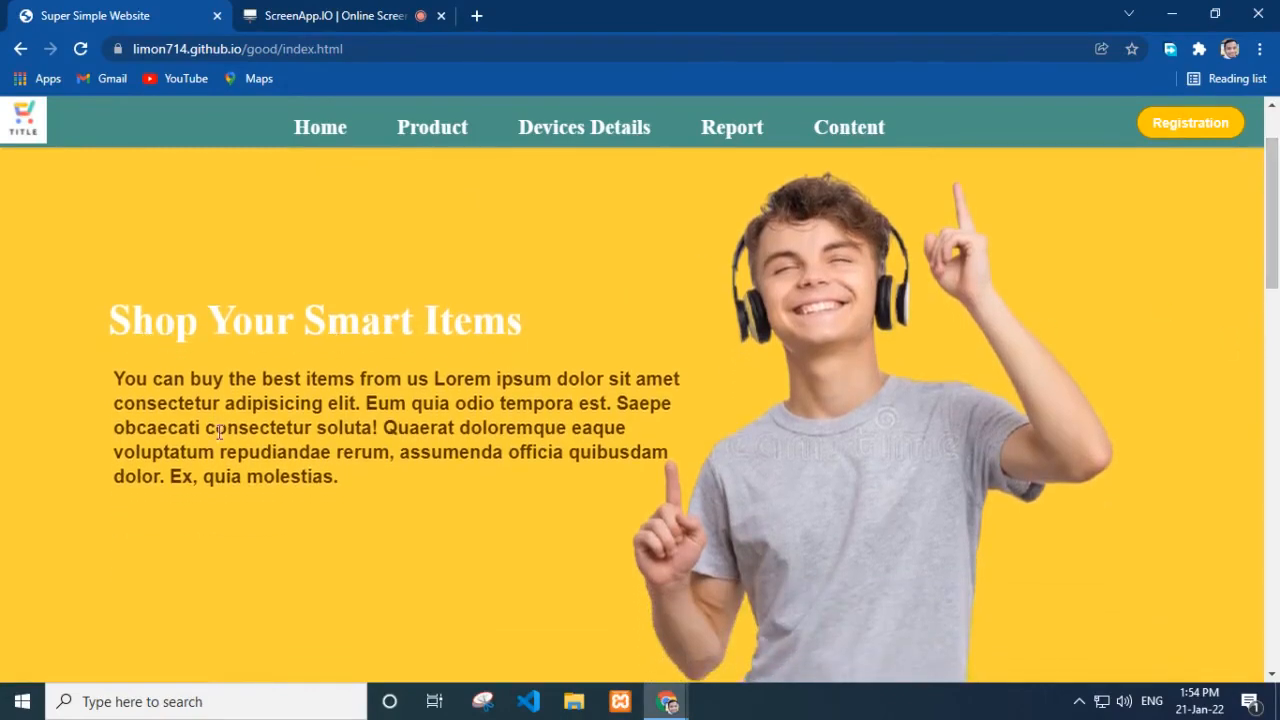
pyautogui.moveTo(1207, 389)
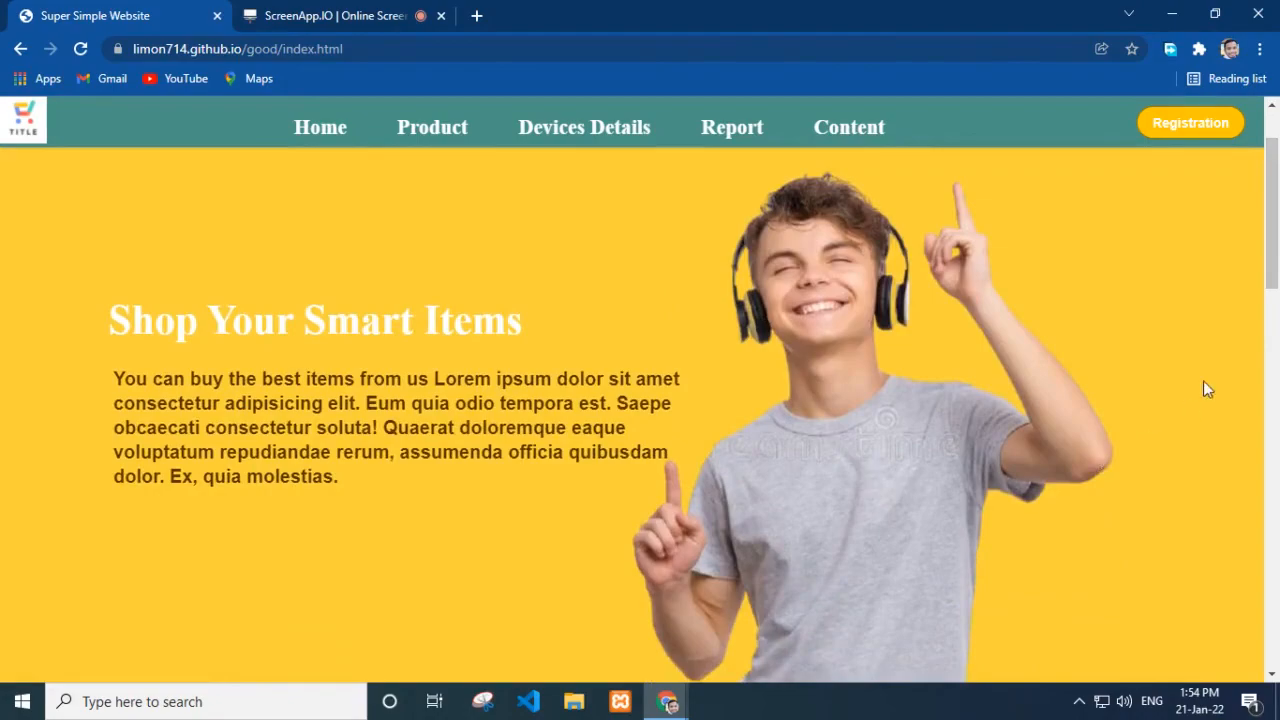
pyautogui.scroll(-3)
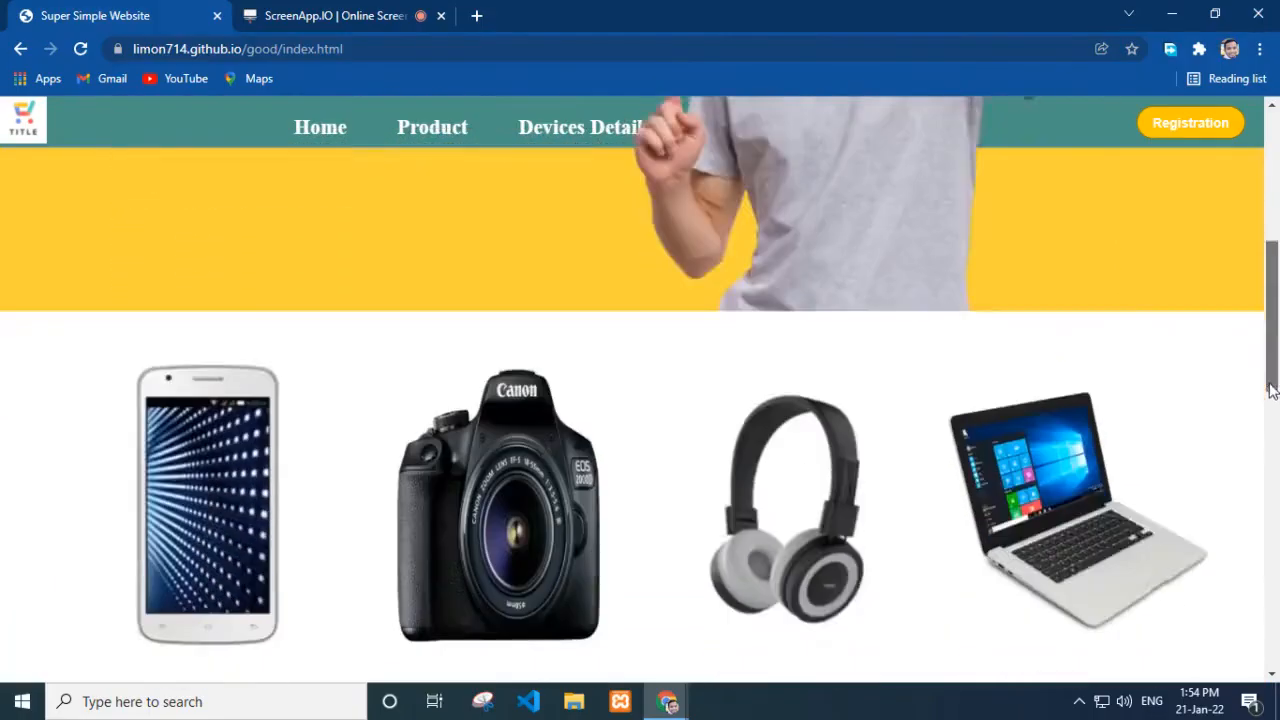
pyautogui.scroll(-3)
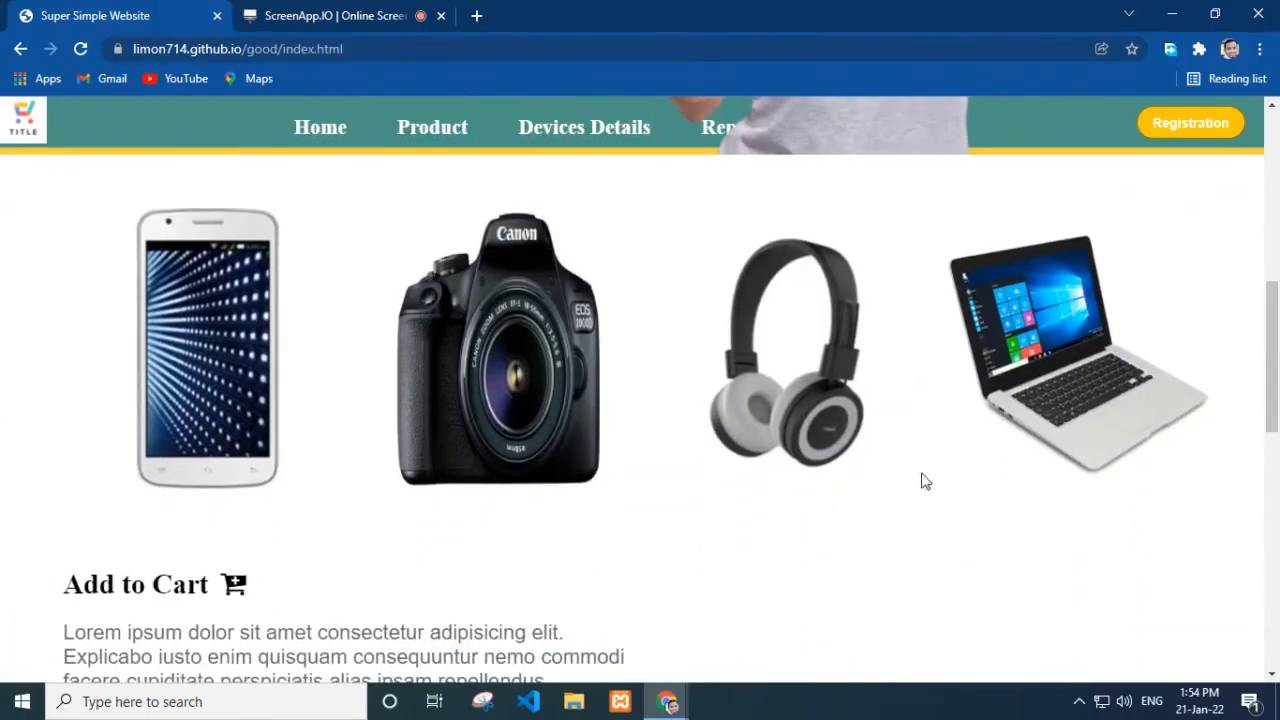
pyautogui.scroll(-3)
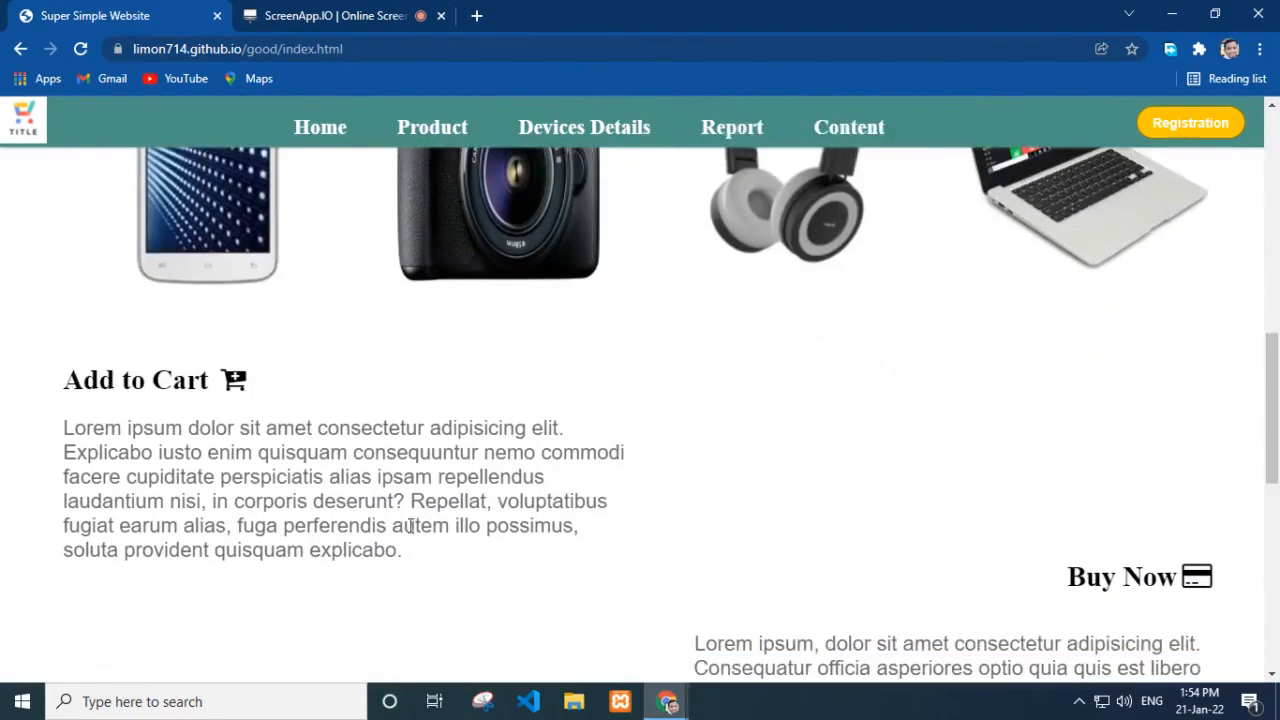
pyautogui.scroll(-3)
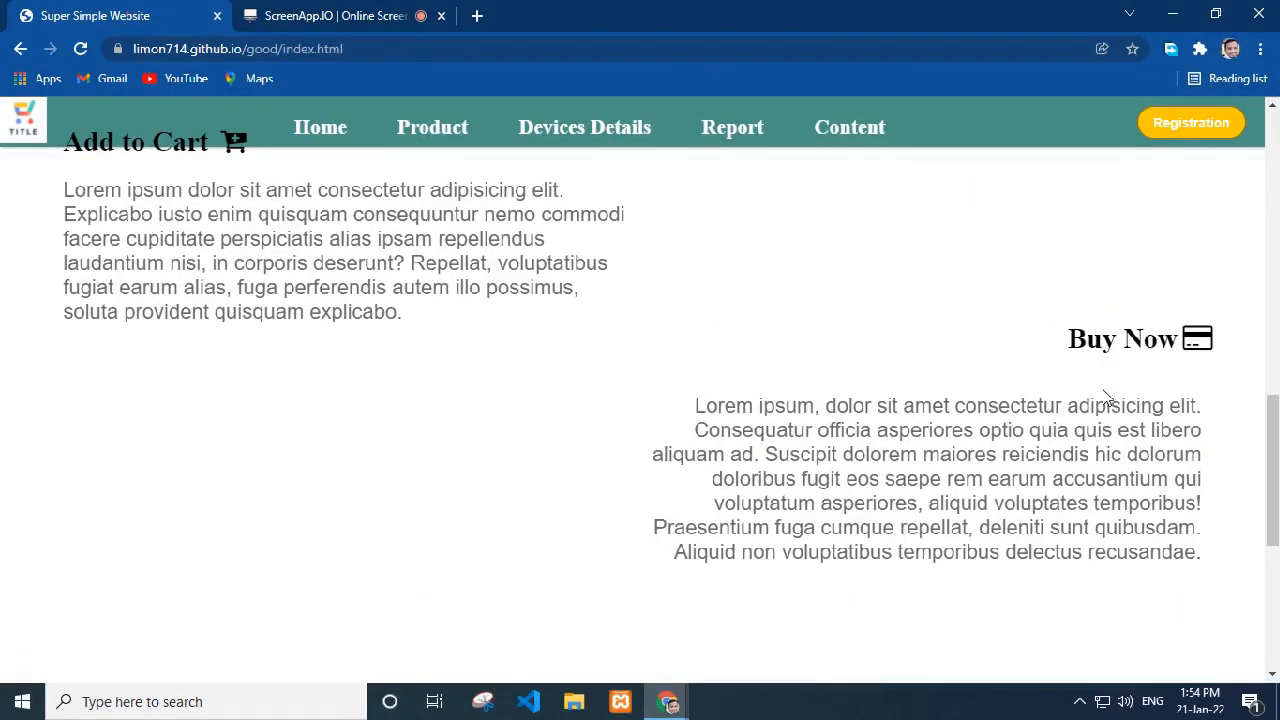
pyautogui.moveTo(865, 434)
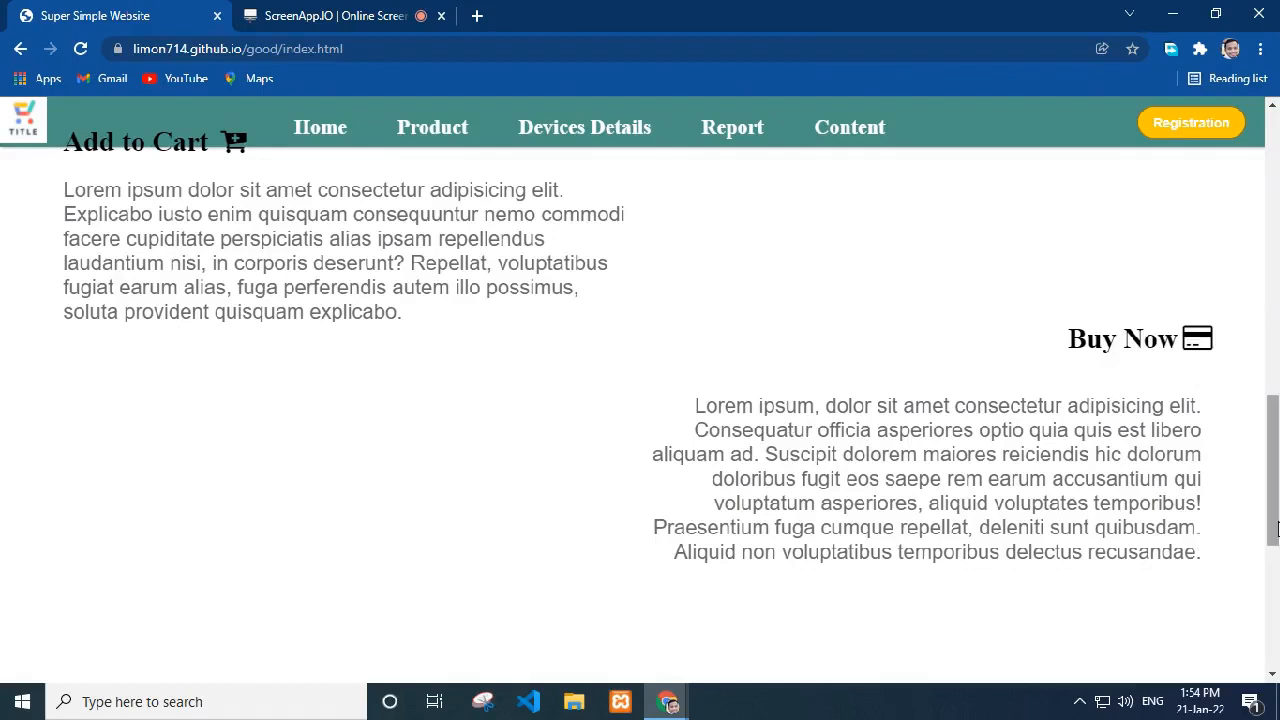
pyautogui.scroll(-3)
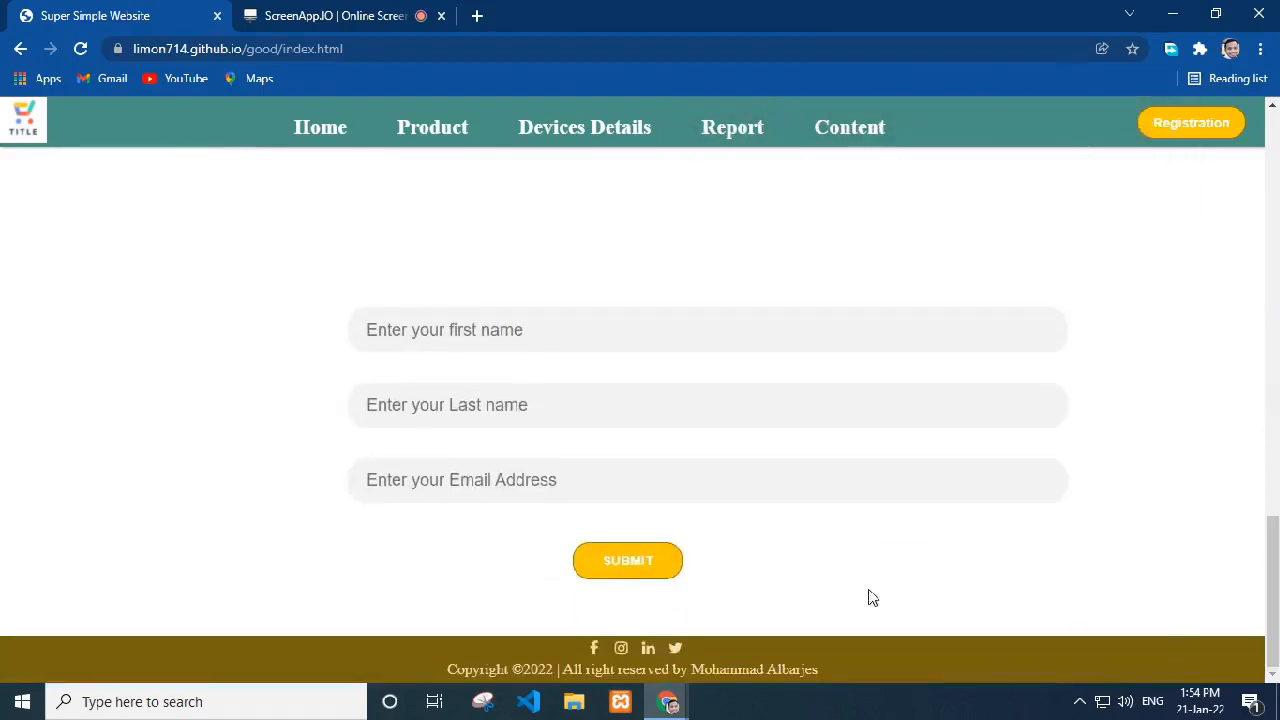
pyautogui.moveTo(470, 428)
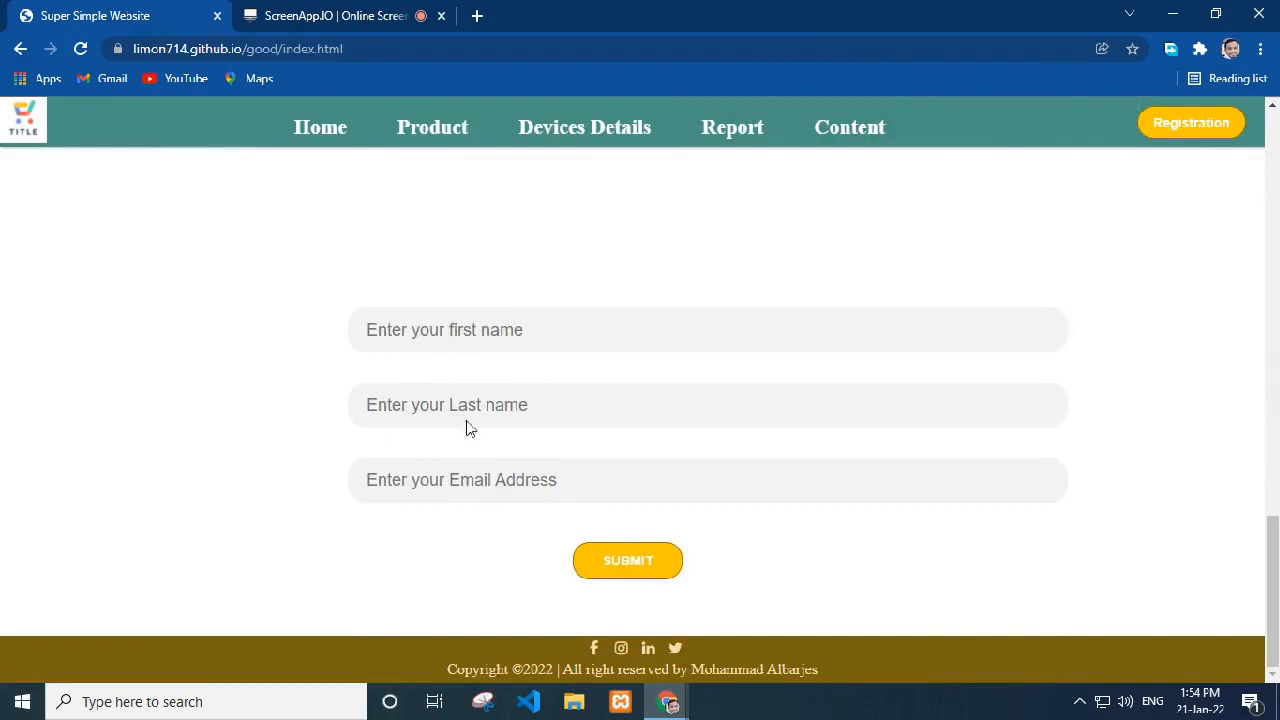
pyautogui.moveTo(600, 660)
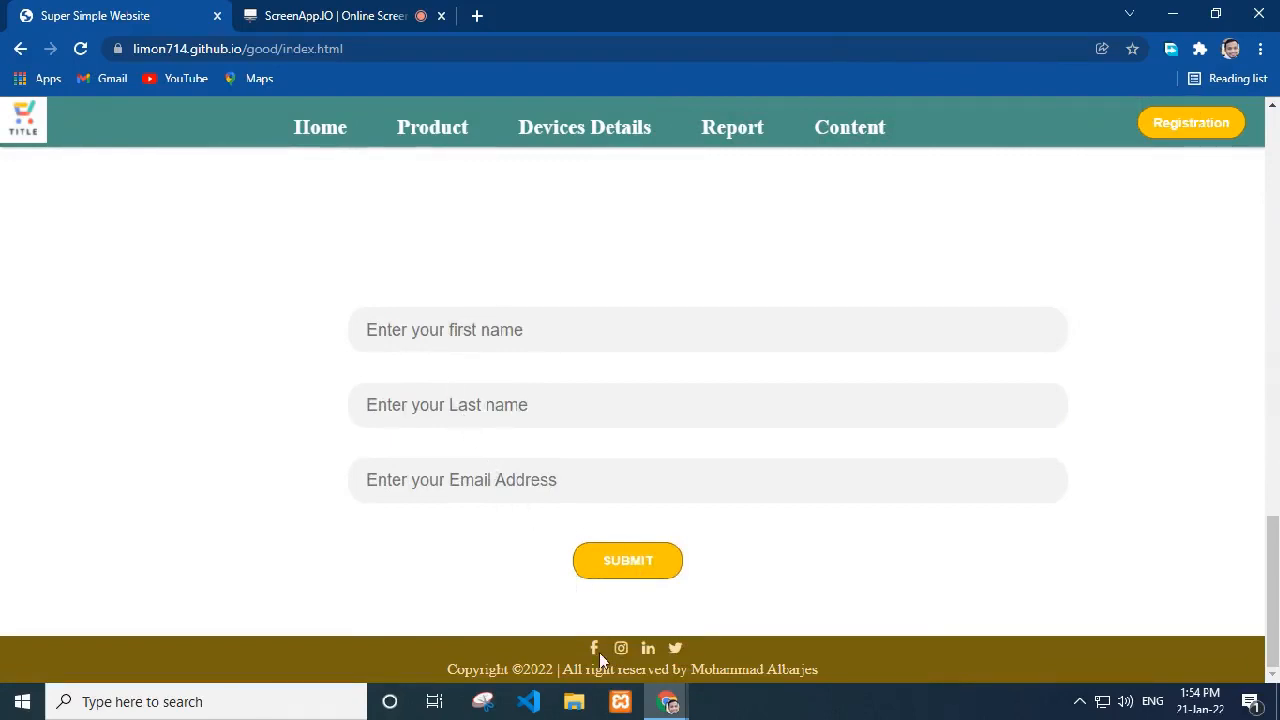
pyautogui.moveTo(463, 692)
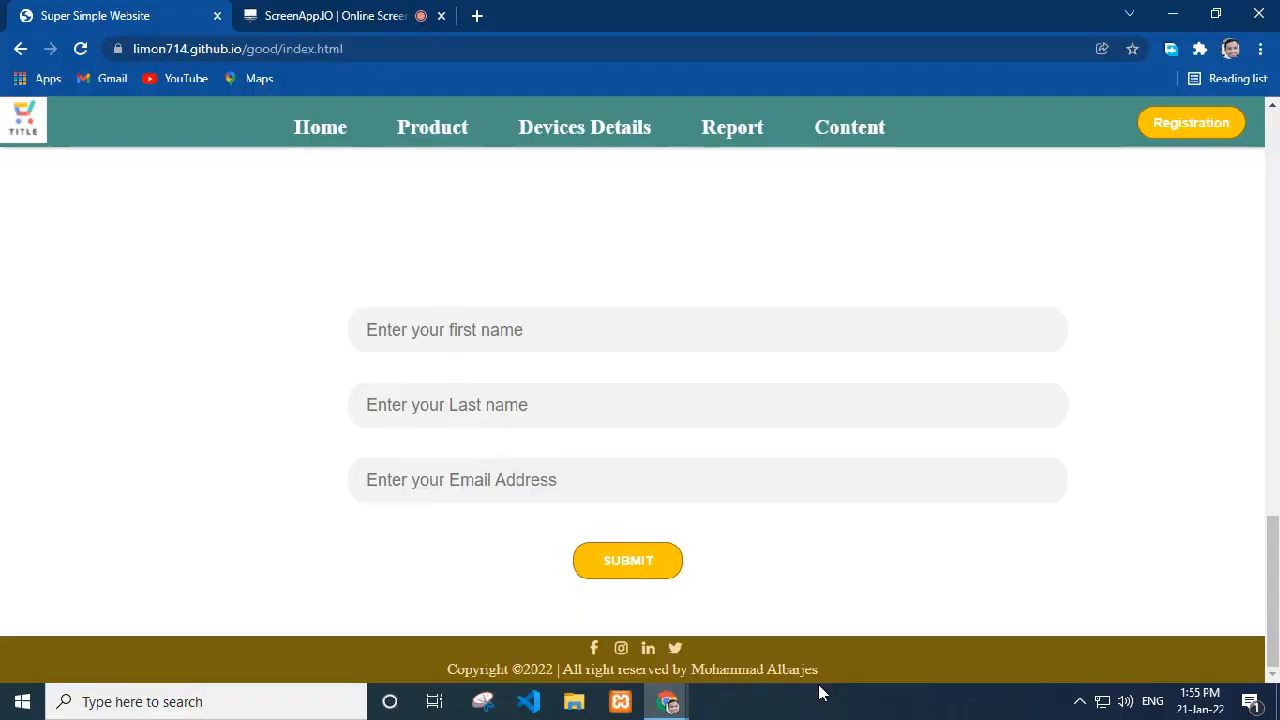
# Step: Open the Product page, advance the carousel, and scroll through the product cards and back up
pyautogui.click(432, 127)
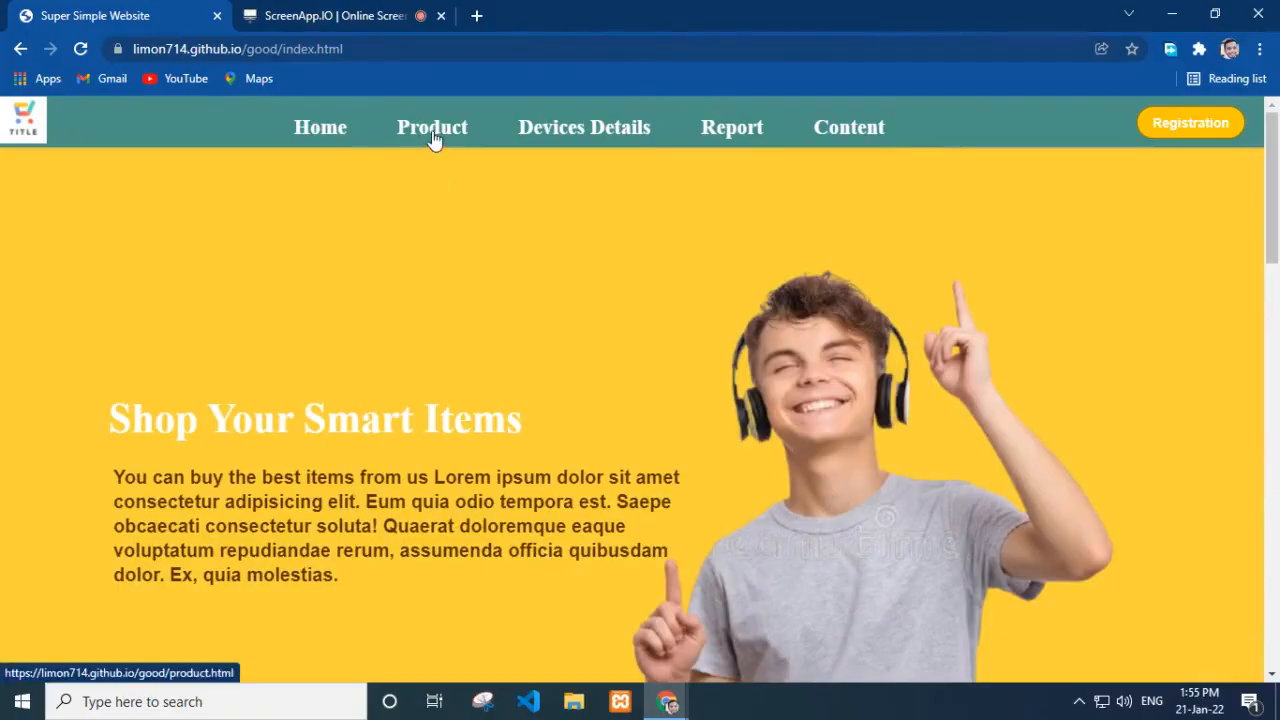
pyautogui.click(432, 127)
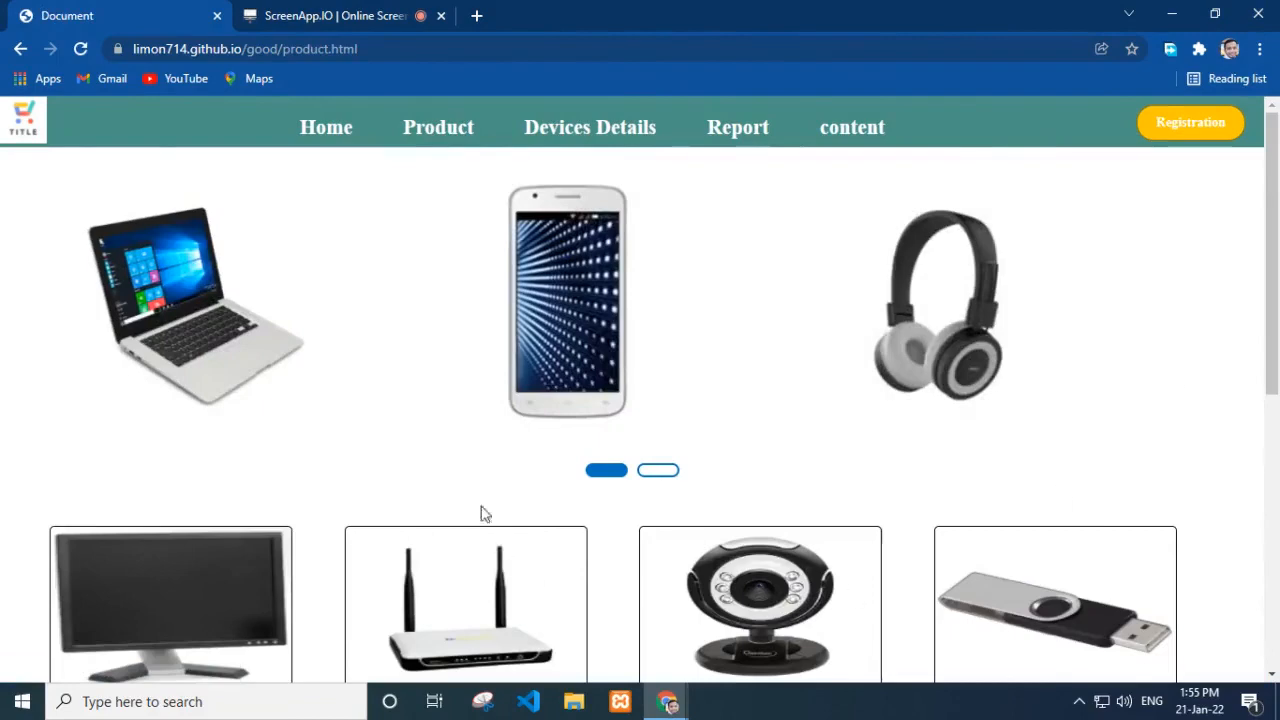
pyautogui.click(658, 470)
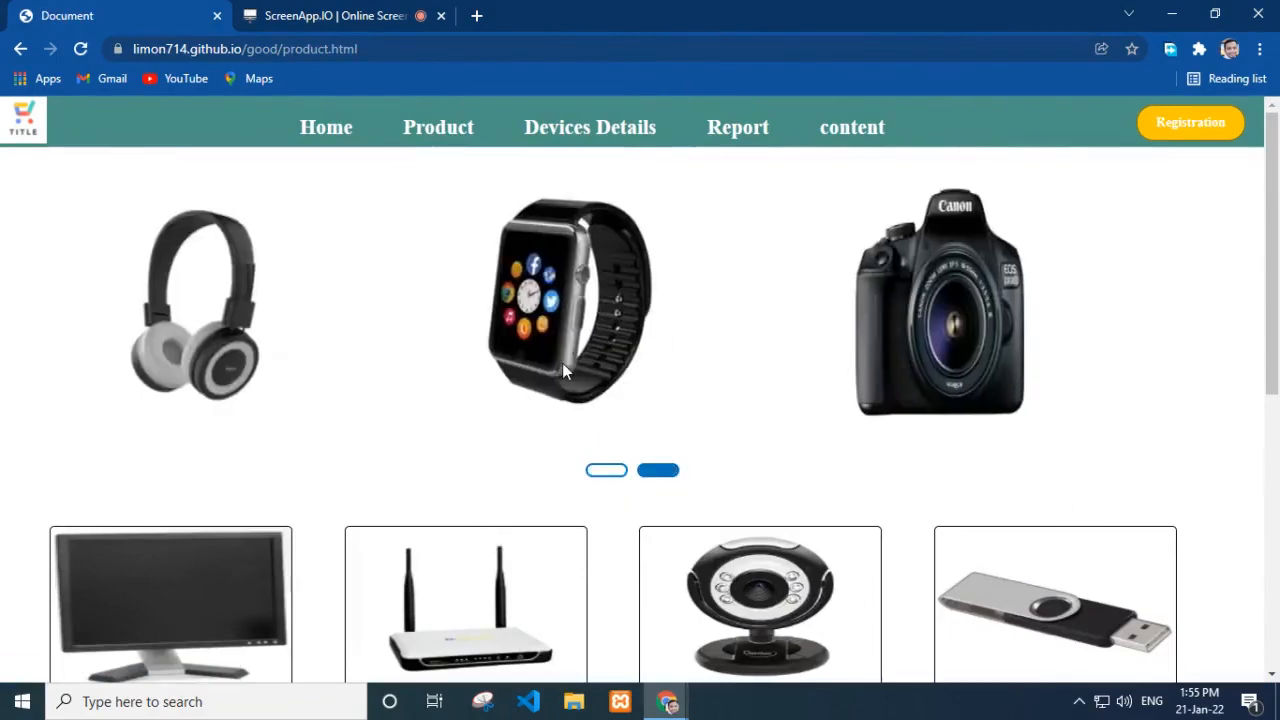
pyautogui.scroll(-3)
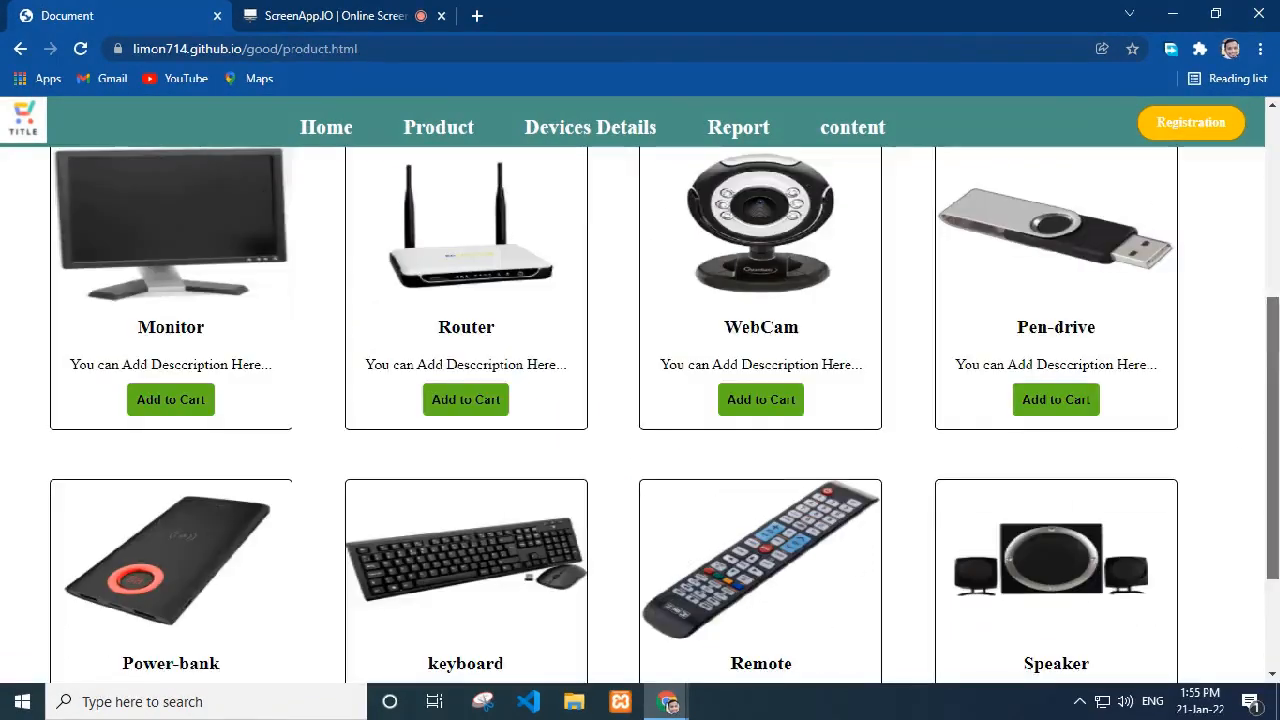
pyautogui.moveTo(567, 633)
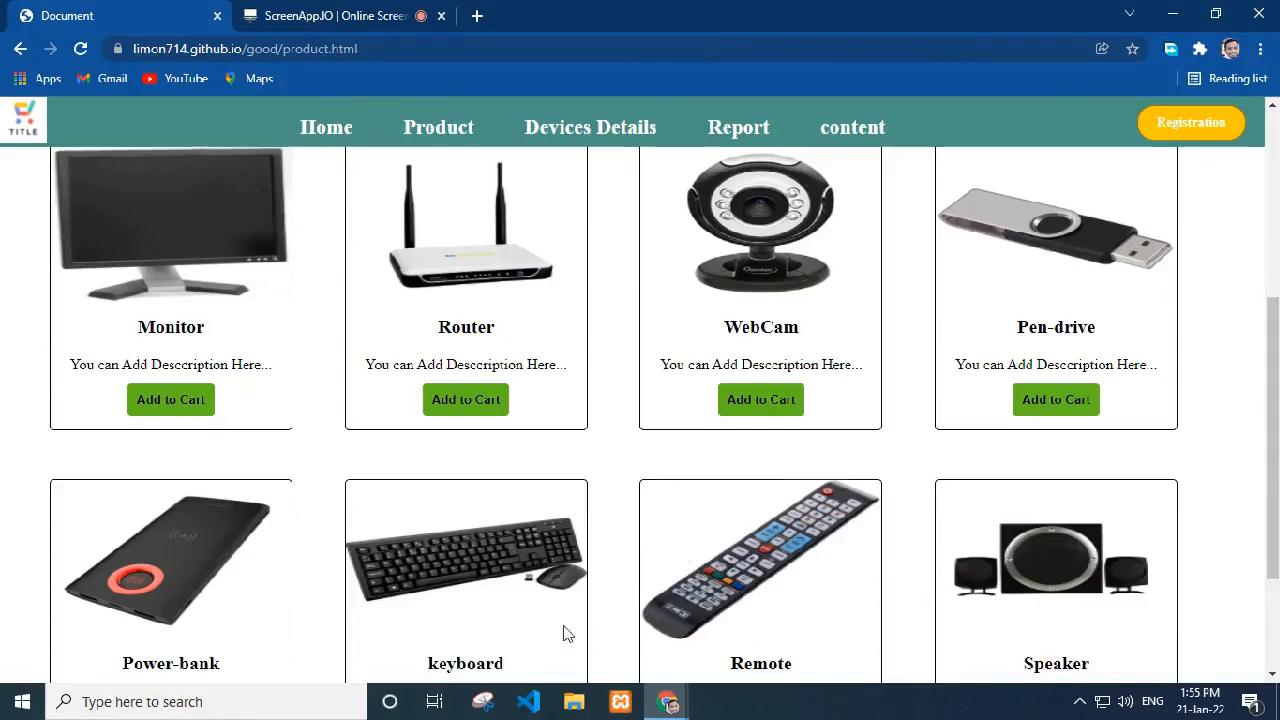
pyautogui.moveTo(465, 357)
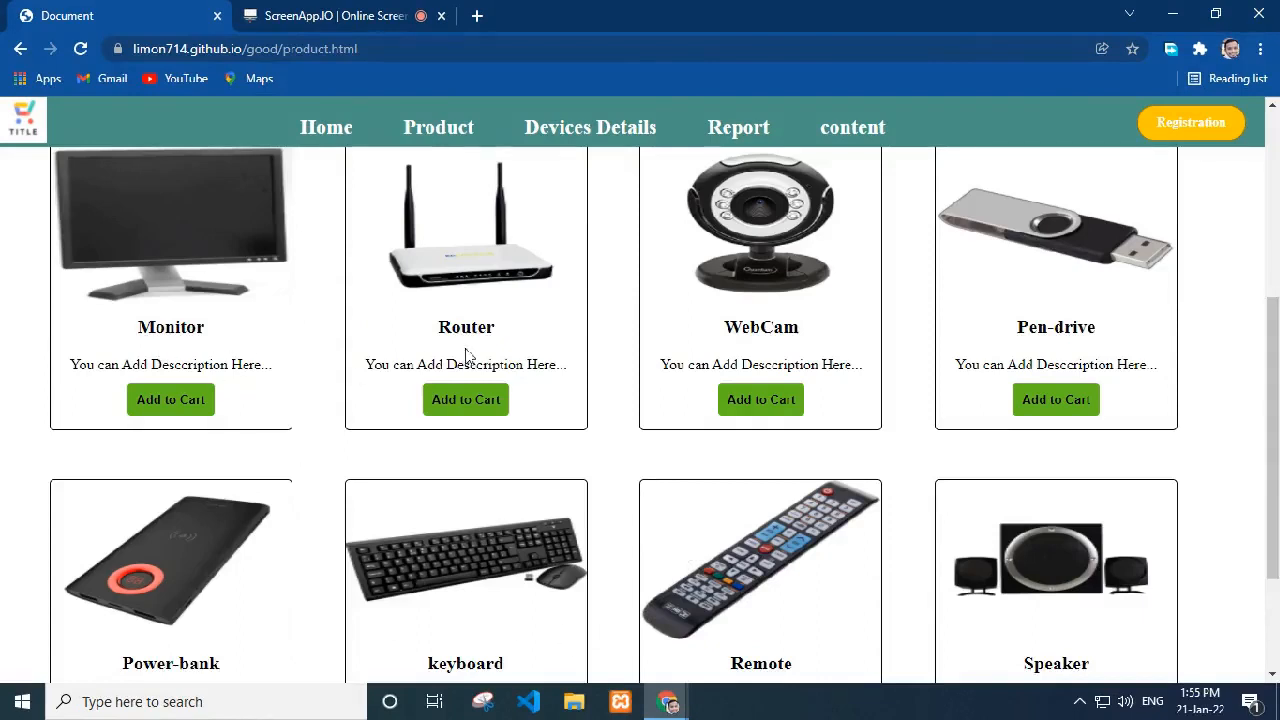
pyautogui.moveTo(897, 372)
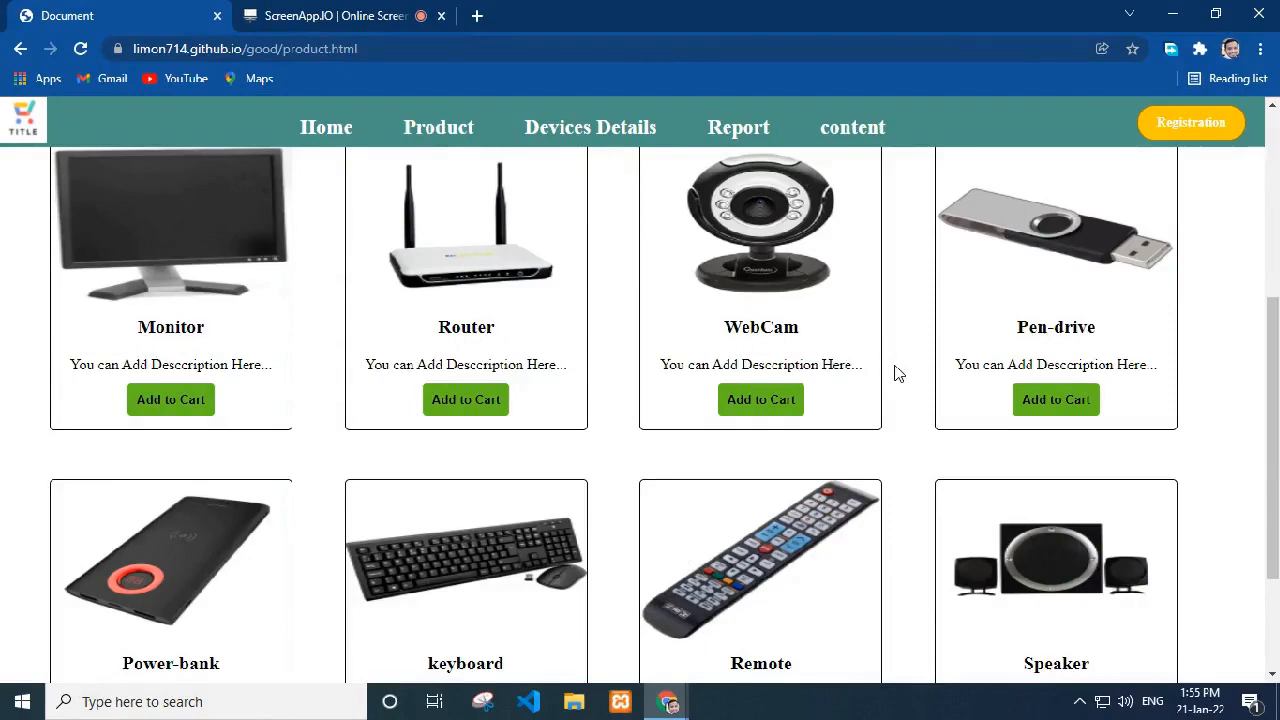
pyautogui.moveTo(1142, 372)
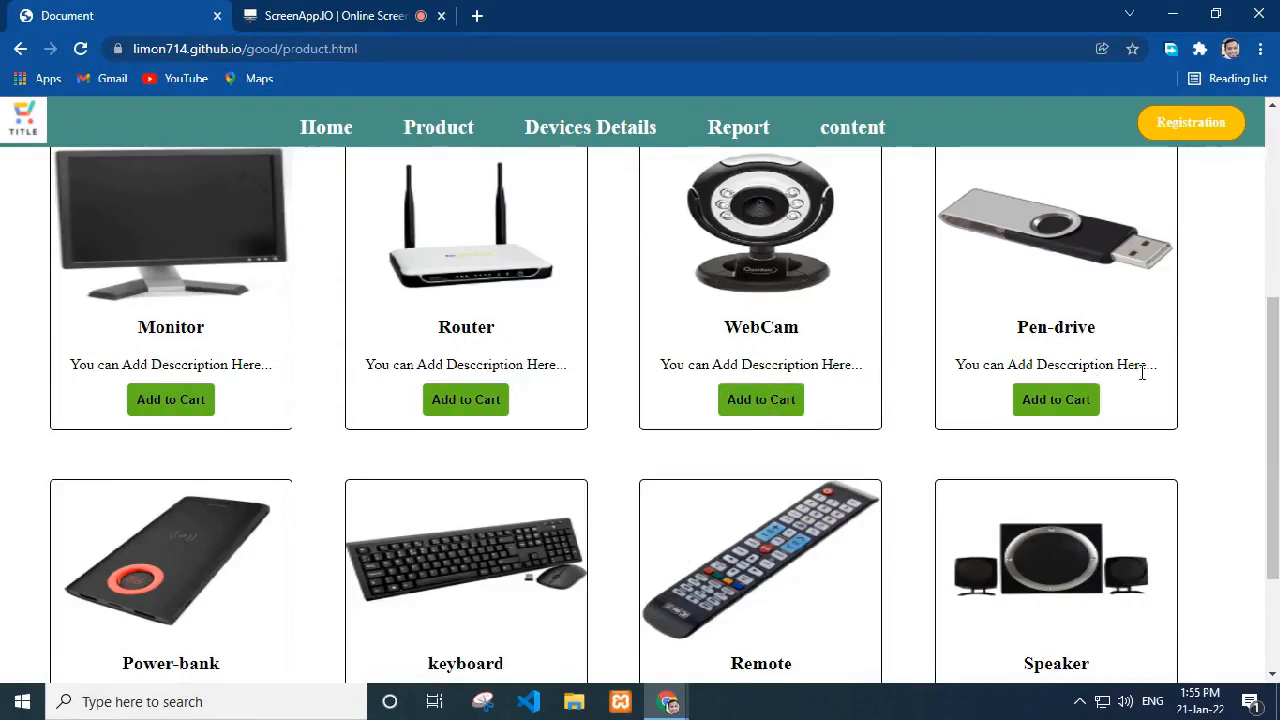
pyautogui.scroll(-3)
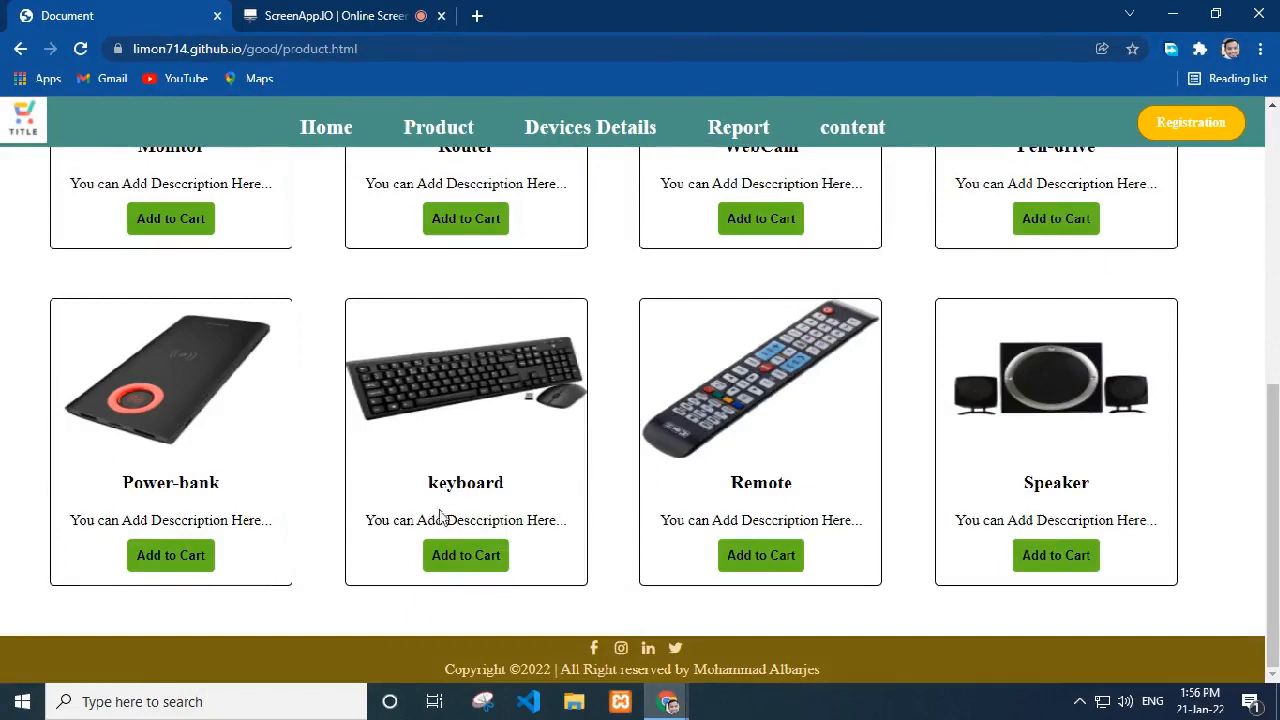
pyautogui.moveTo(855, 546)
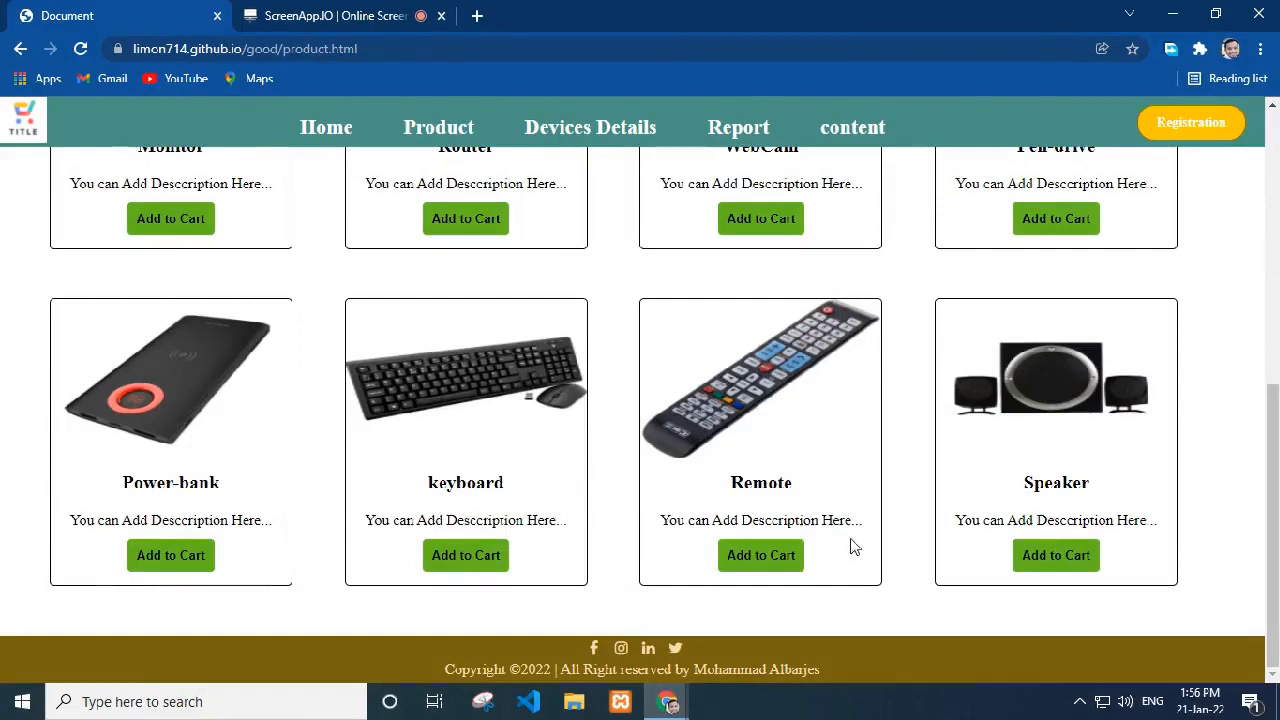
pyautogui.moveTo(1150, 550)
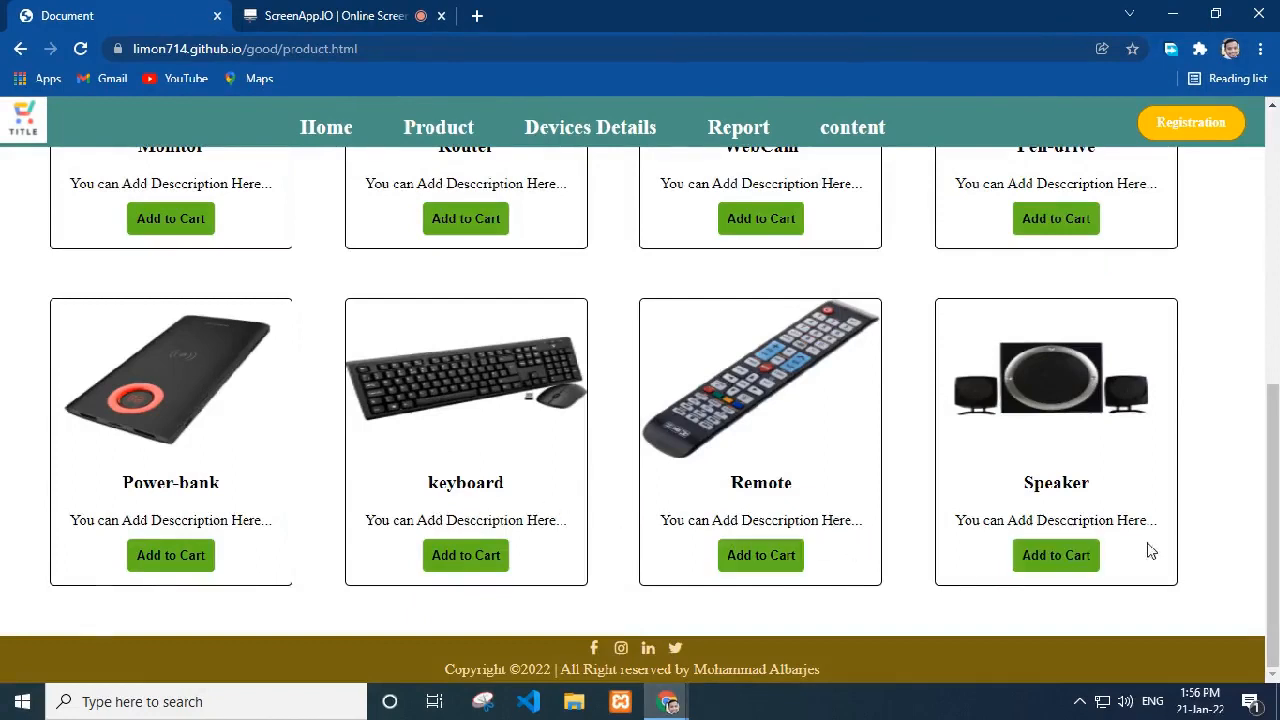
pyautogui.moveTo(655, 665)
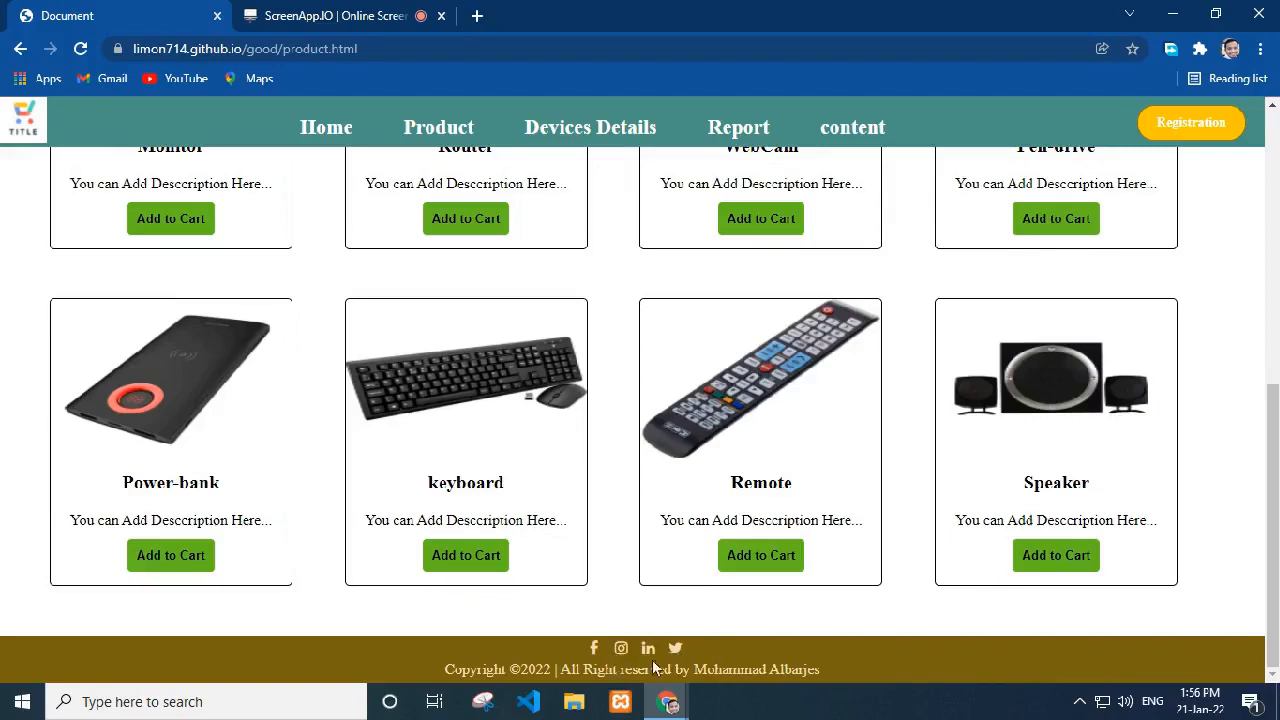
pyautogui.moveTo(836, 681)
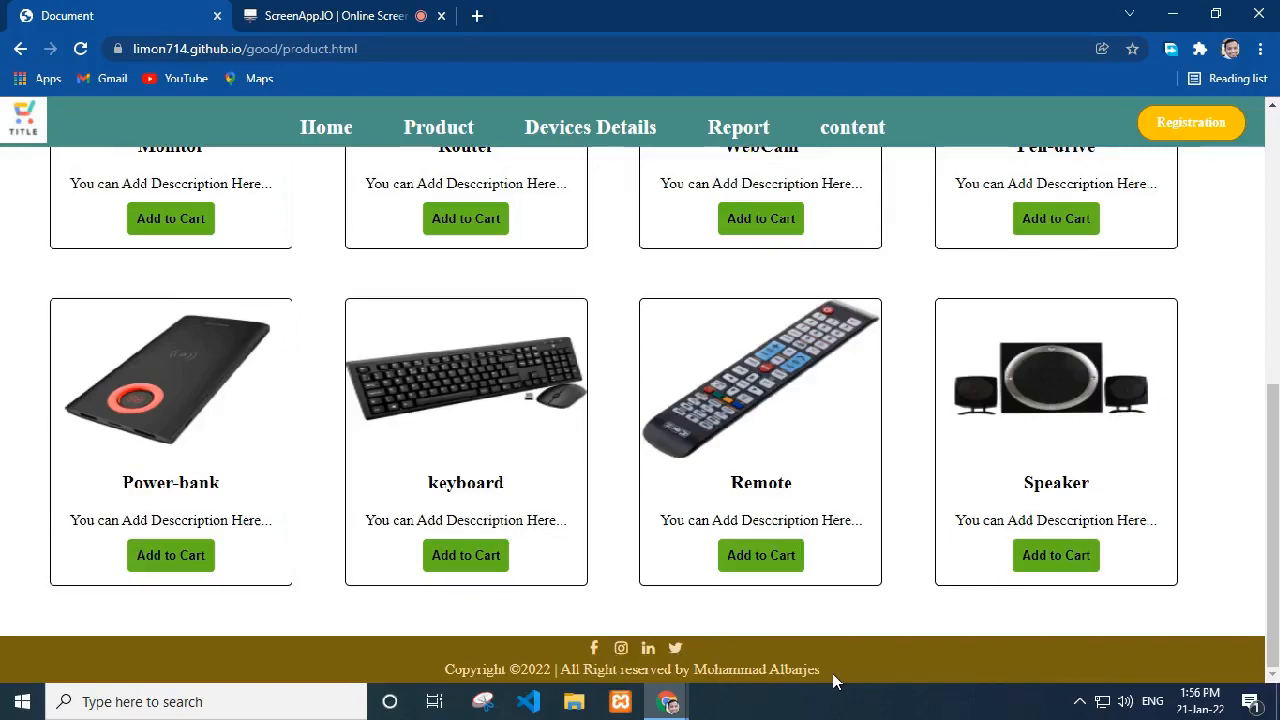
pyautogui.scroll(3)
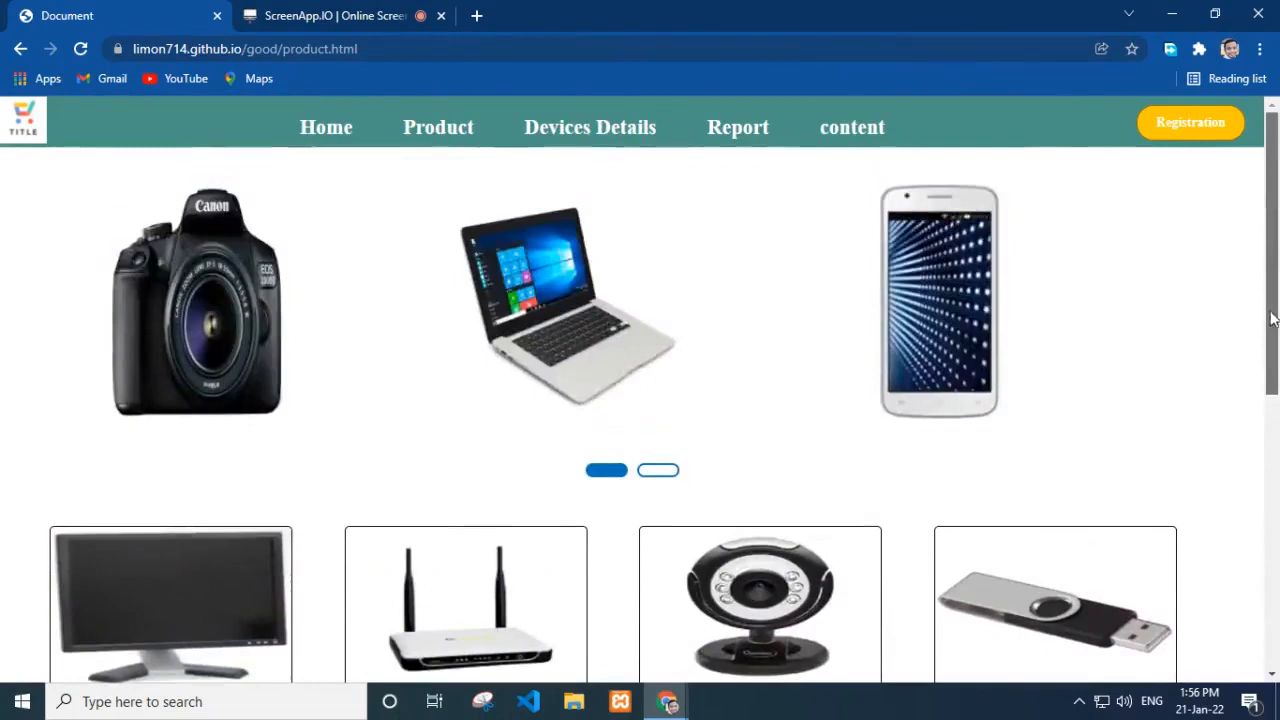
# Step: Open 'Devices Details' to show device_details.xml with laptop, phone, headphone and watch
pyautogui.click(658, 470)
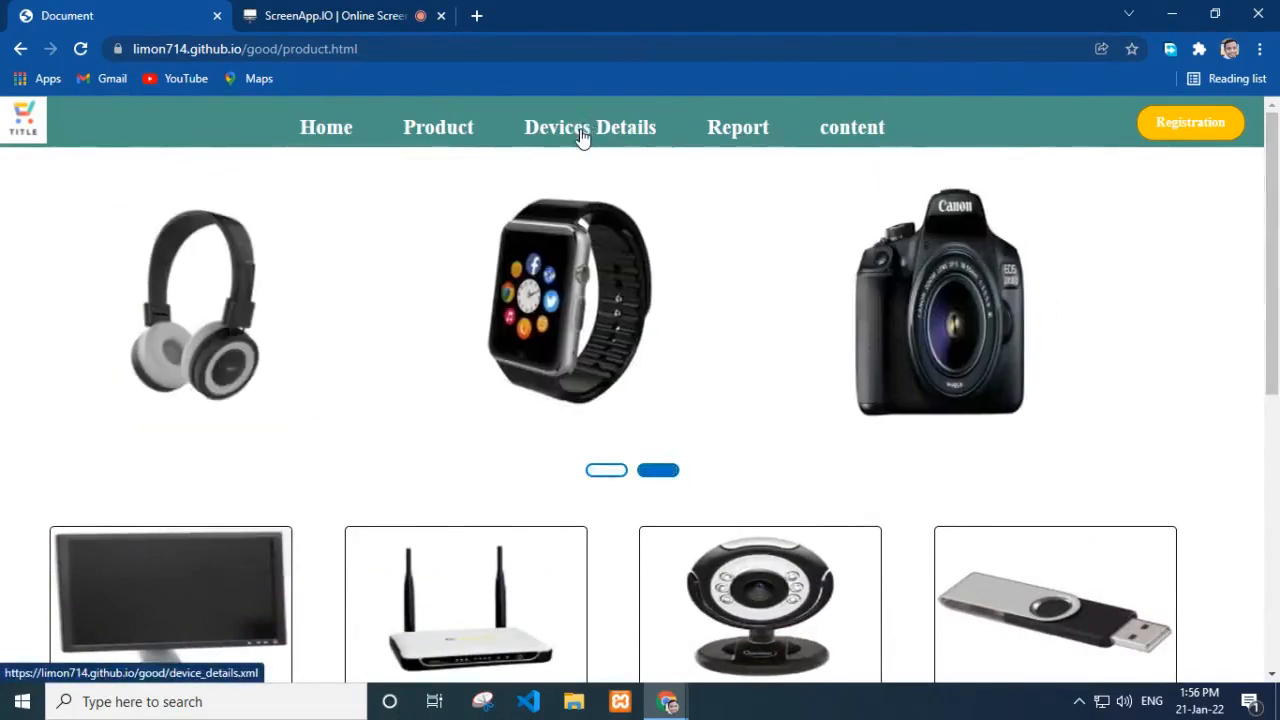
pyautogui.click(590, 127)
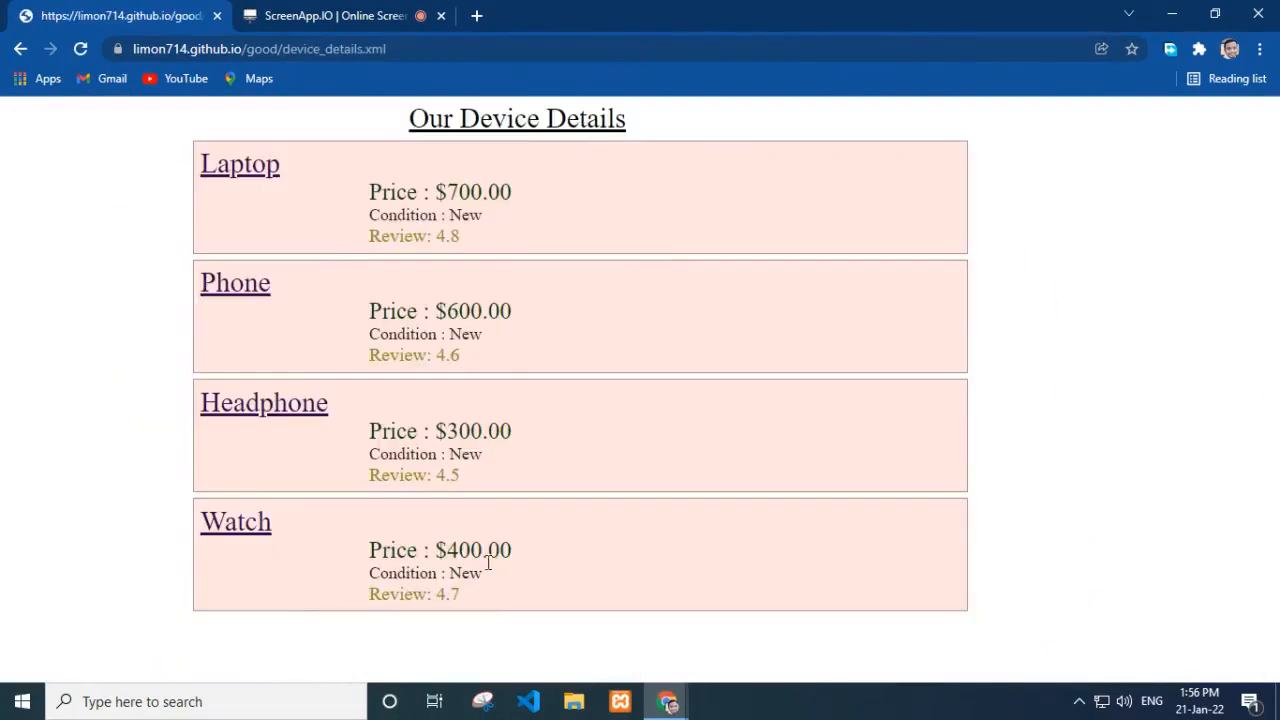
pyautogui.moveTo(405, 205)
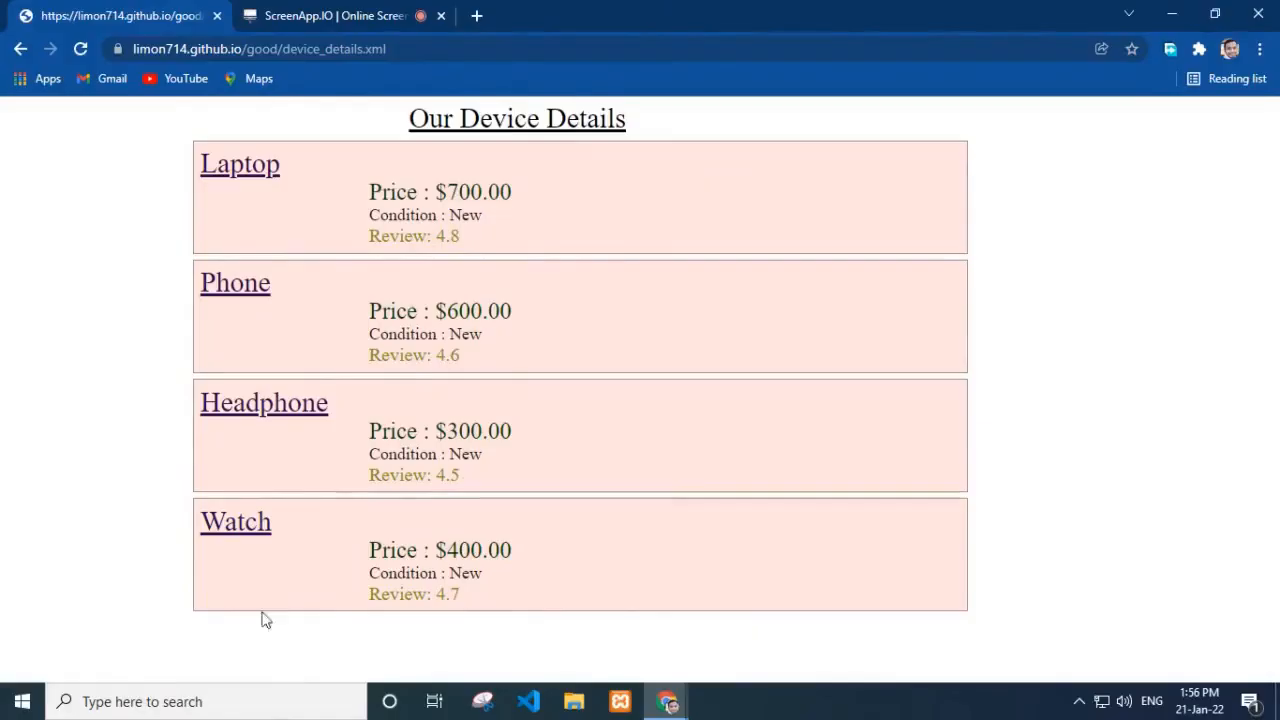
# Step: Open report.html from the Report link in the navigation bar
pyautogui.click(748, 127)
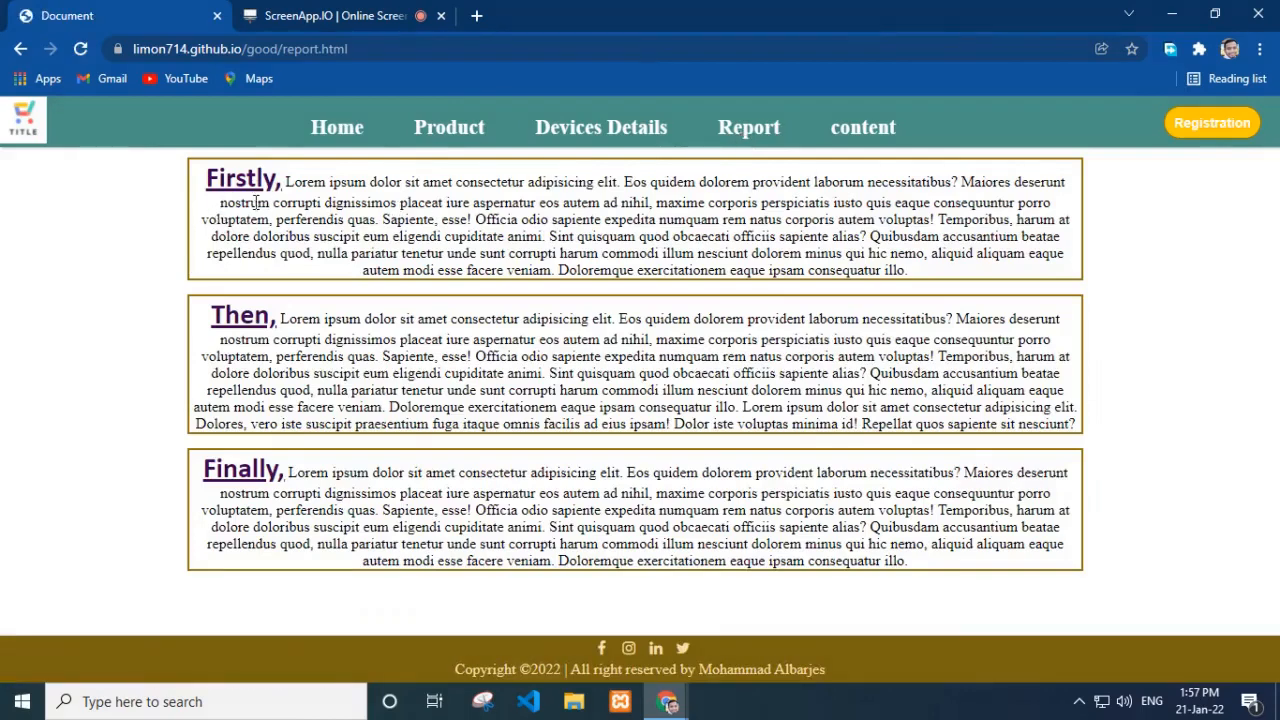
pyautogui.moveTo(322, 343)
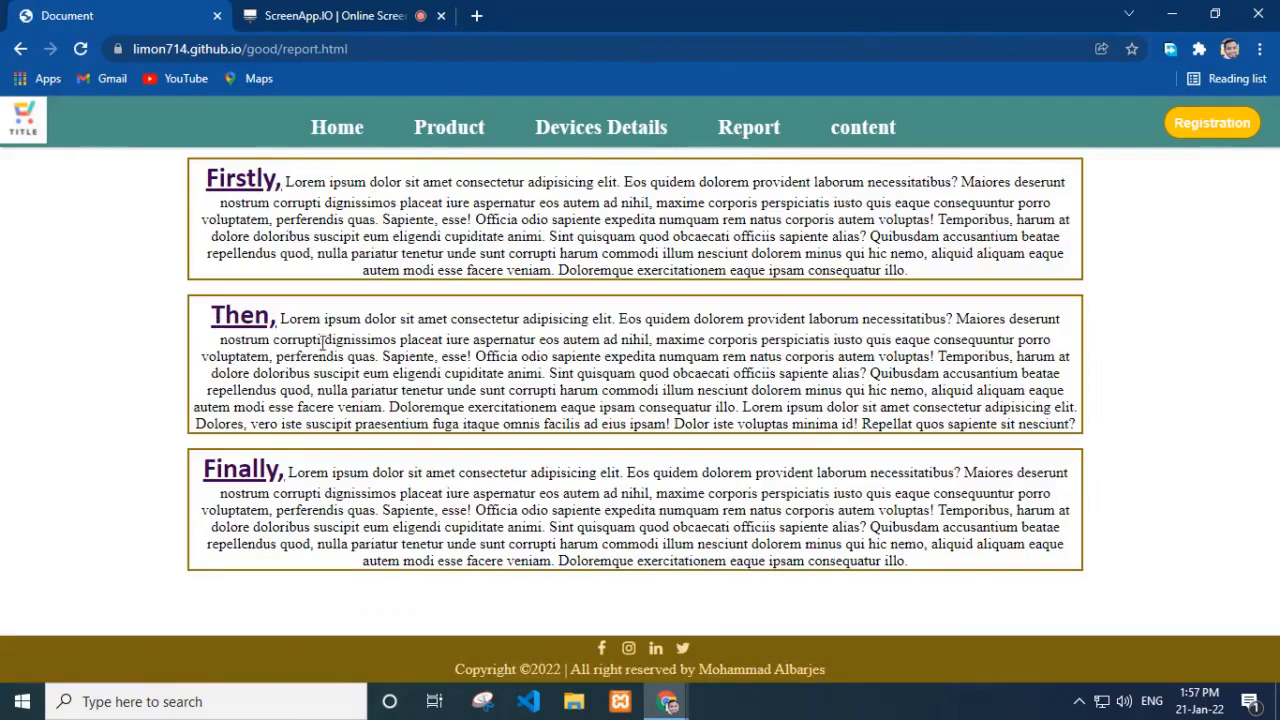
pyautogui.moveTo(384, 537)
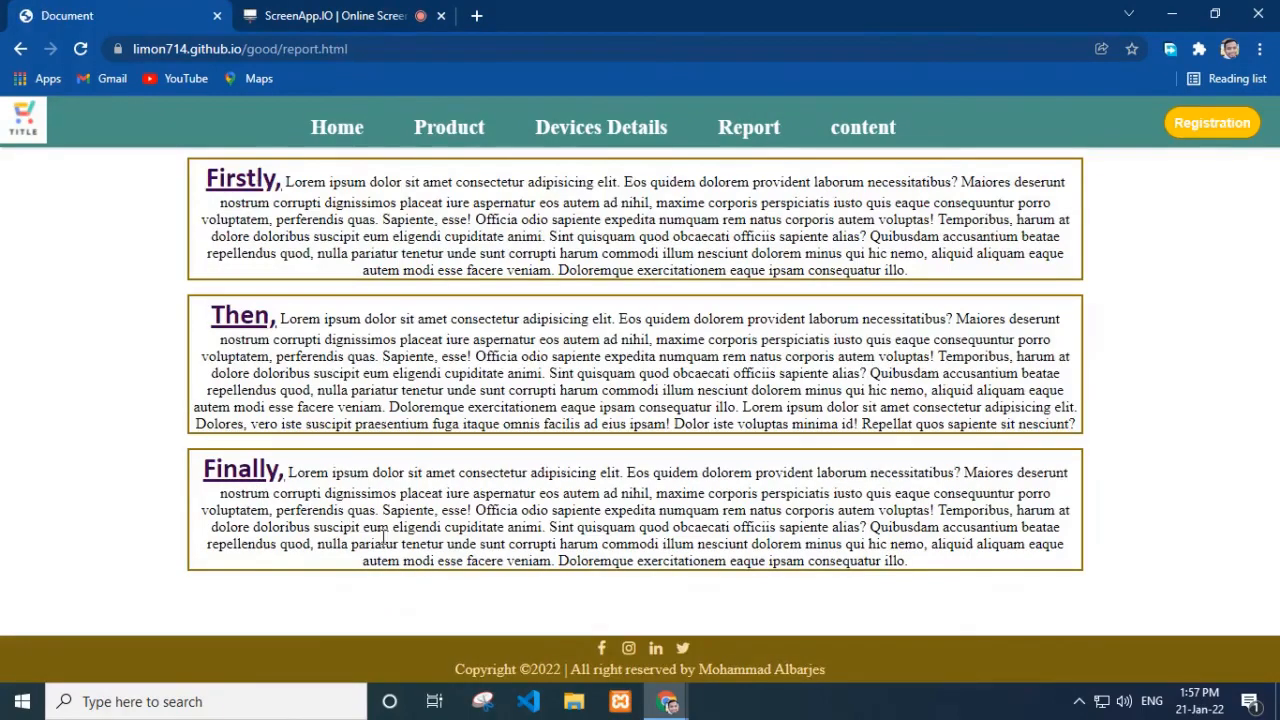
pyautogui.moveTo(1095, 668)
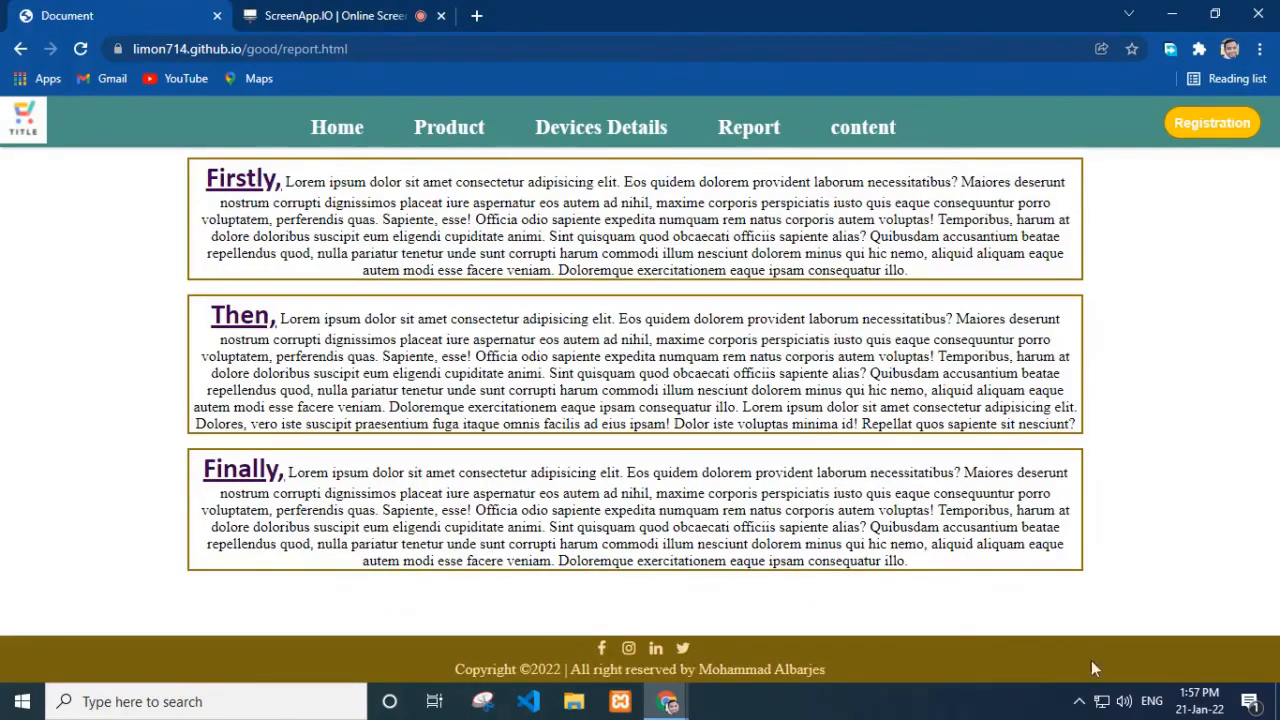
pyautogui.moveTo(862, 127)
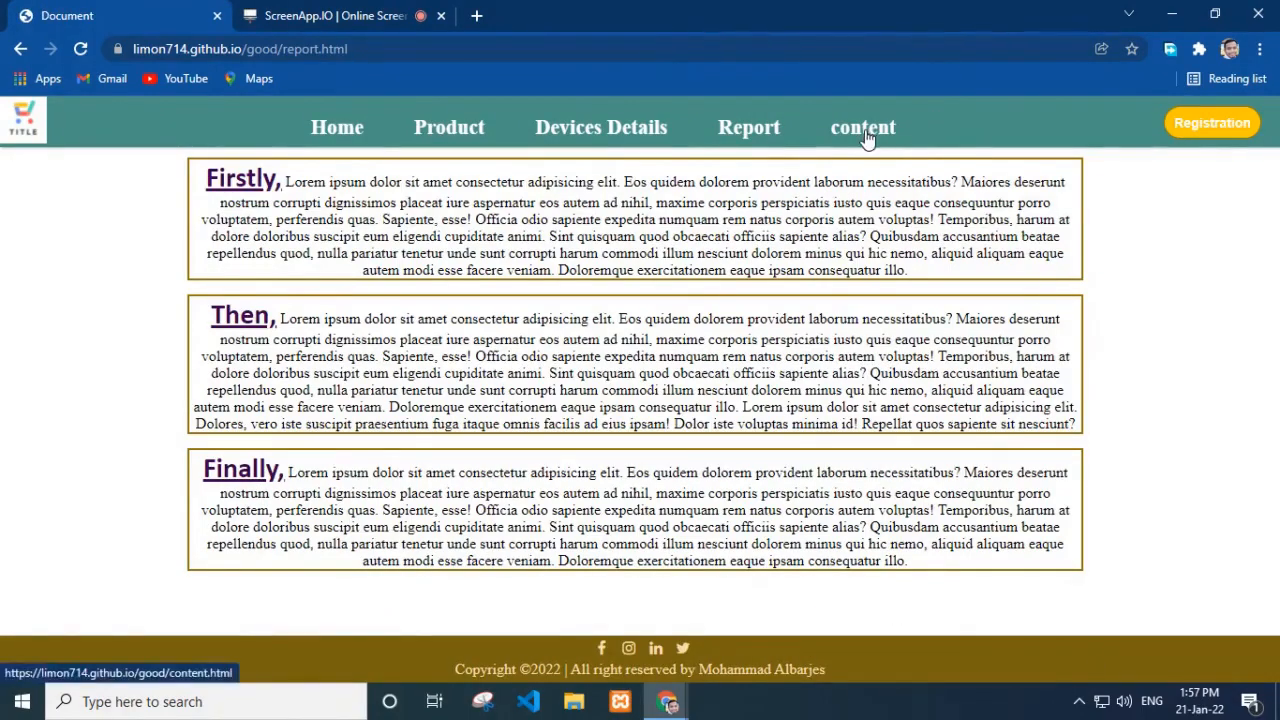
# Step: Load content.html from the 'content' link, then go to the Registration page
pyautogui.click(862, 127)
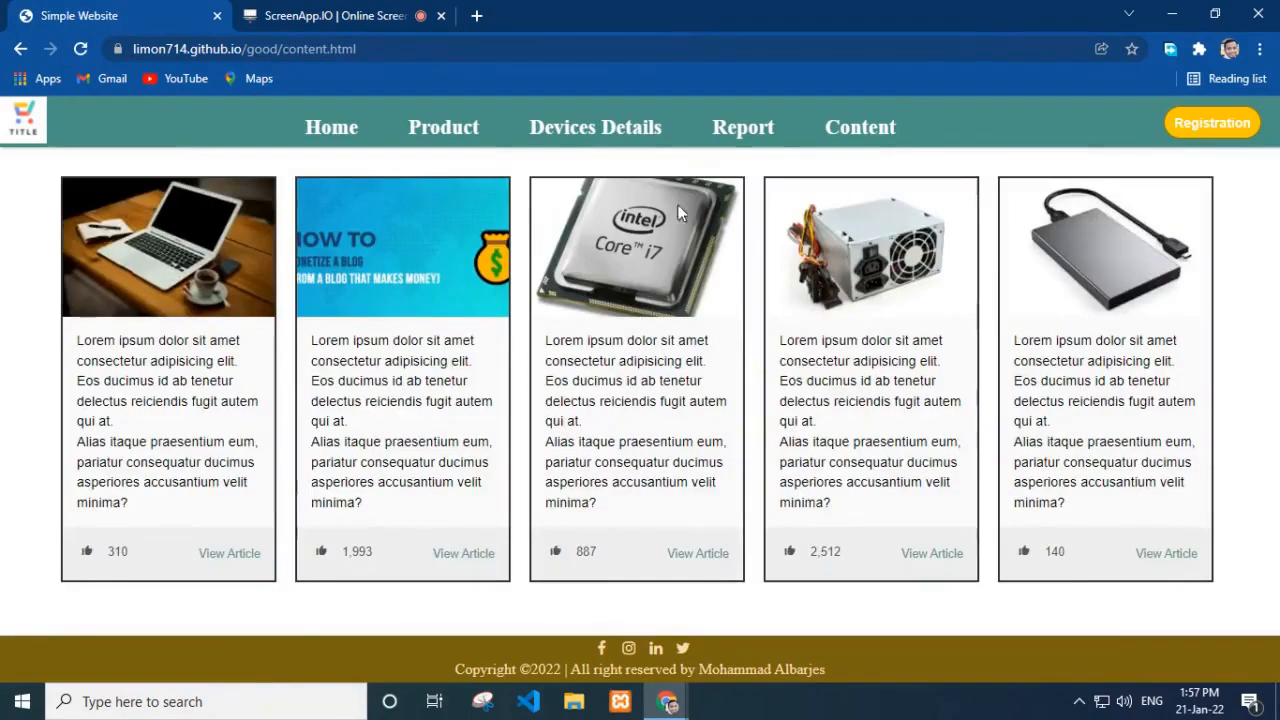
pyautogui.moveTo(615, 558)
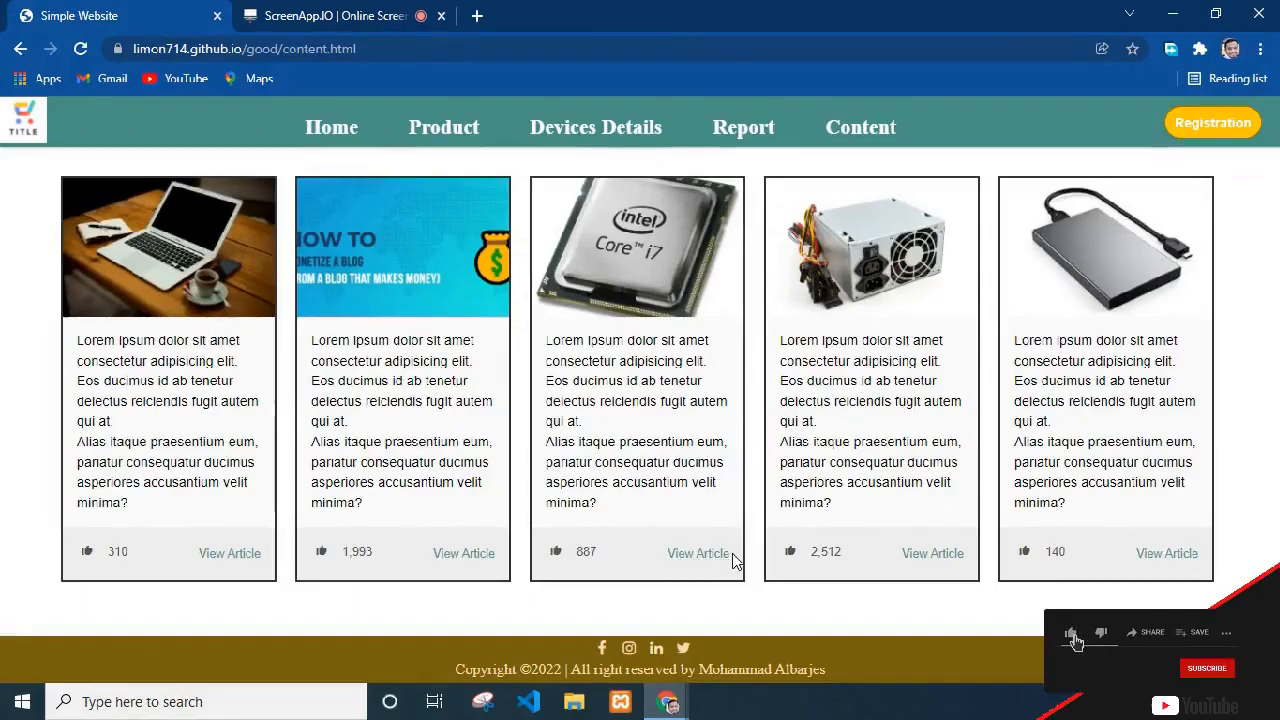
pyautogui.click(1212, 122)
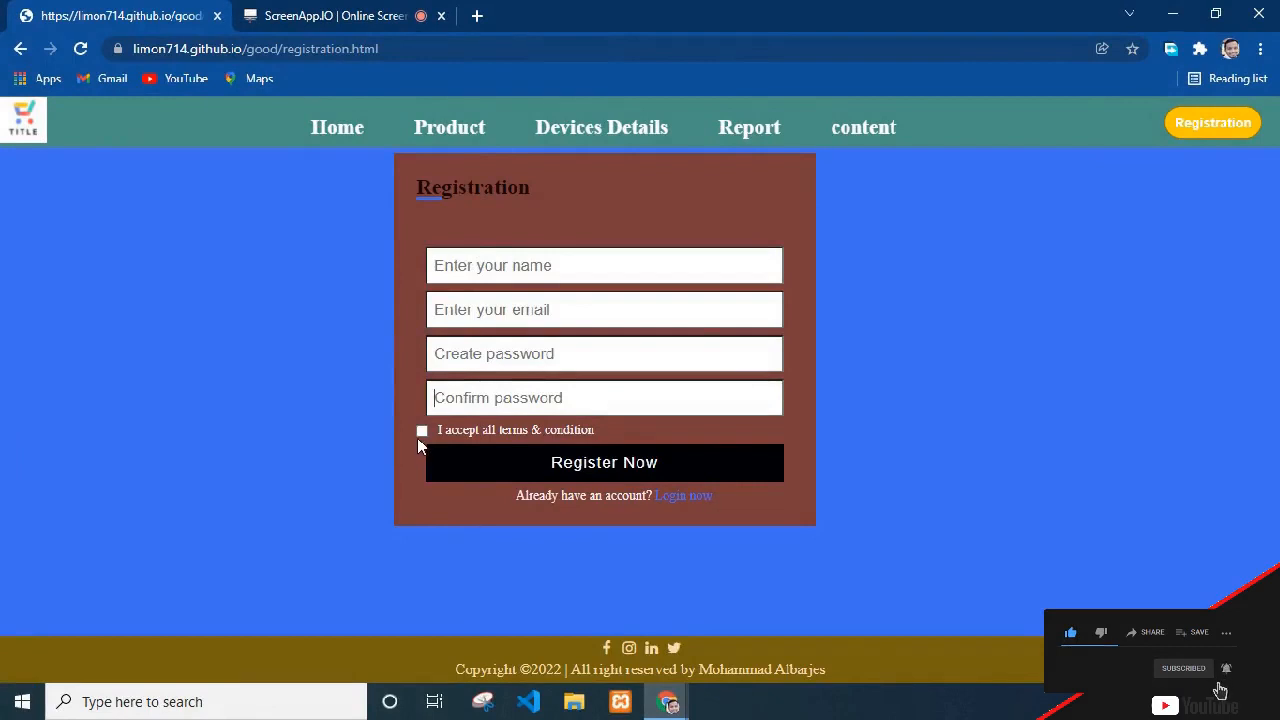
# Step: Tick the terms checkbox and submit the registration form with Register Now
pyautogui.click(421, 430)
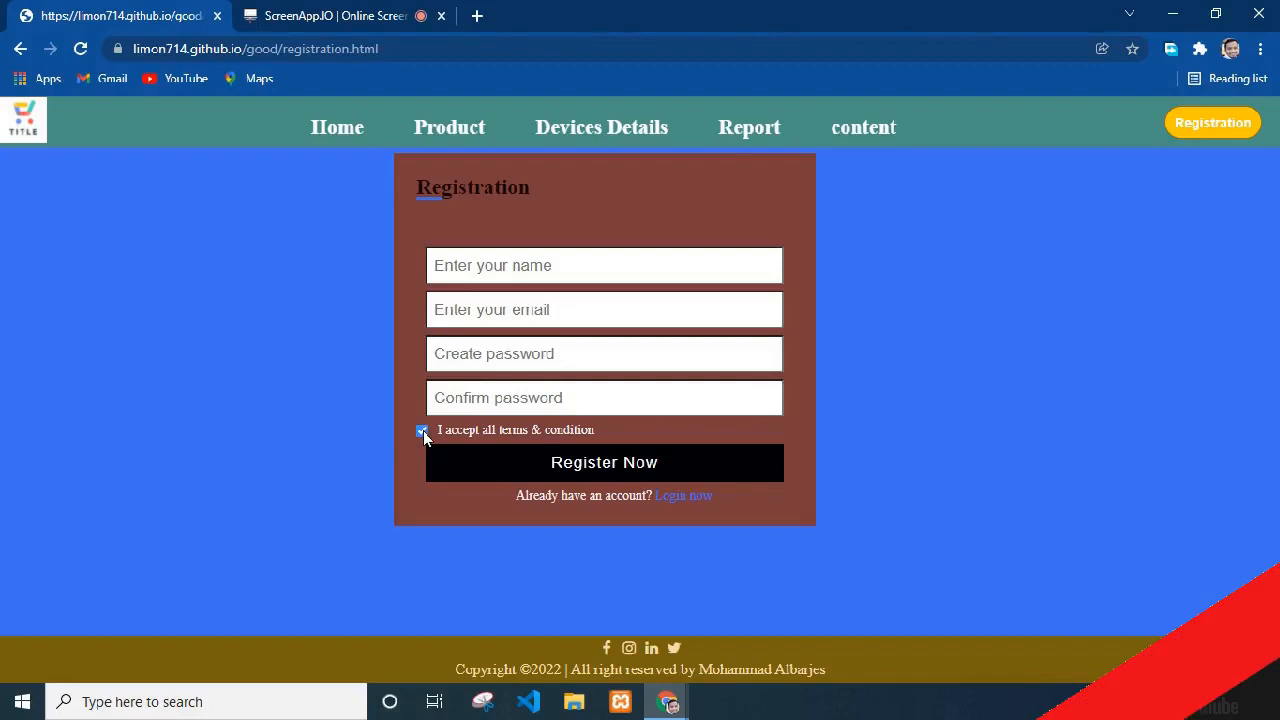
pyautogui.click(422, 430)
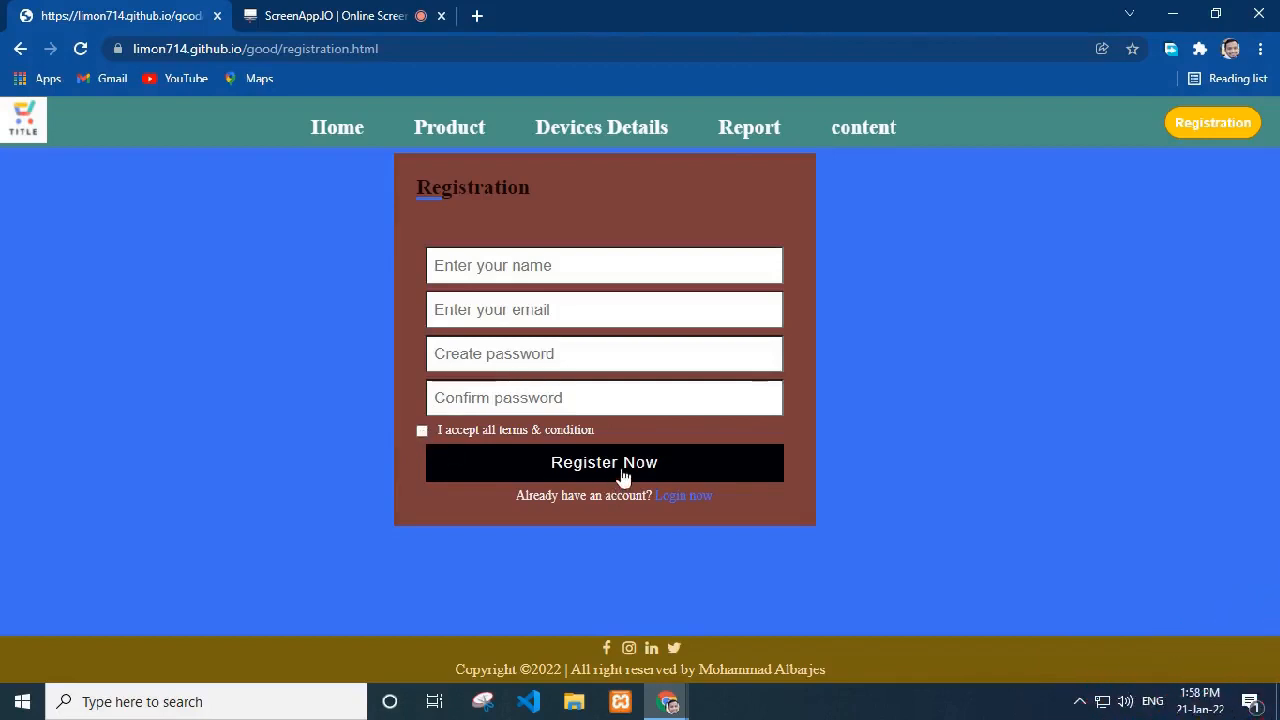
pyautogui.moveTo(540, 495)
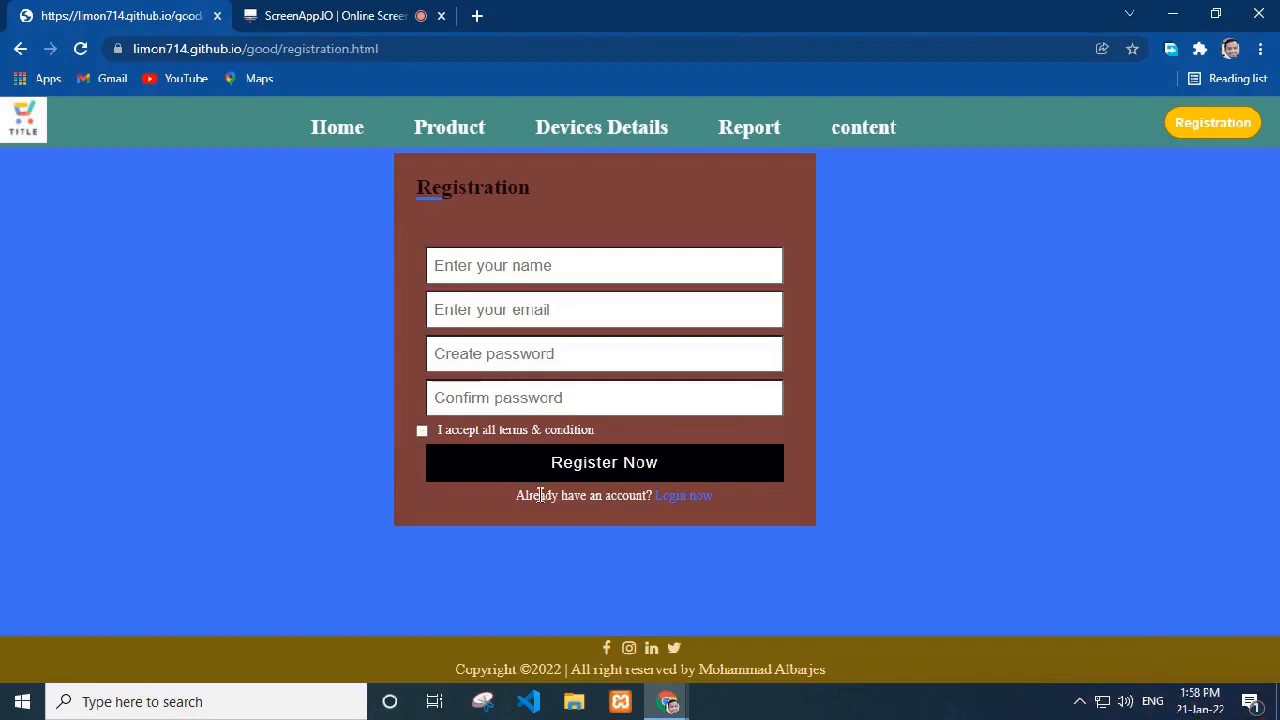
pyautogui.moveTo(683, 495)
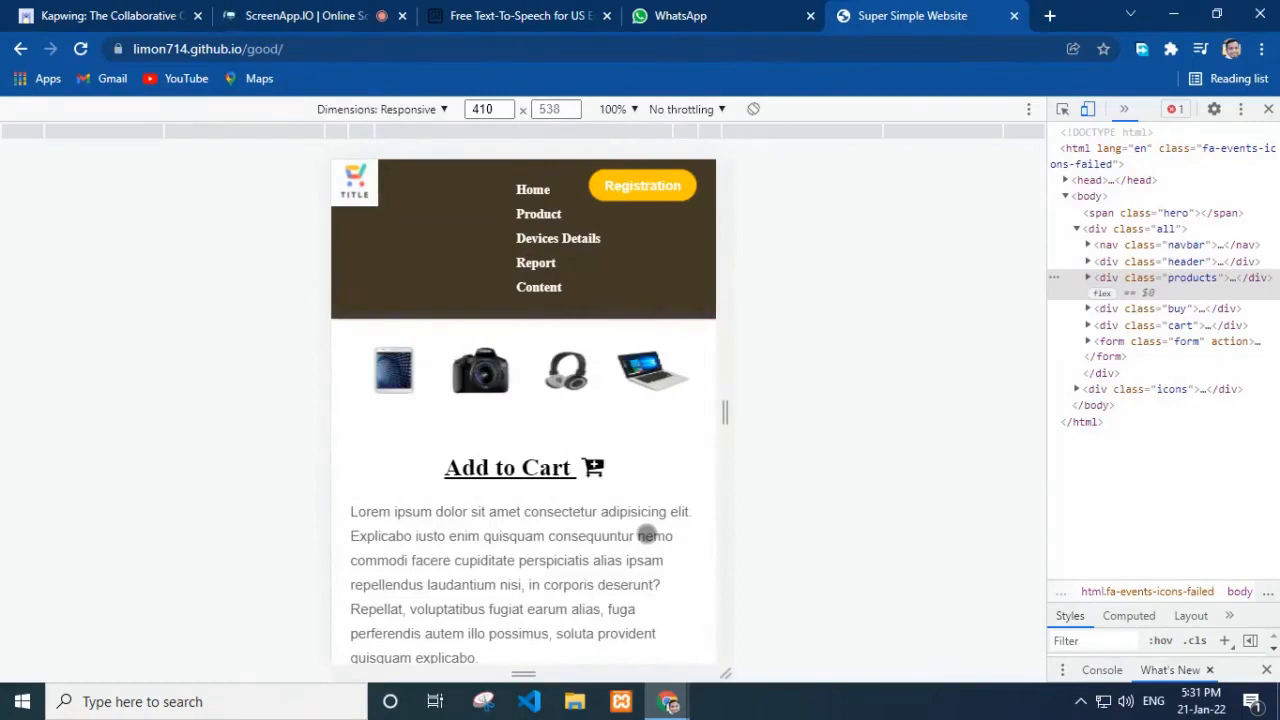
# Step: At 410px phone width, scroll the home page and open the Registration page
pyautogui.scroll(-3)
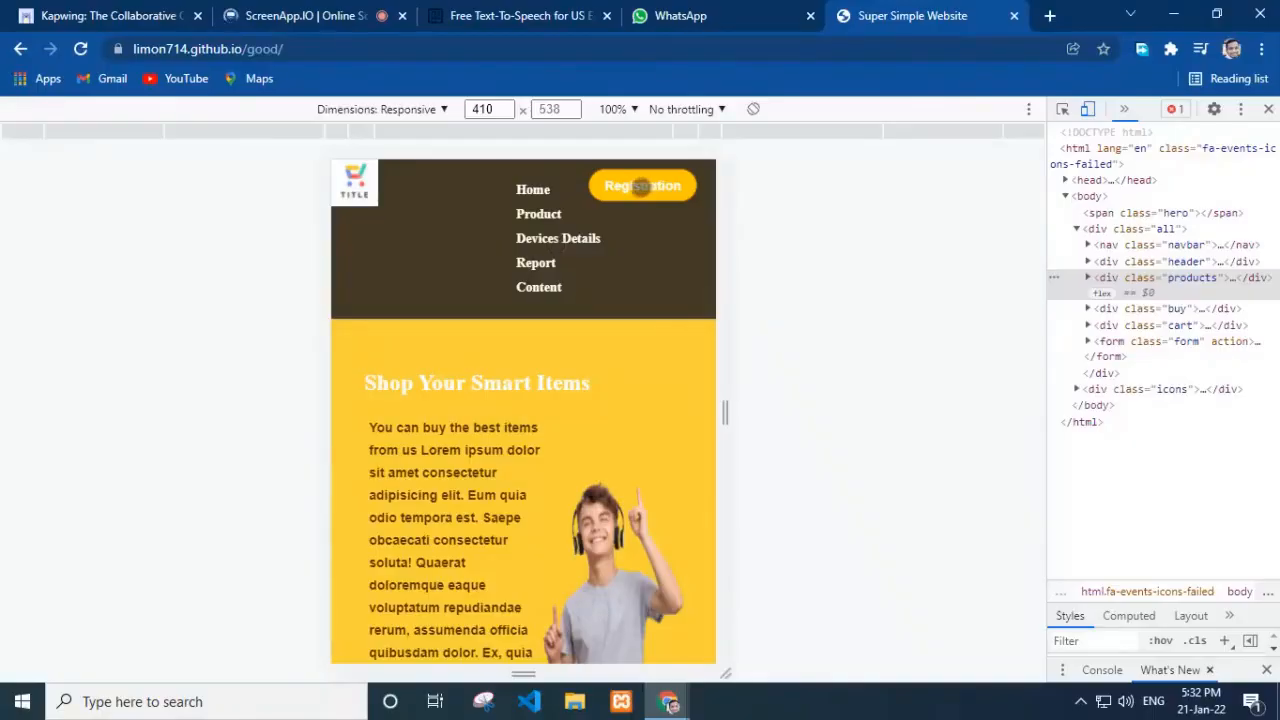
pyautogui.click(642, 185)
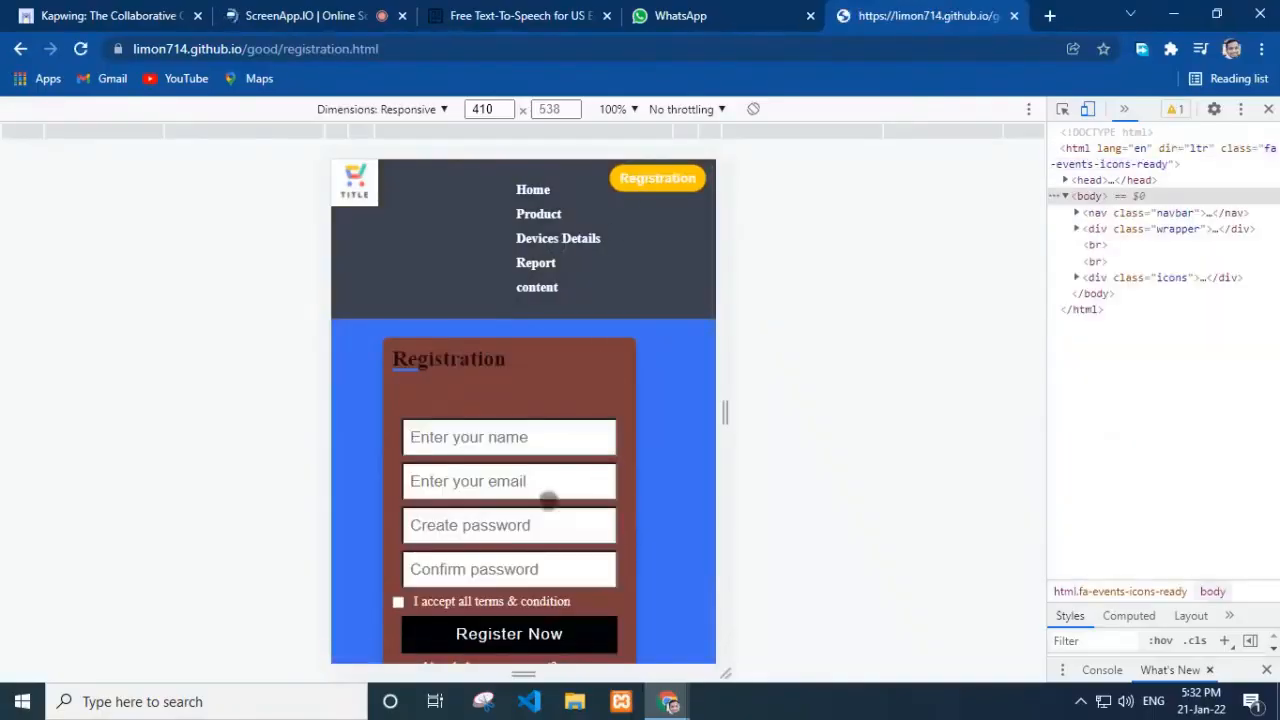
pyautogui.scroll(-3)
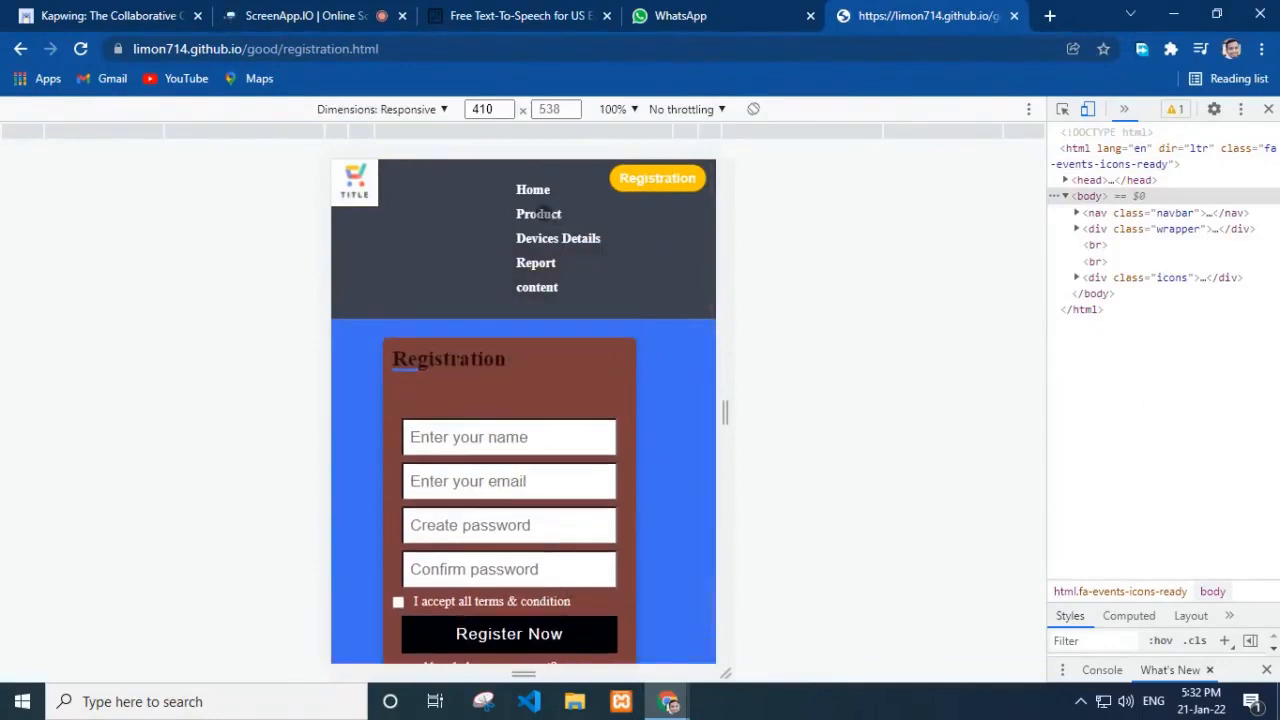
# Step: View the Product and Device Details pages on mobile, then widen the simulated screen
pyautogui.click(539, 213)
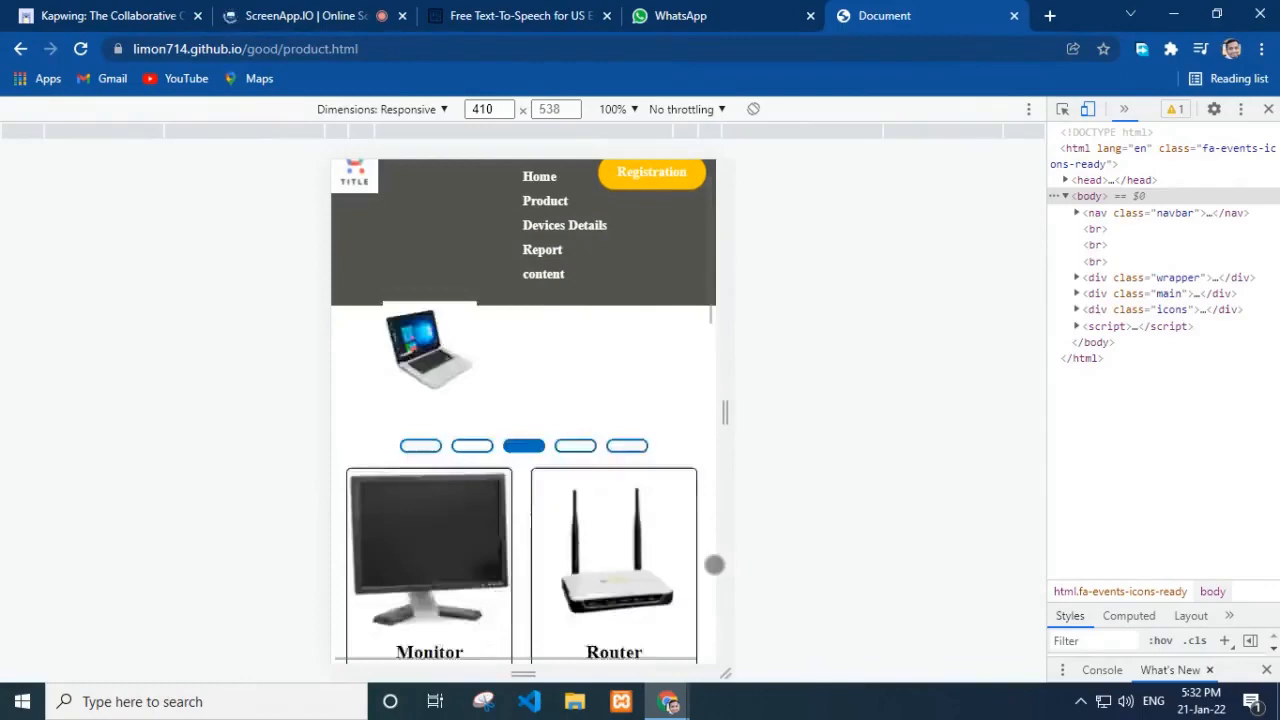
pyautogui.scroll(-3)
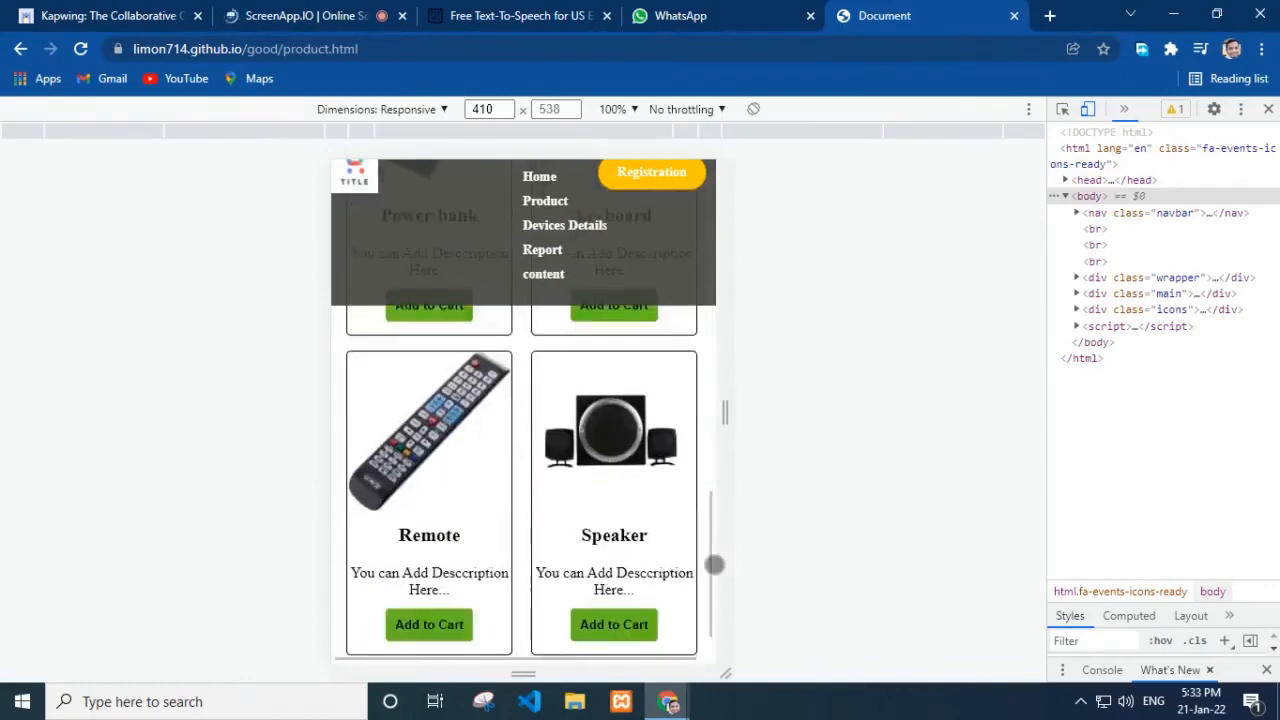
pyautogui.scroll(-3)
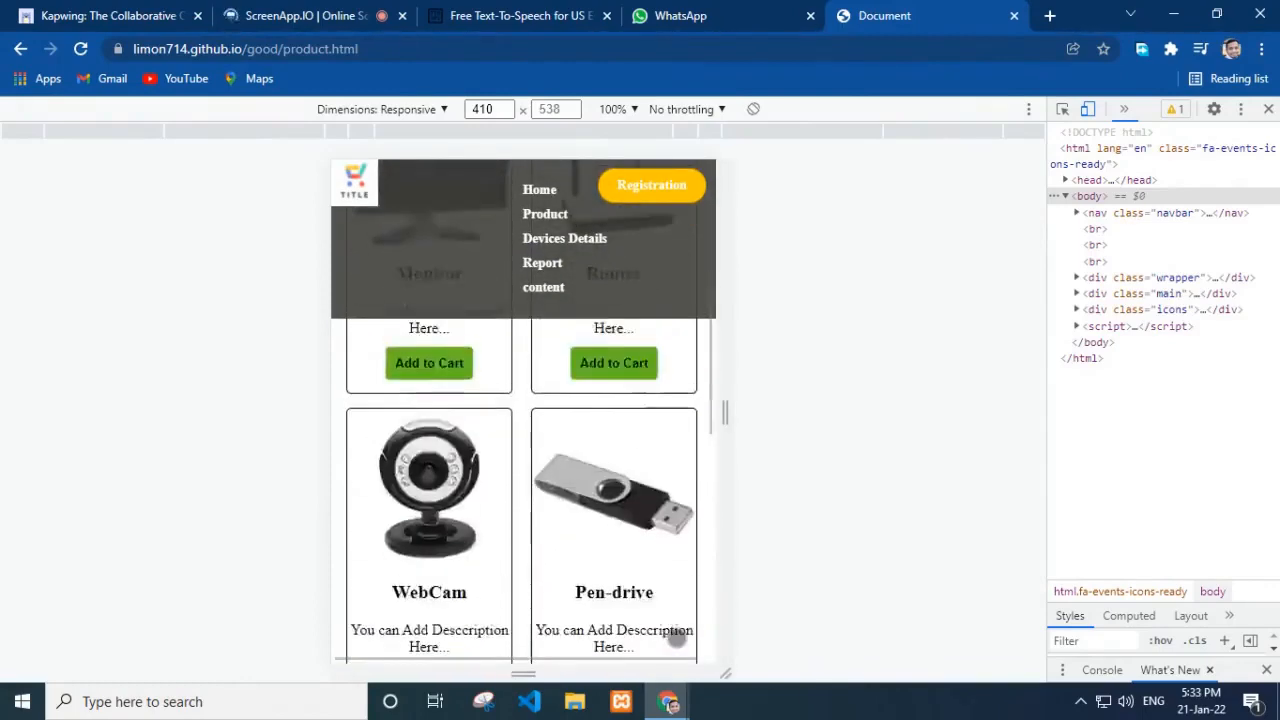
pyautogui.click(564, 238)
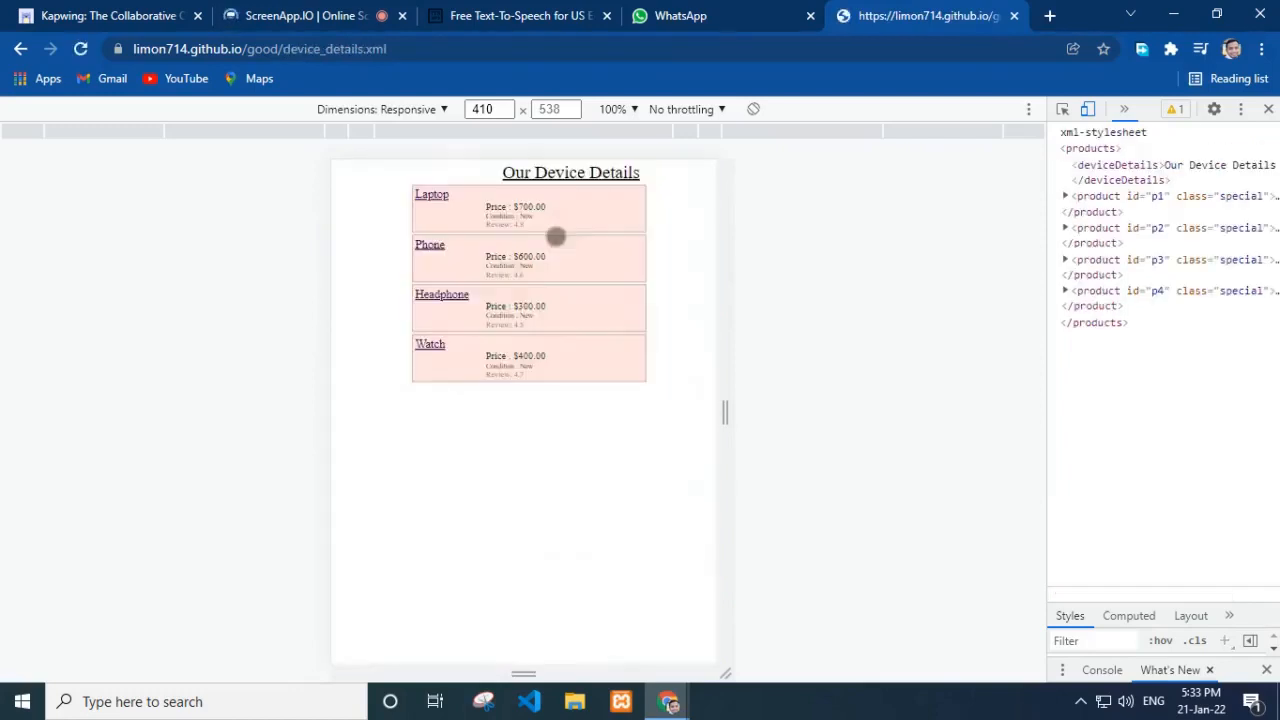
pyautogui.moveTo(725, 412); pyautogui.dragTo(748, 420)
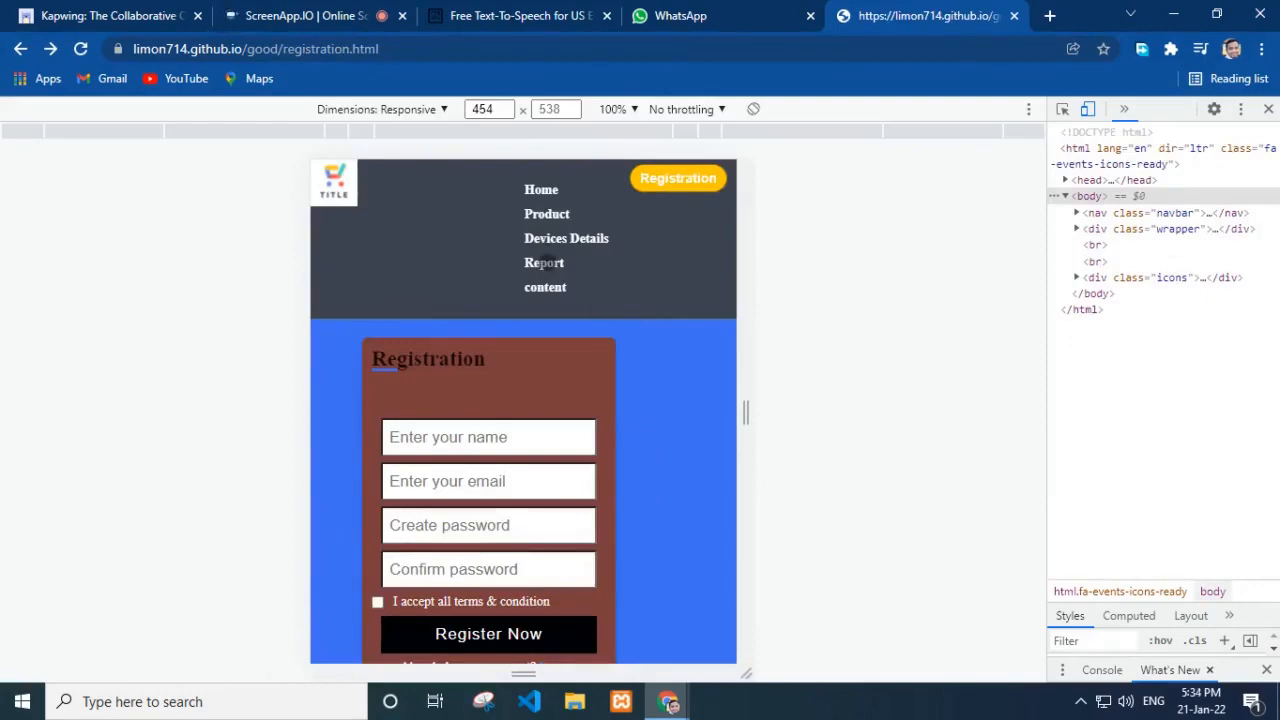
# Step: Open the Report page in mobile view, narrow the preview, and scroll through it
pyautogui.click(544, 262)
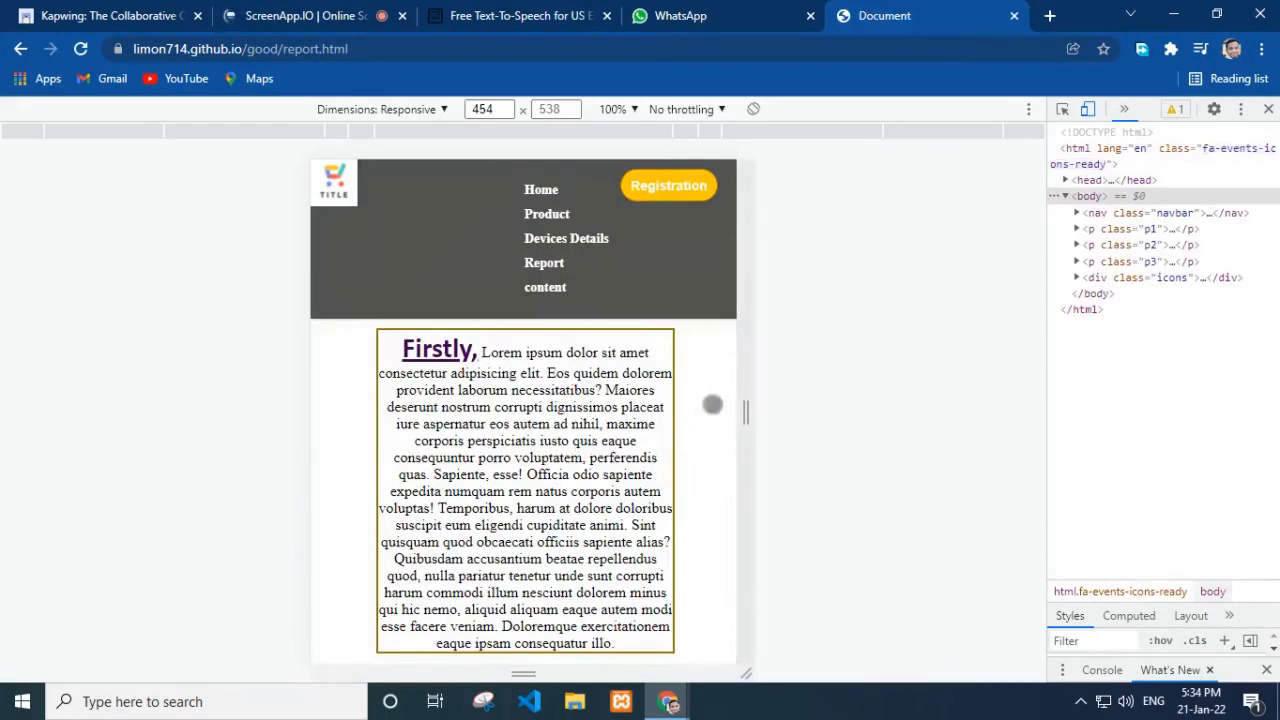
pyautogui.moveTo(745, 413); pyautogui.dragTo(690, 413)
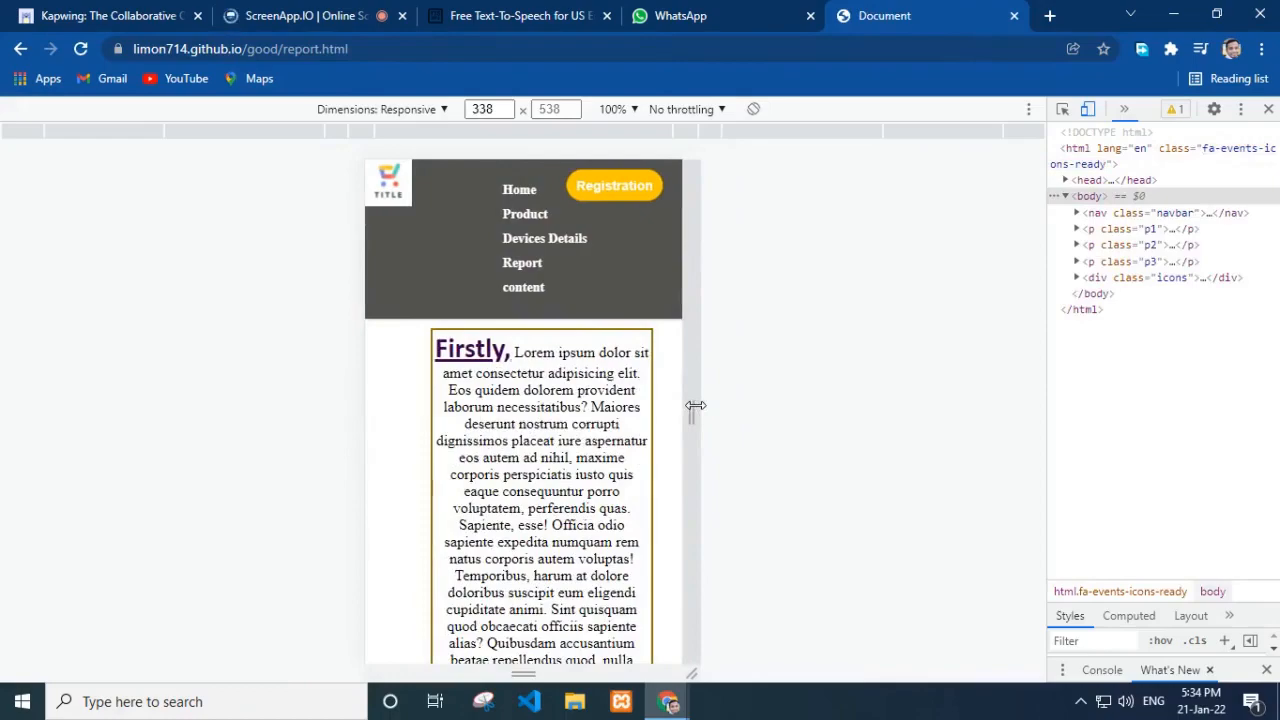
pyautogui.scroll(-3)
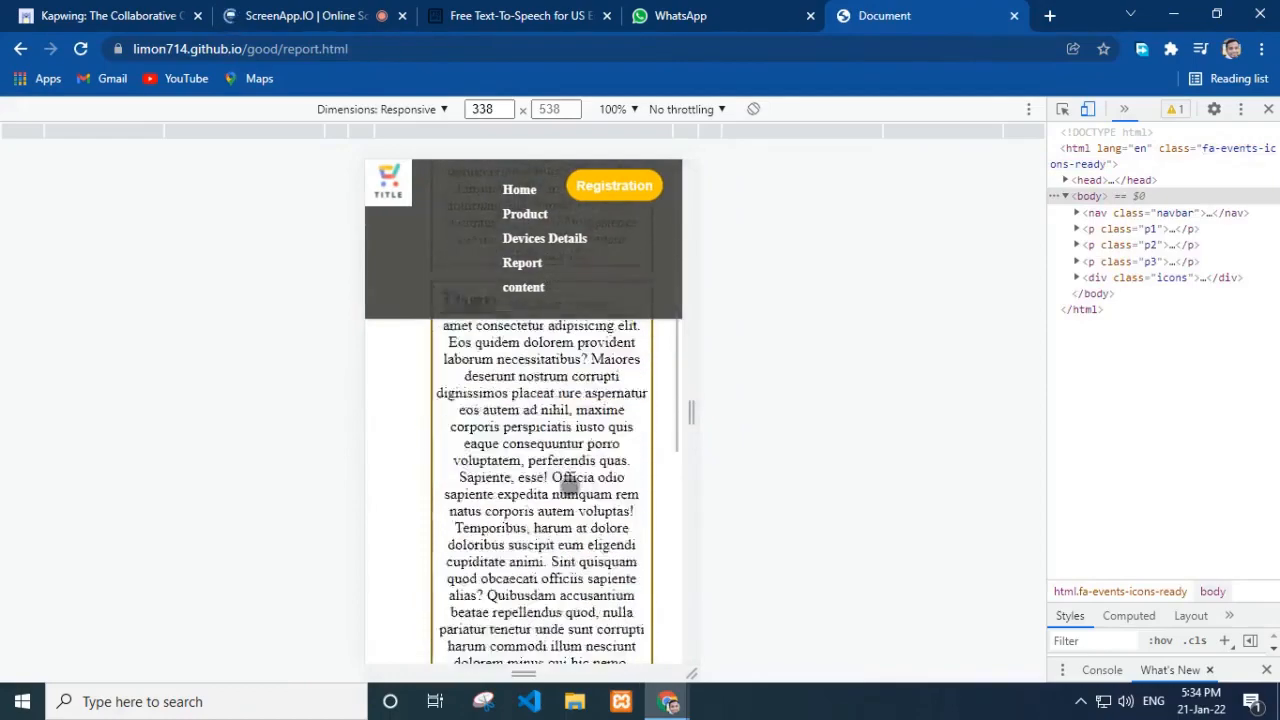
pyautogui.scroll(-3)
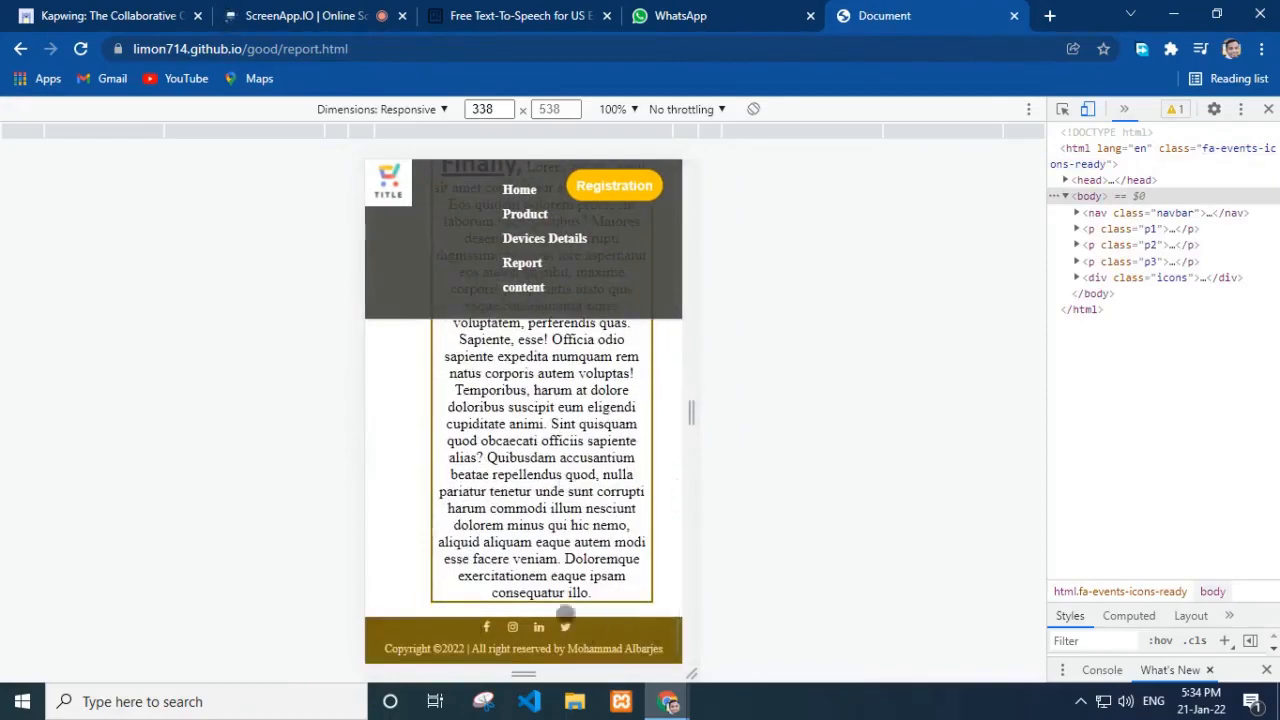
pyautogui.scroll(3)
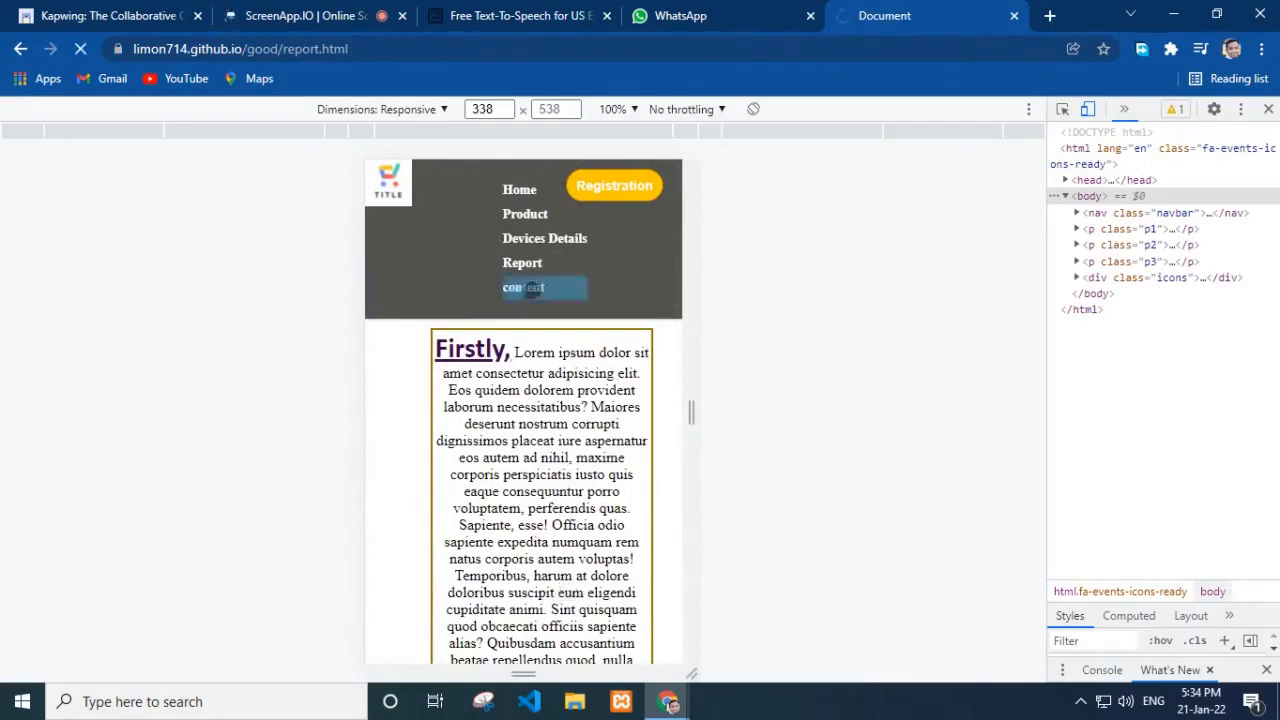
# Step: Open the Content page in mobile view and scroll through its article cards
pyautogui.click(525, 287)
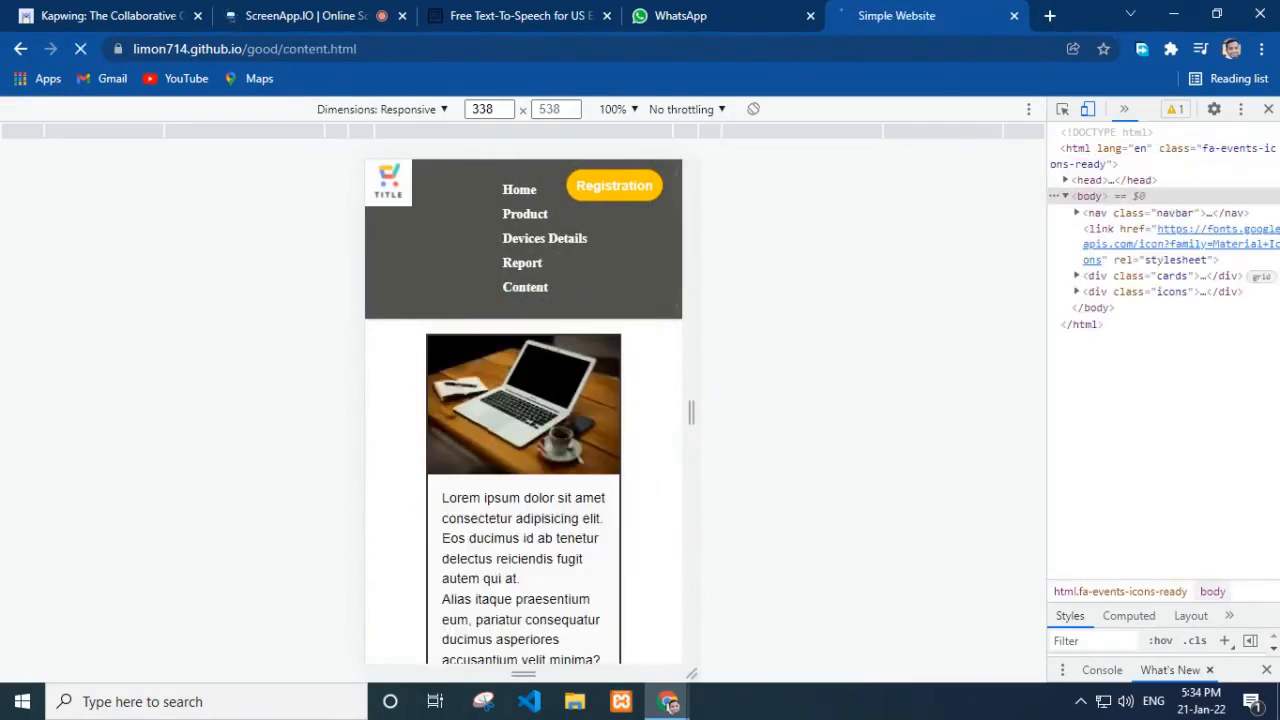
pyautogui.scroll(-3)
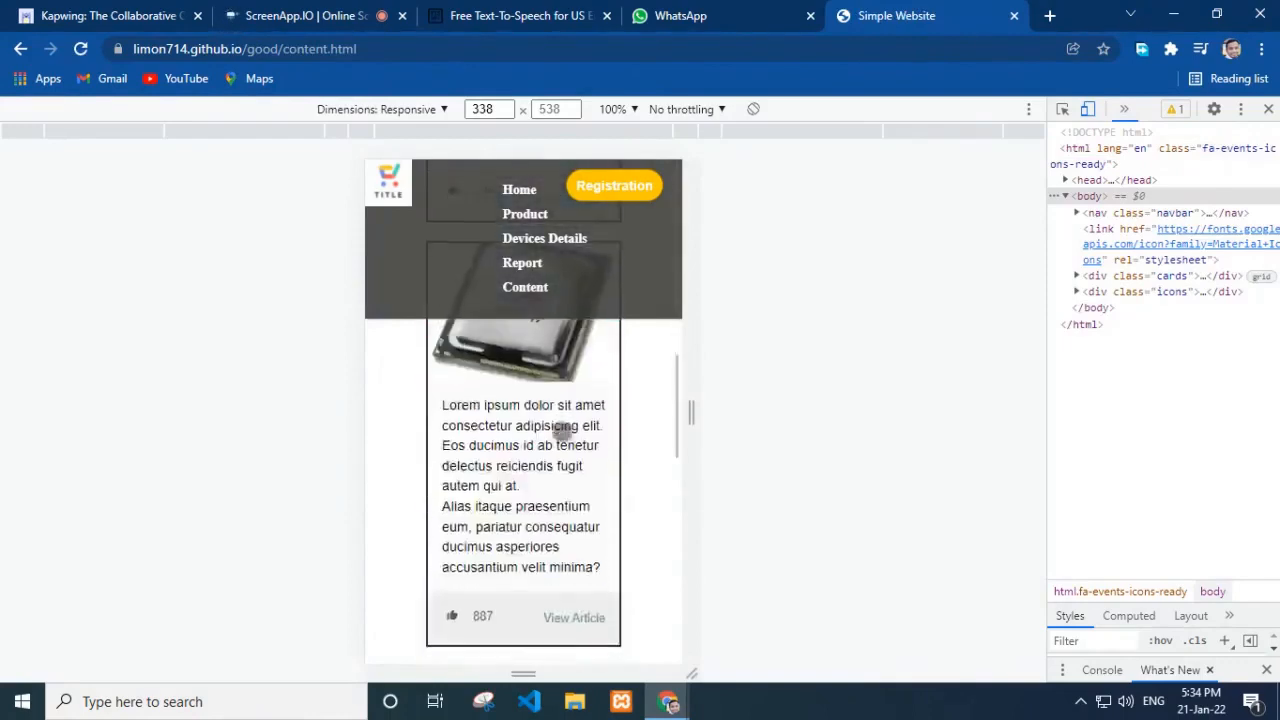
pyautogui.scroll(-3)
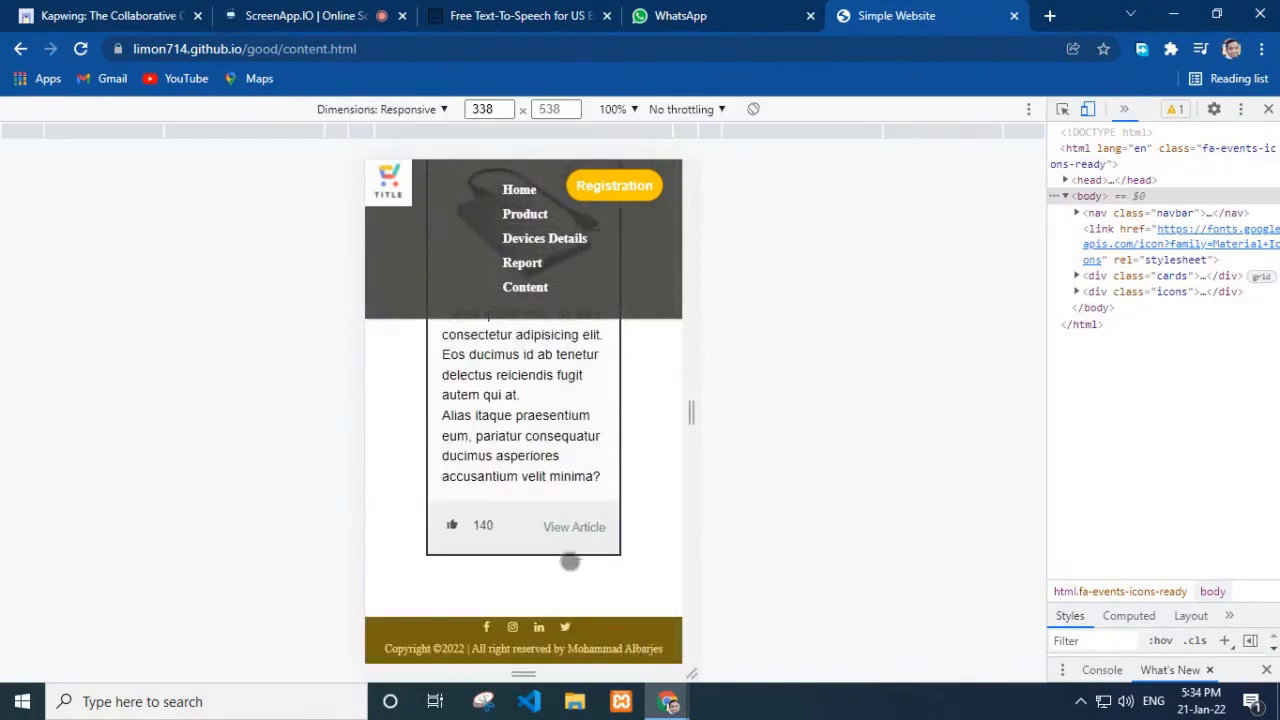
pyautogui.scroll(3)
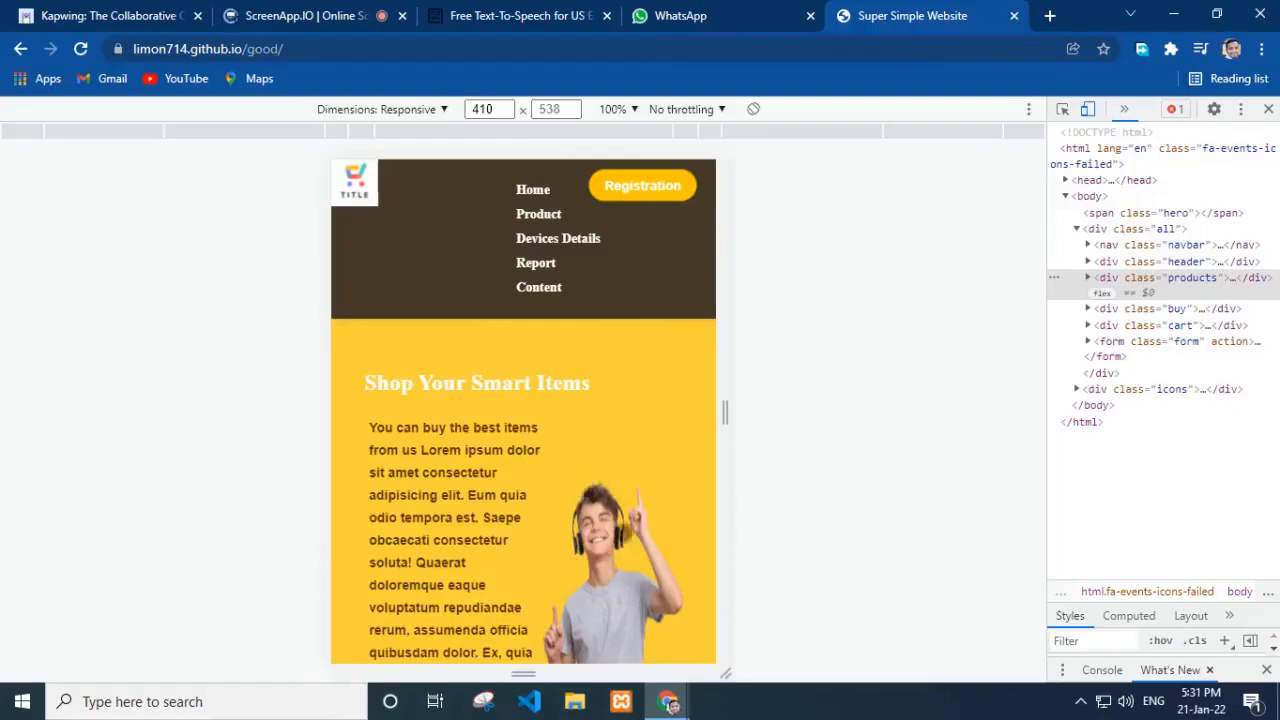
pyautogui.scroll(-3)
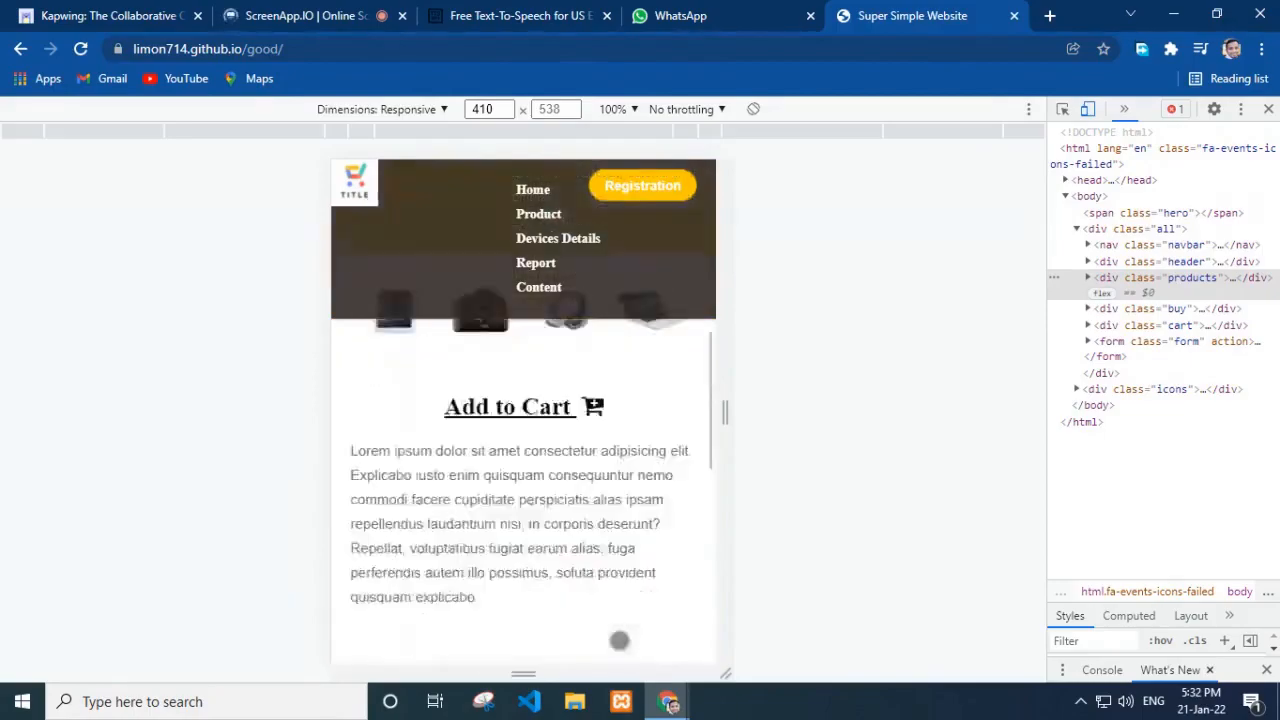
pyautogui.click(529, 701)
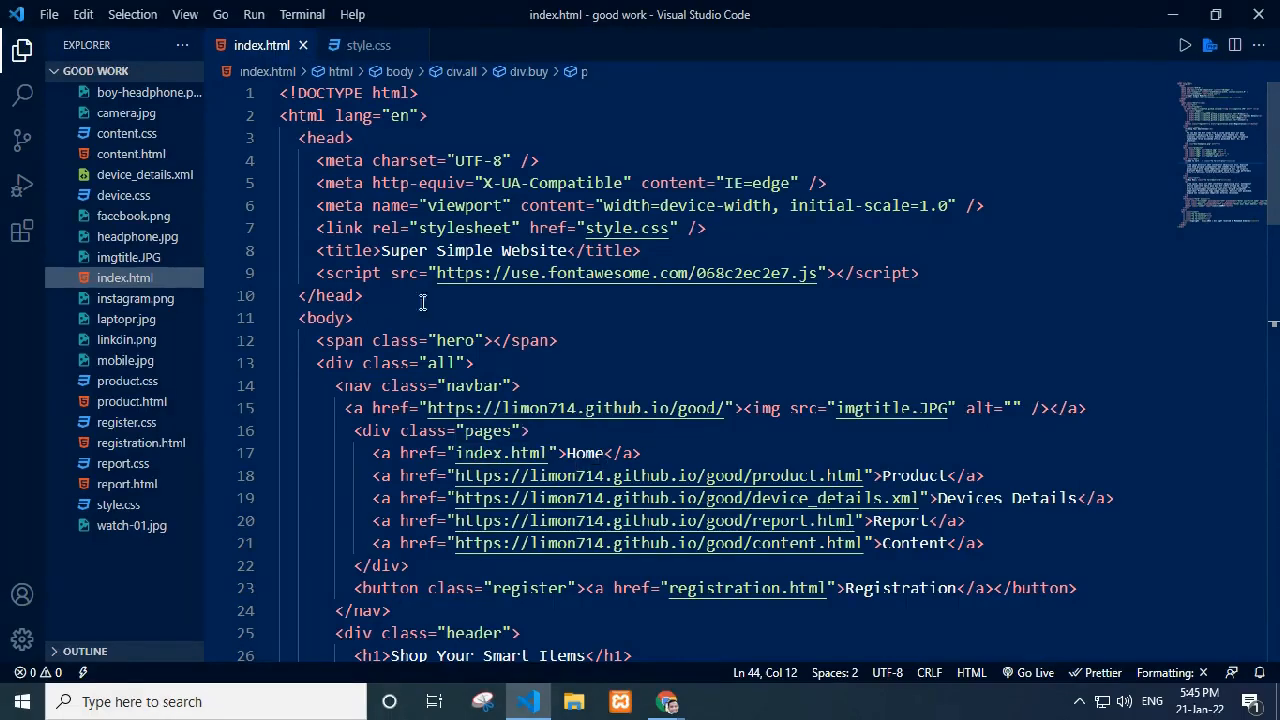
pyautogui.moveTo(665, 287)
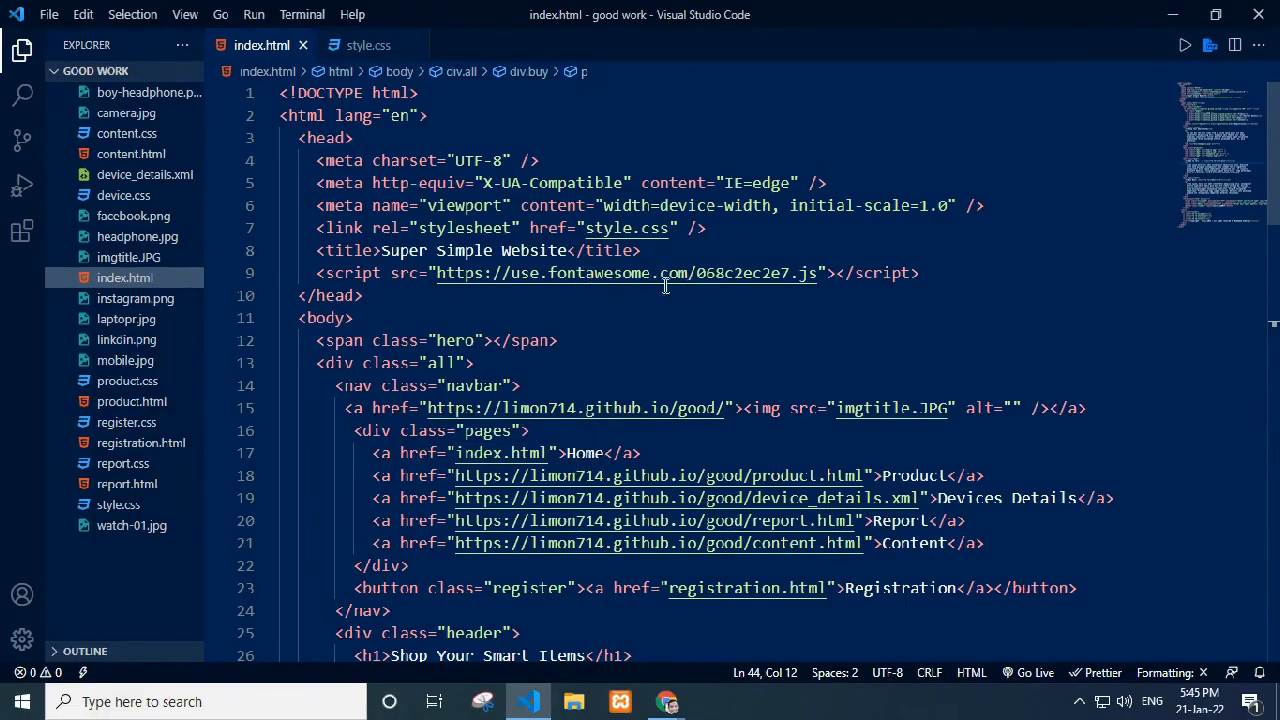
pyautogui.moveTo(969, 510)
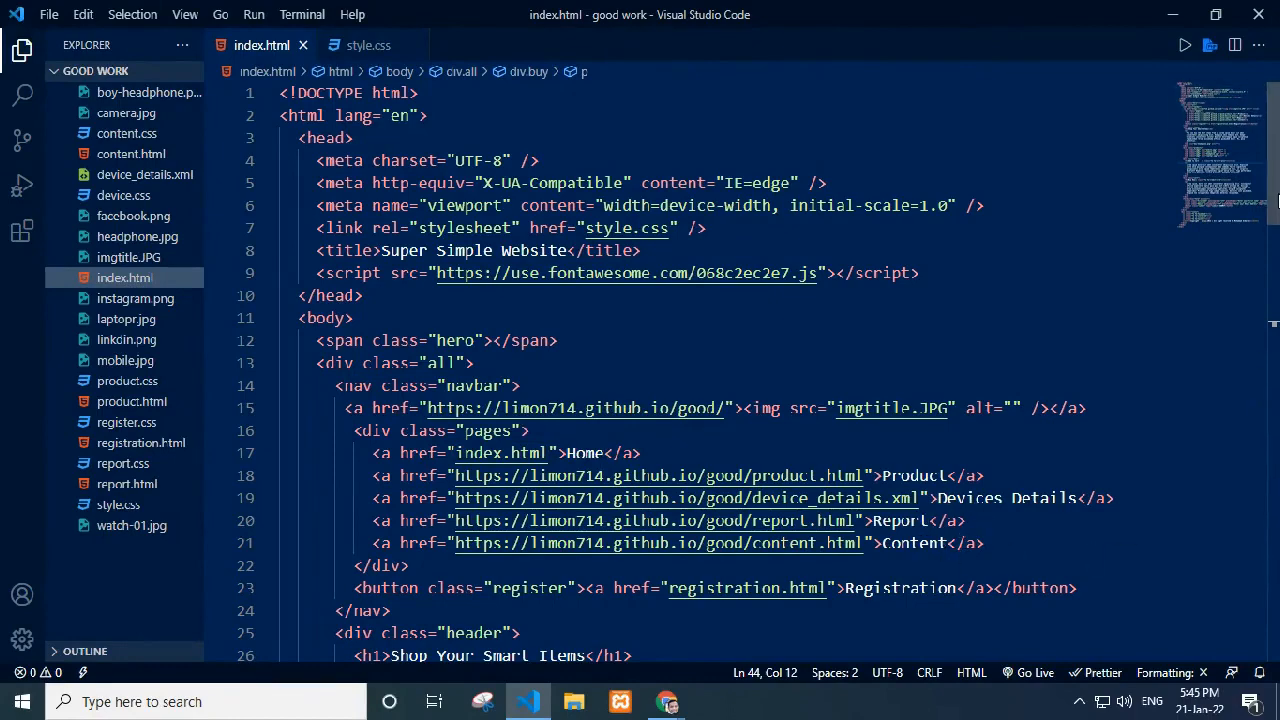
# Step: Scroll index.html from line 1 through the form and social icons to </html>
pyautogui.scroll(-3)
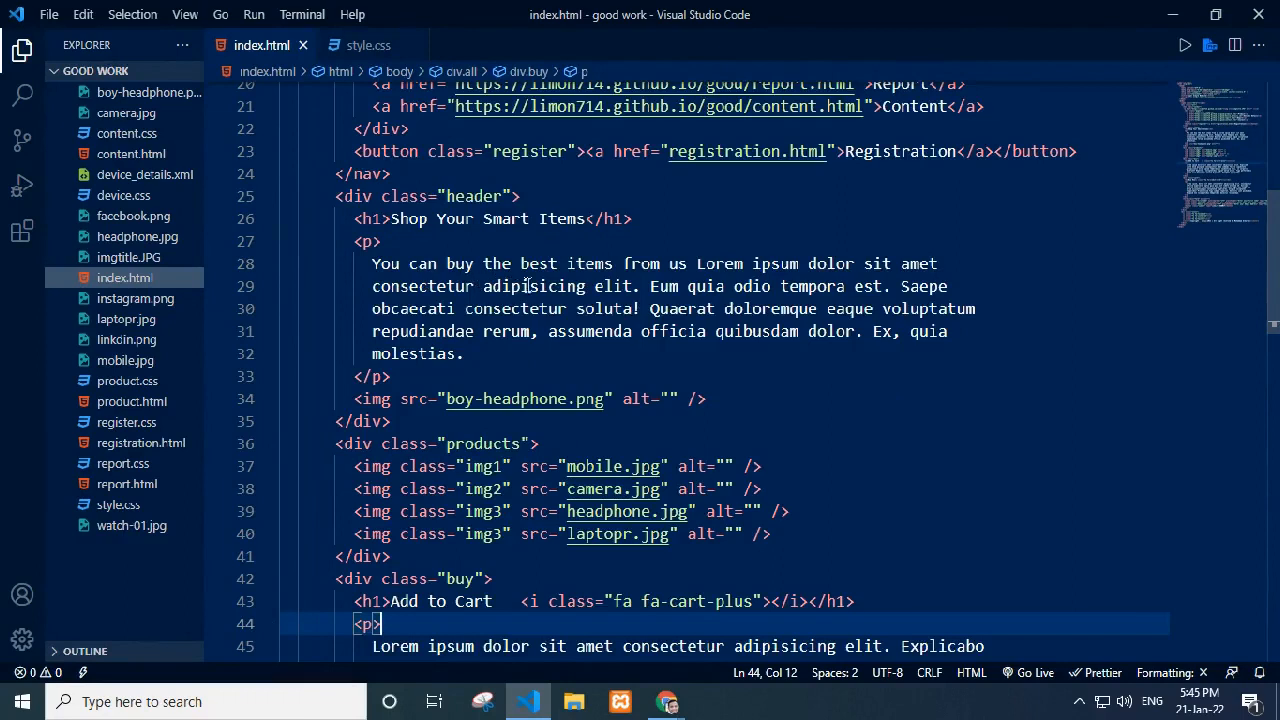
pyautogui.moveTo(632, 374)
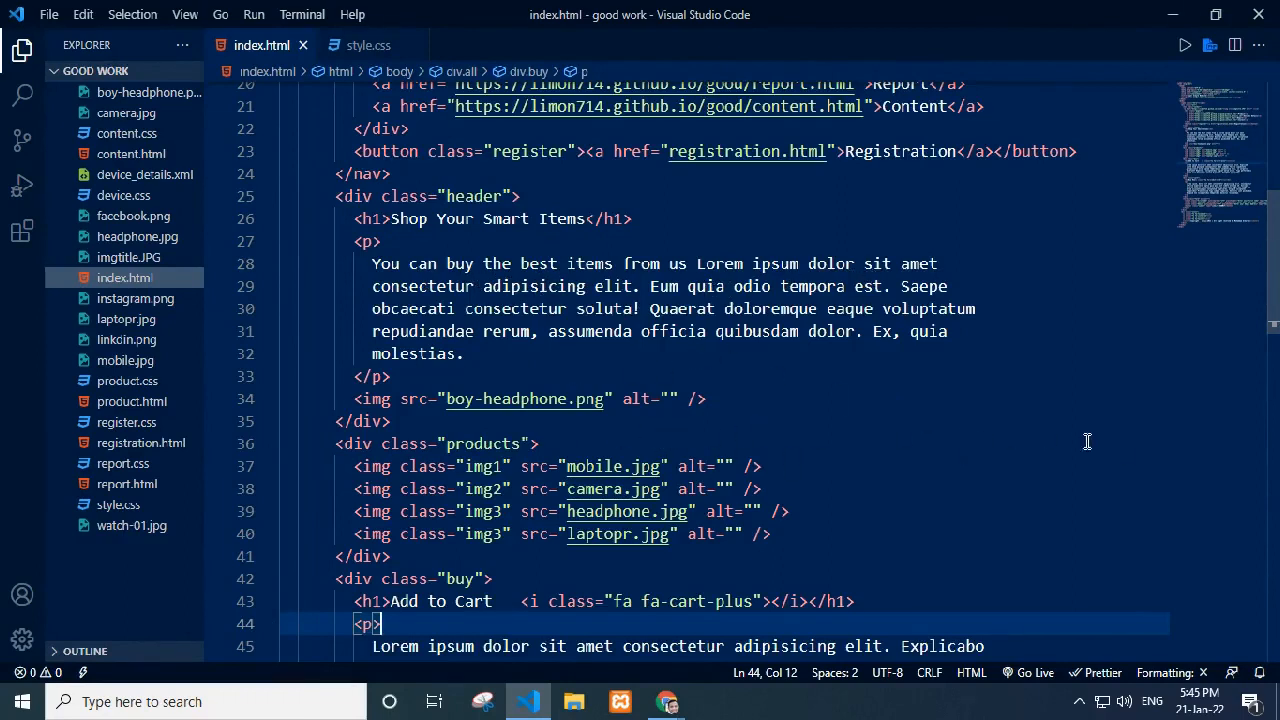
pyautogui.scroll(-3)
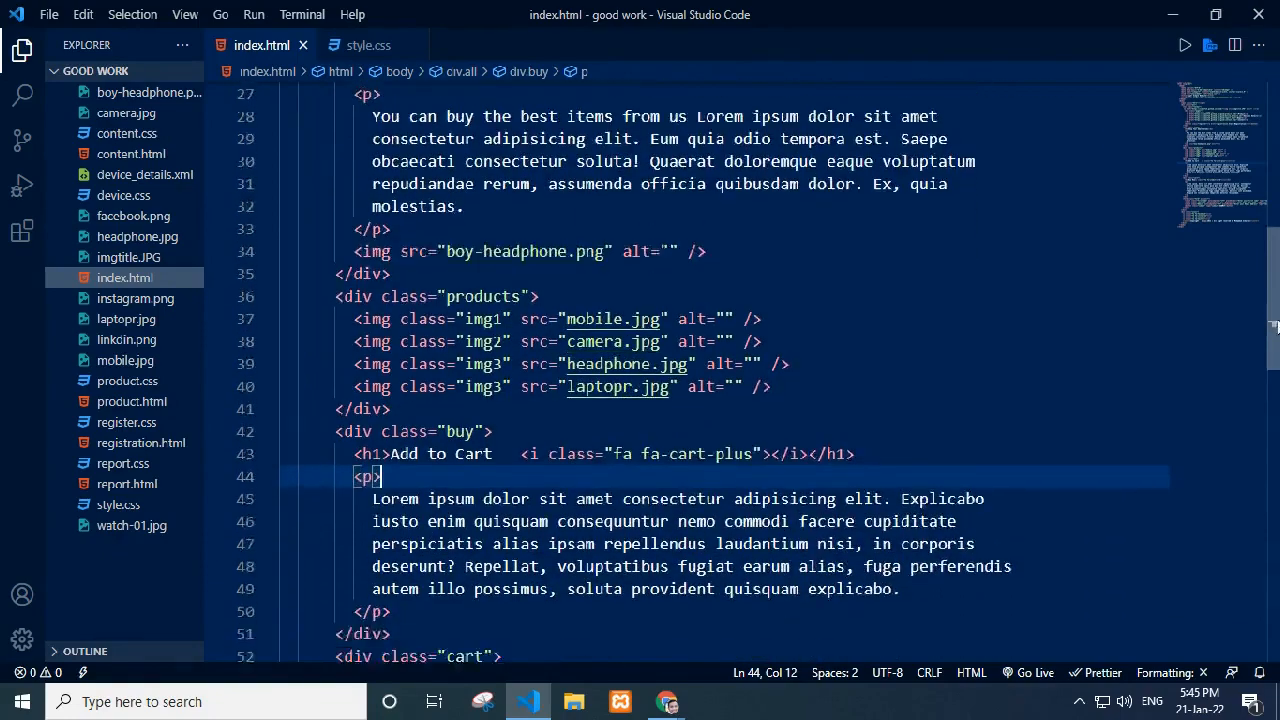
pyautogui.scroll(-3)
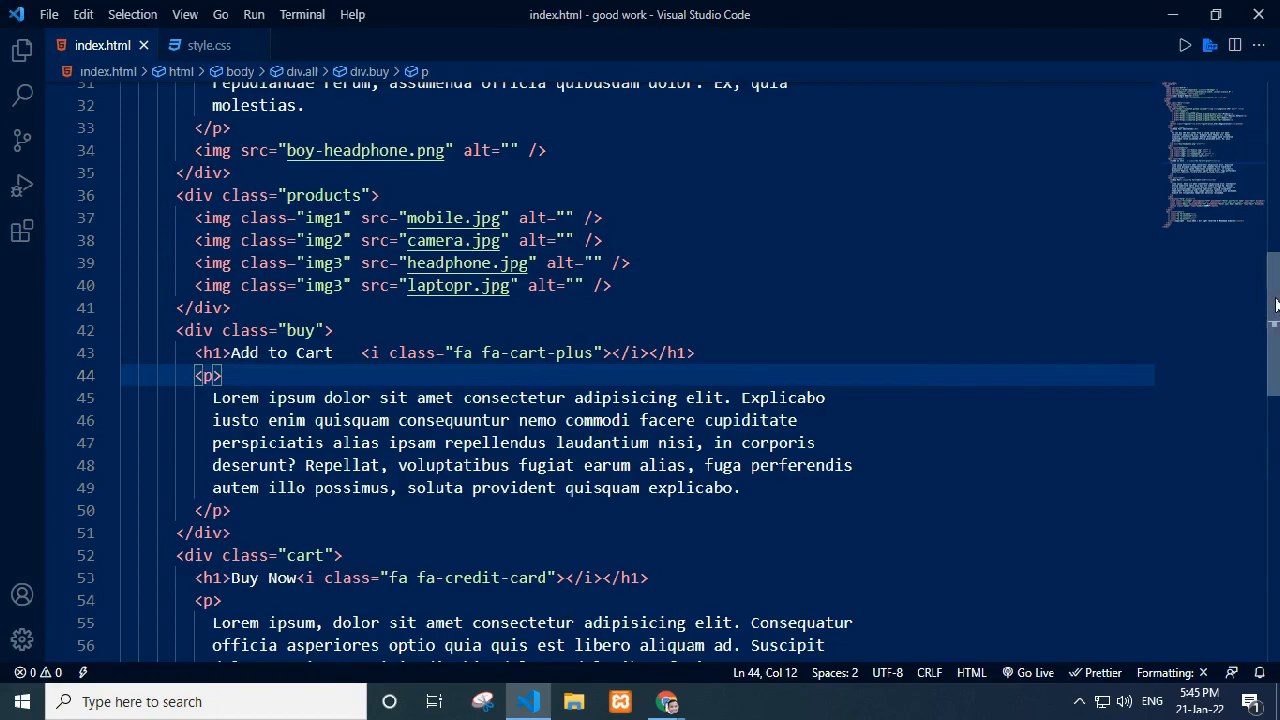
pyautogui.scroll(-3)
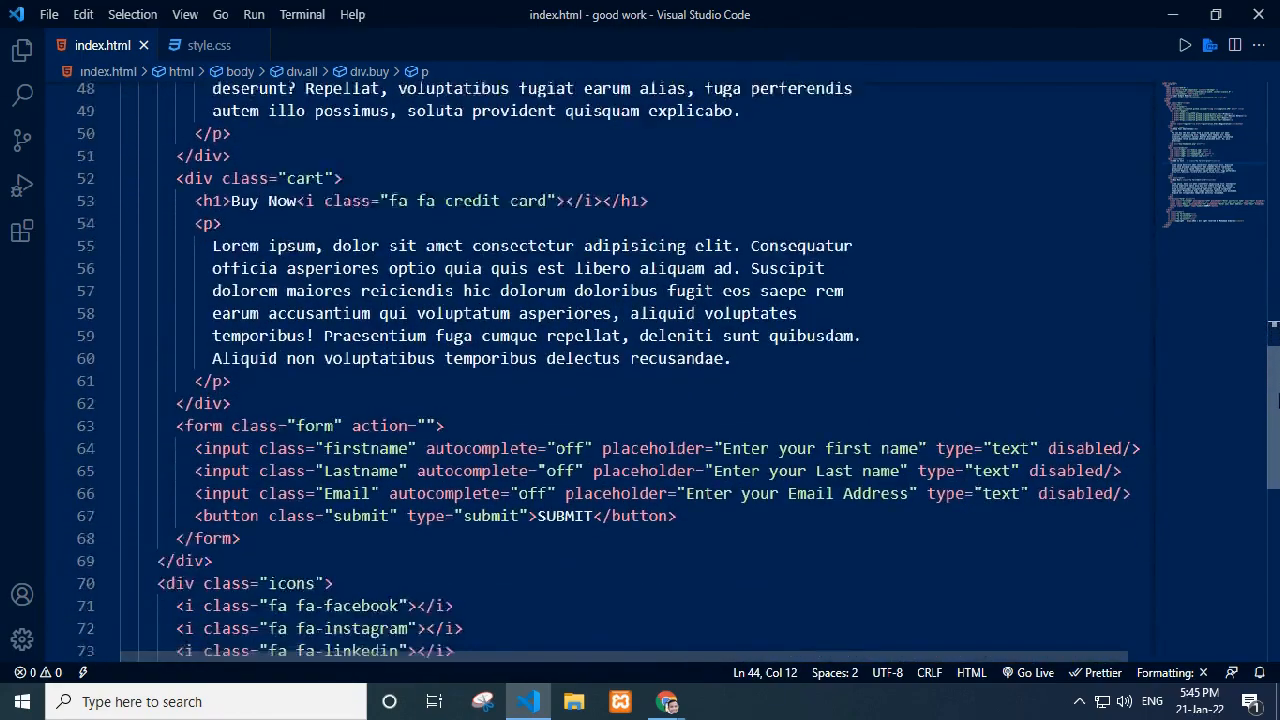
pyautogui.scroll(-3)
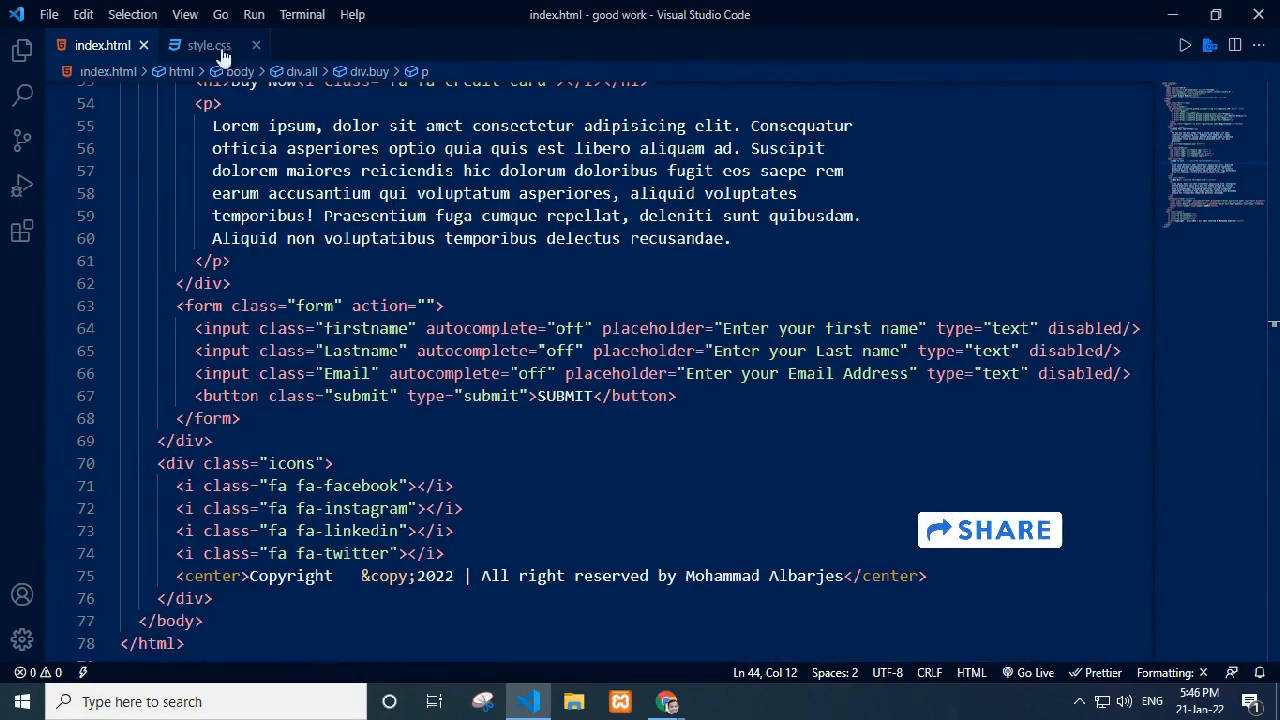
pyautogui.click(208, 45)
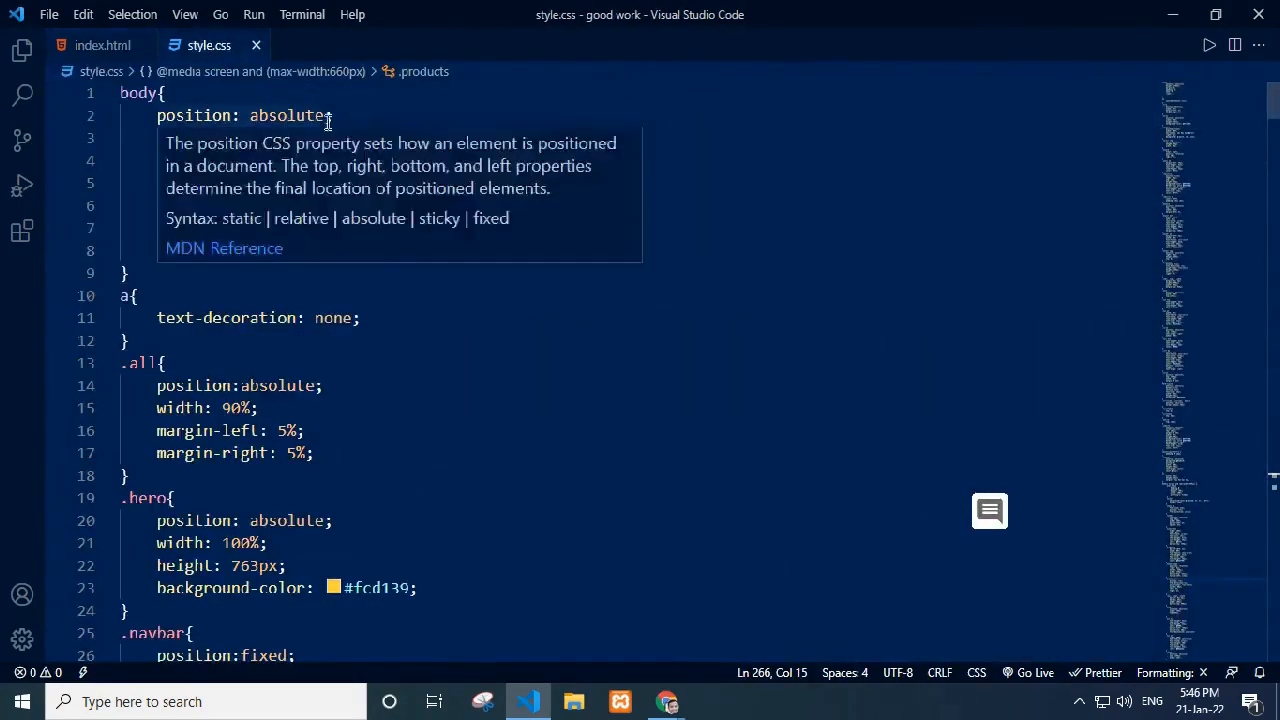
pyautogui.scroll(-3)
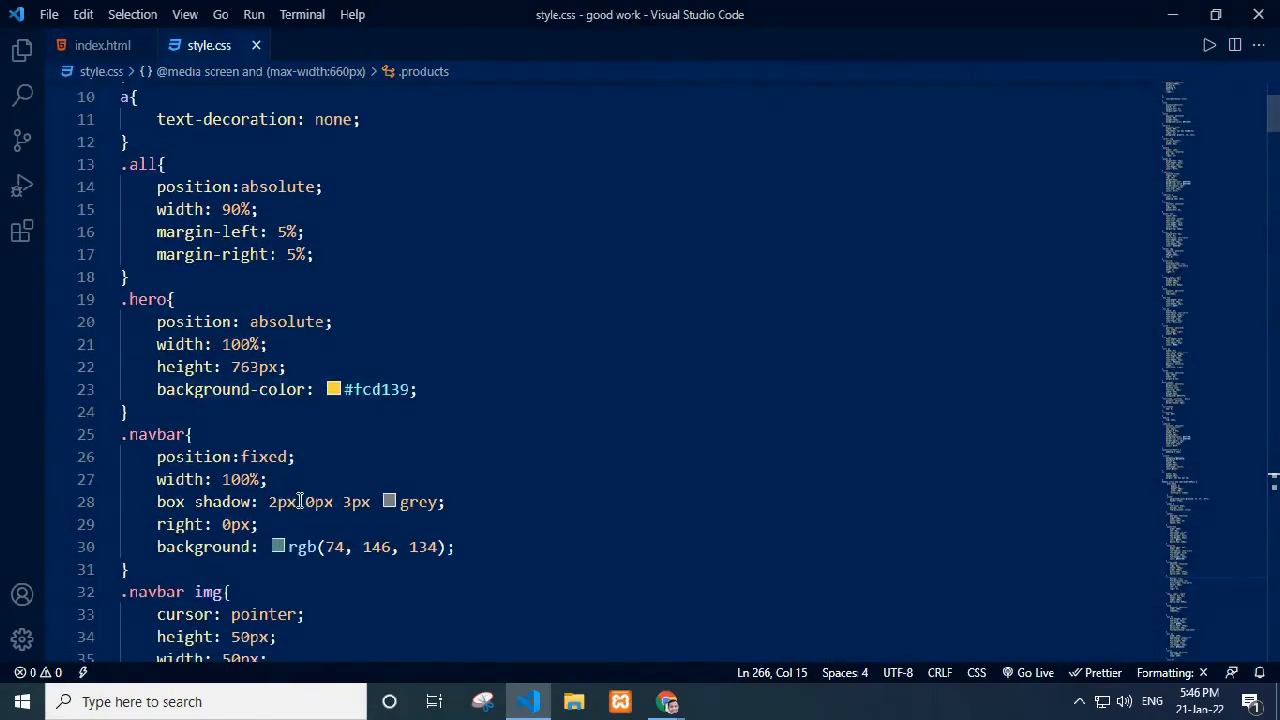
pyautogui.scroll(-3)
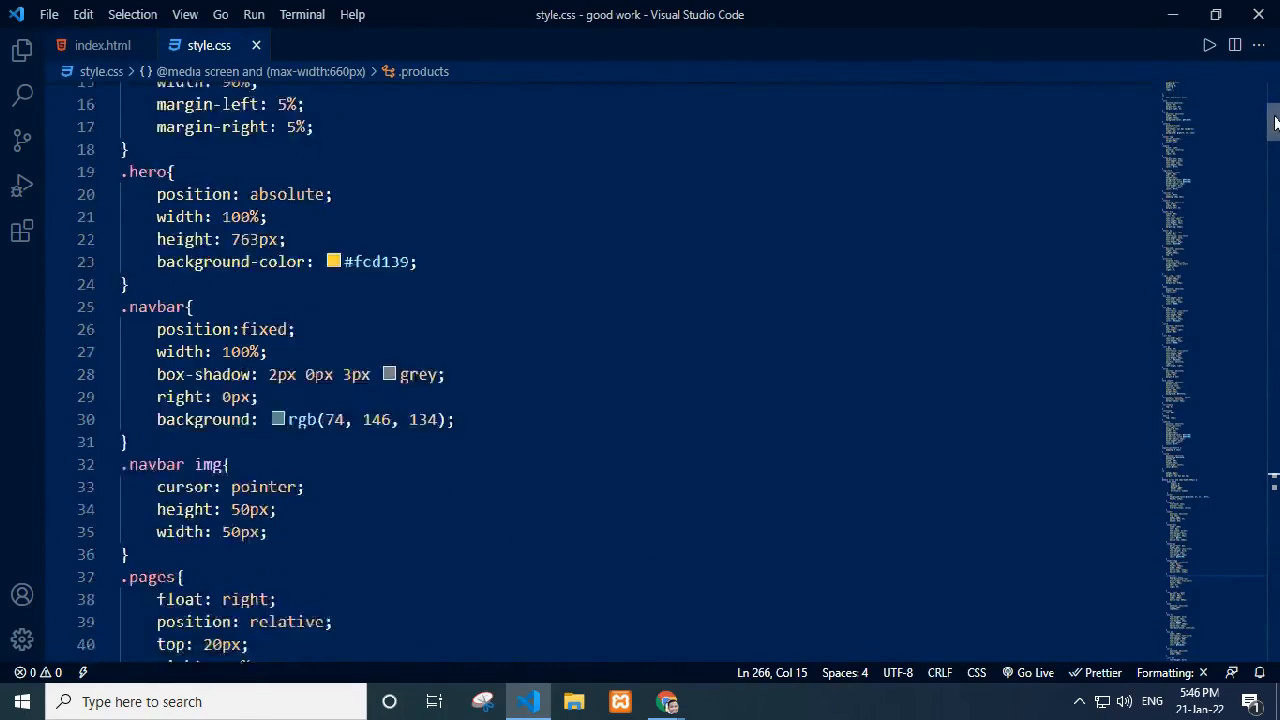
pyautogui.scroll(-3)
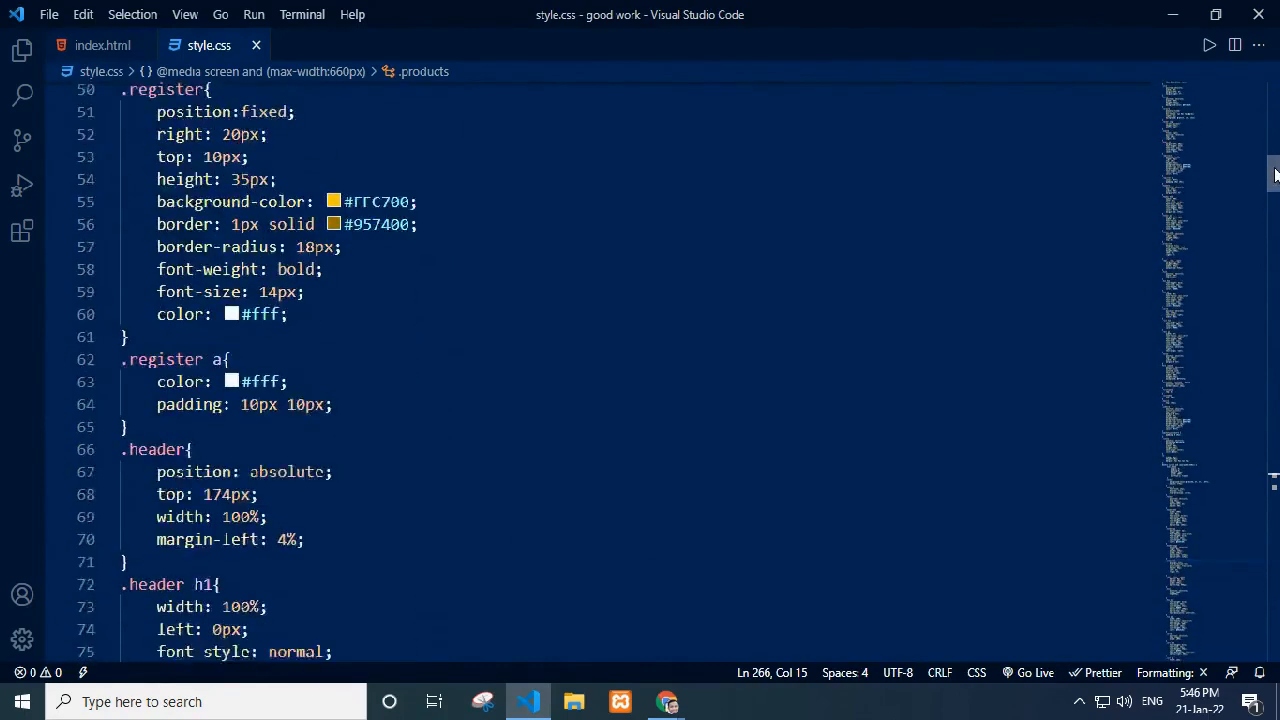
pyautogui.scroll(-3)
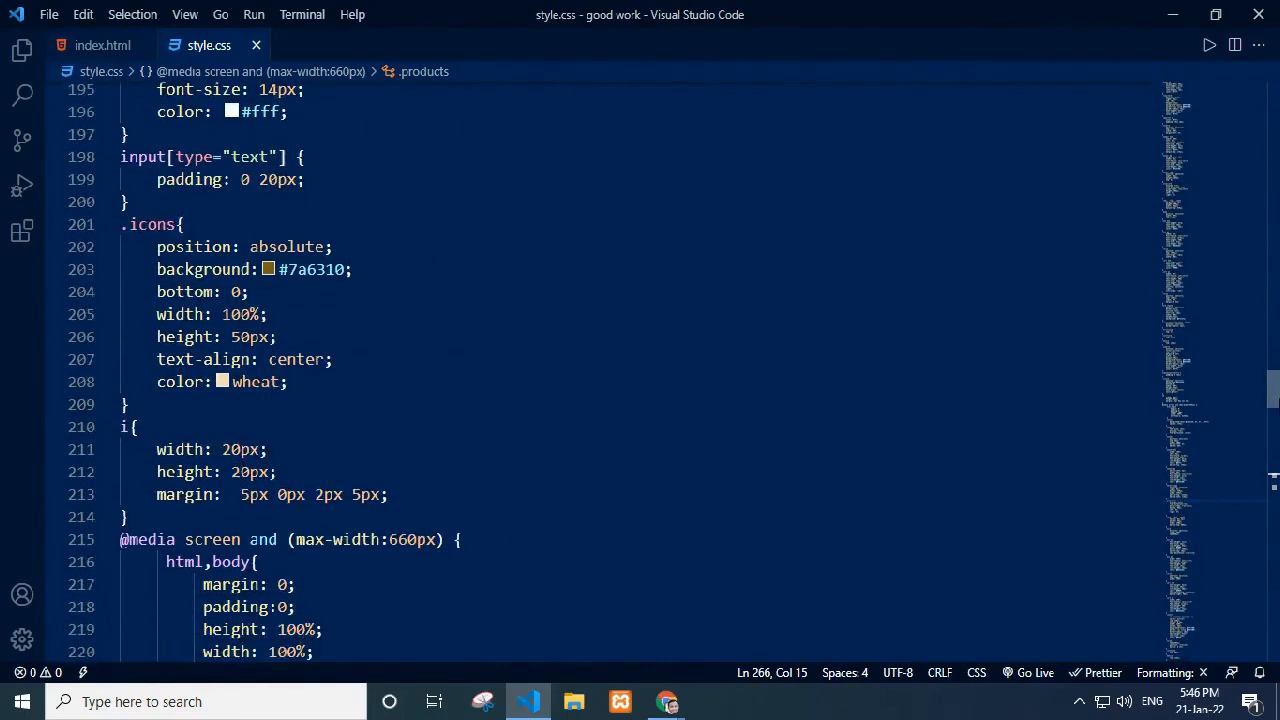
pyautogui.scroll(-3)
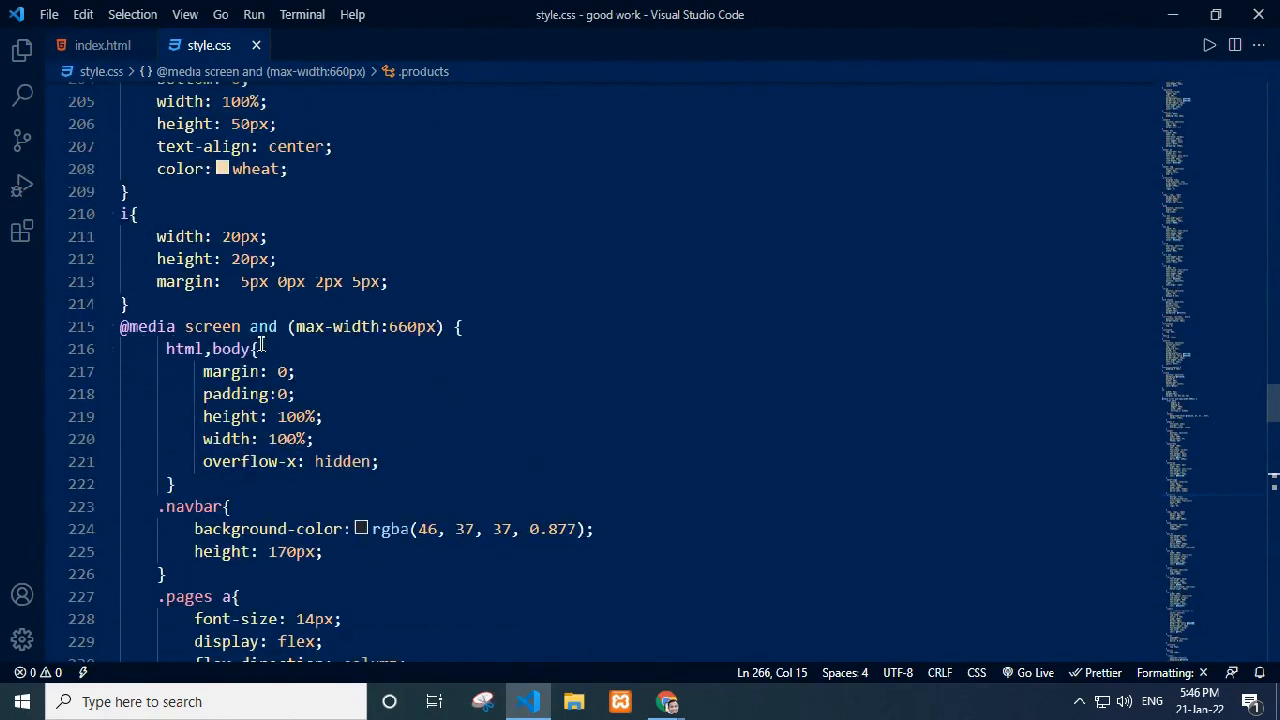
pyautogui.moveTo(430, 348)
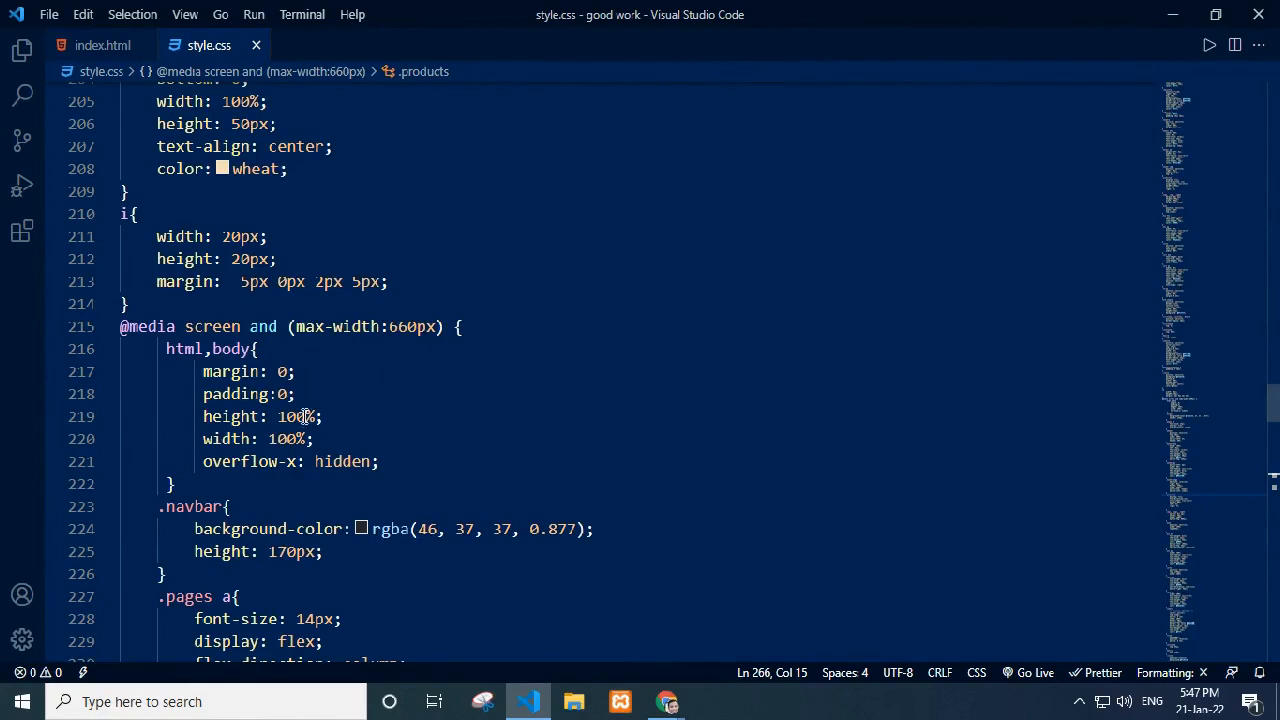
pyautogui.moveTo(346, 481)
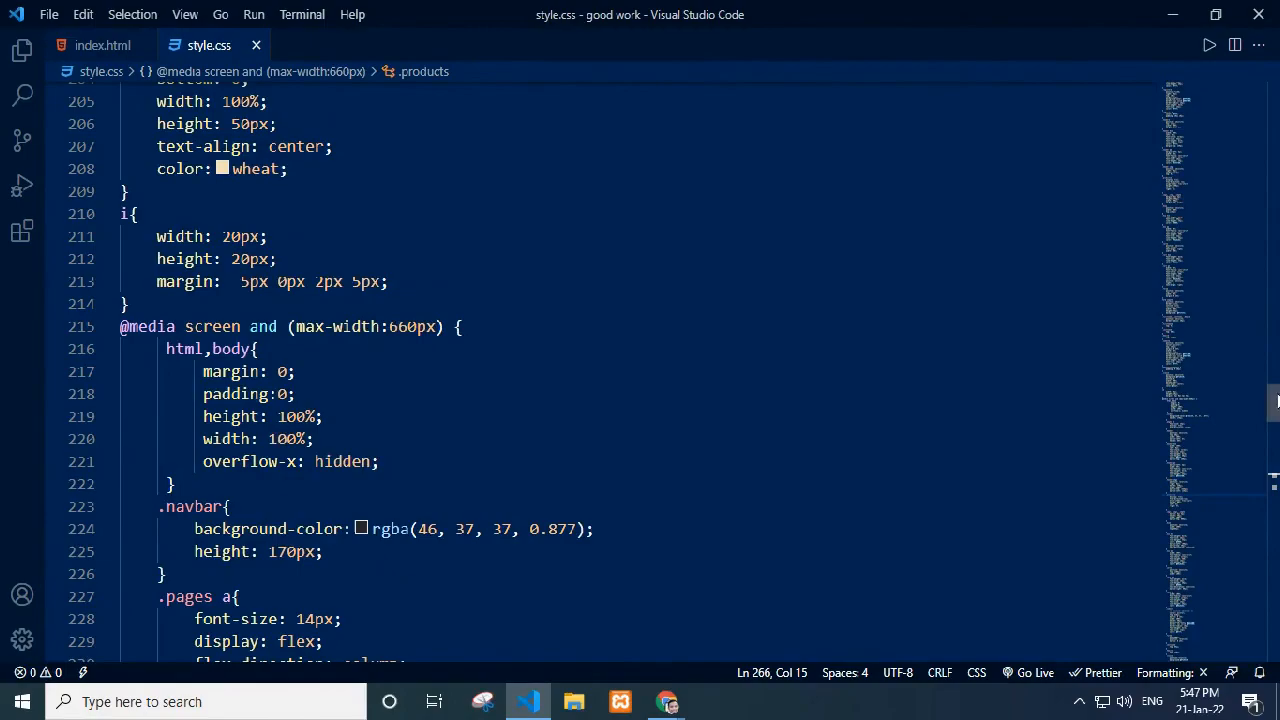
pyautogui.scroll(-3)
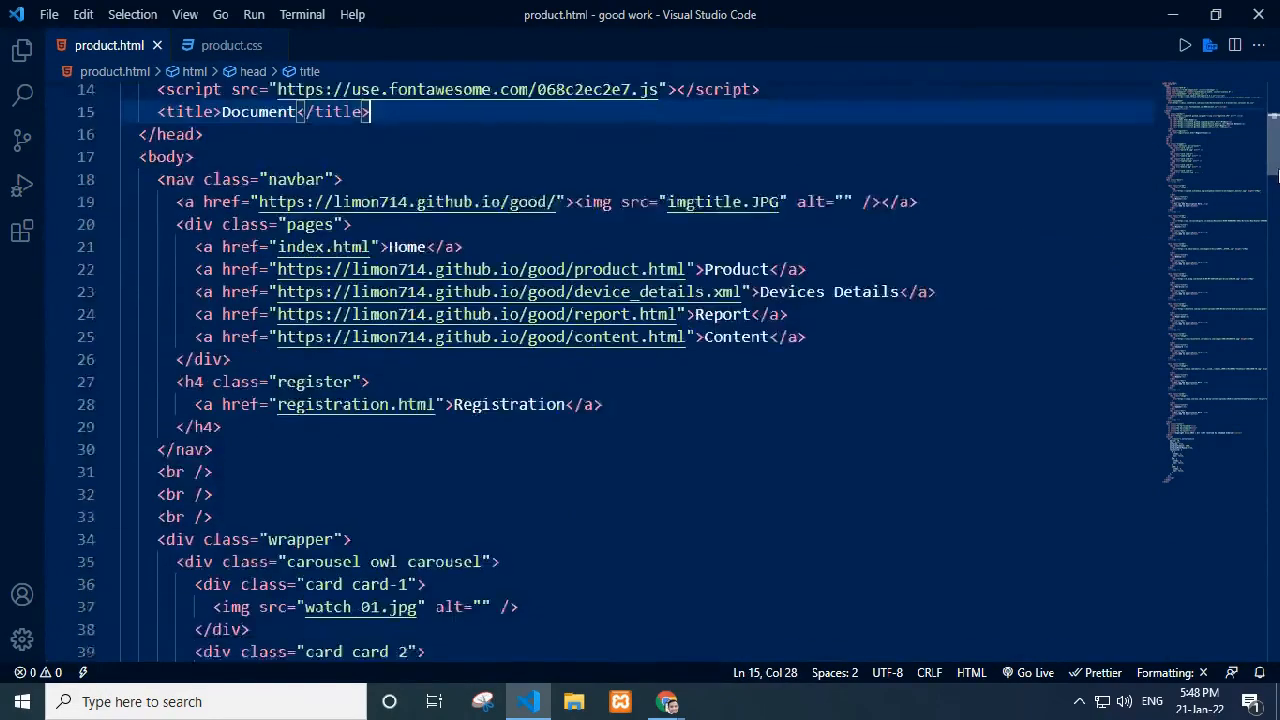
# Step: Read product.html from the navbar through the product cards to the owlCarousel script settings
pyautogui.scroll(-3)
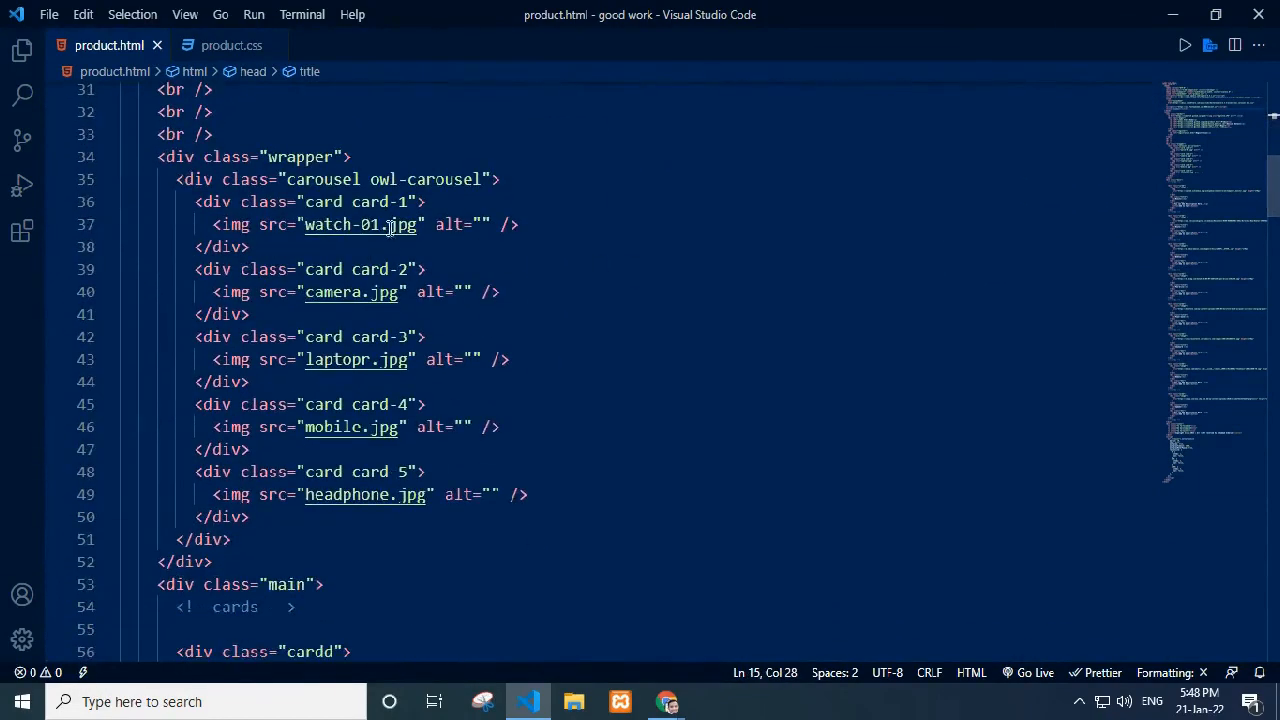
pyautogui.moveTo(388, 511)
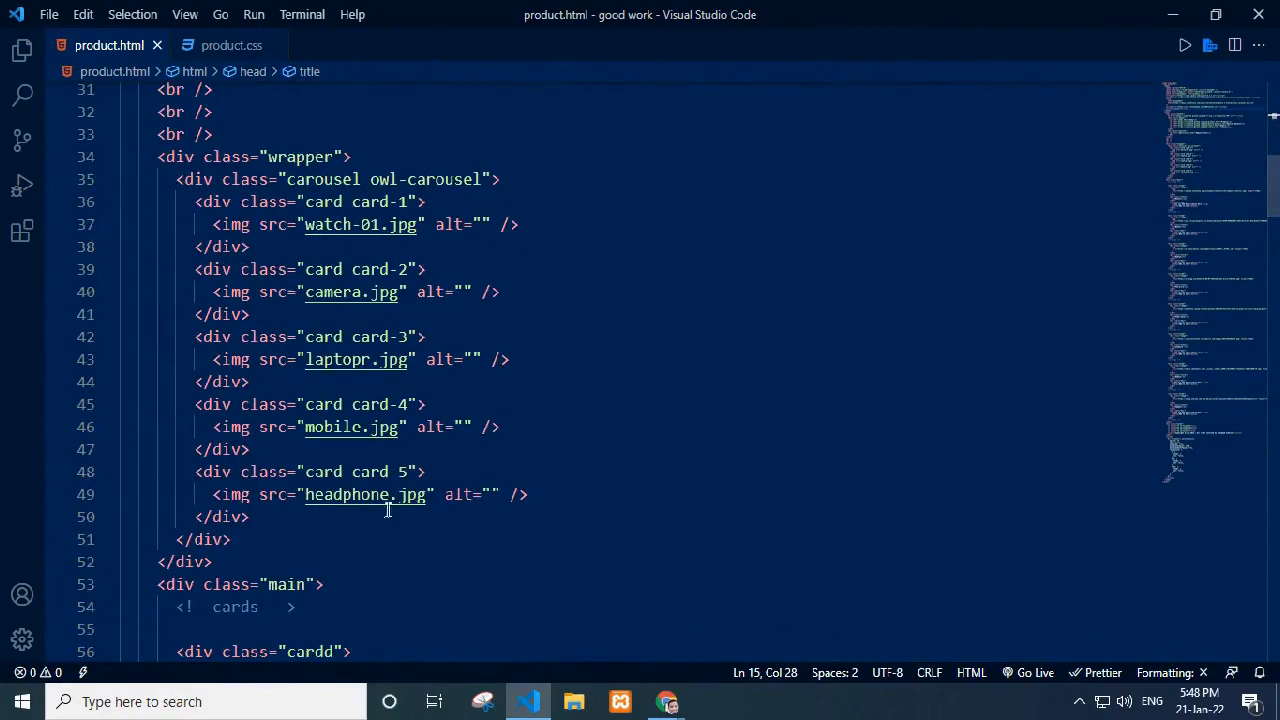
pyautogui.scroll(-3)
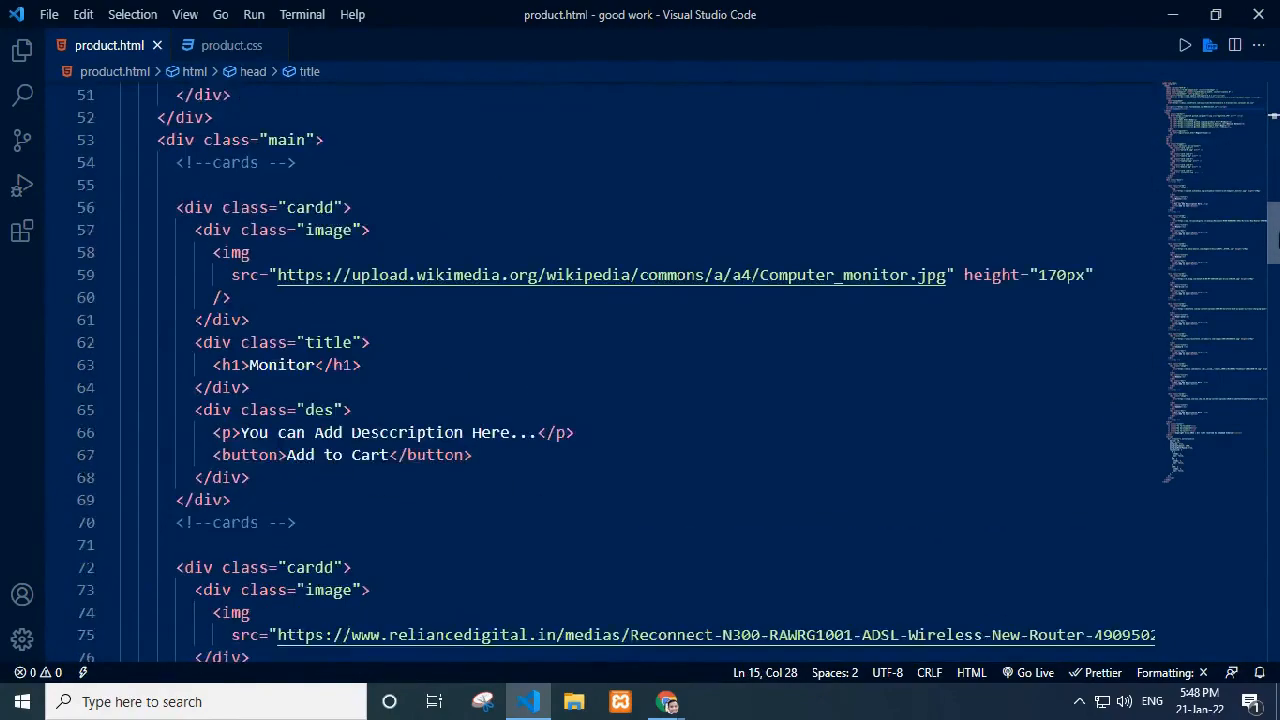
pyautogui.scroll(-3)
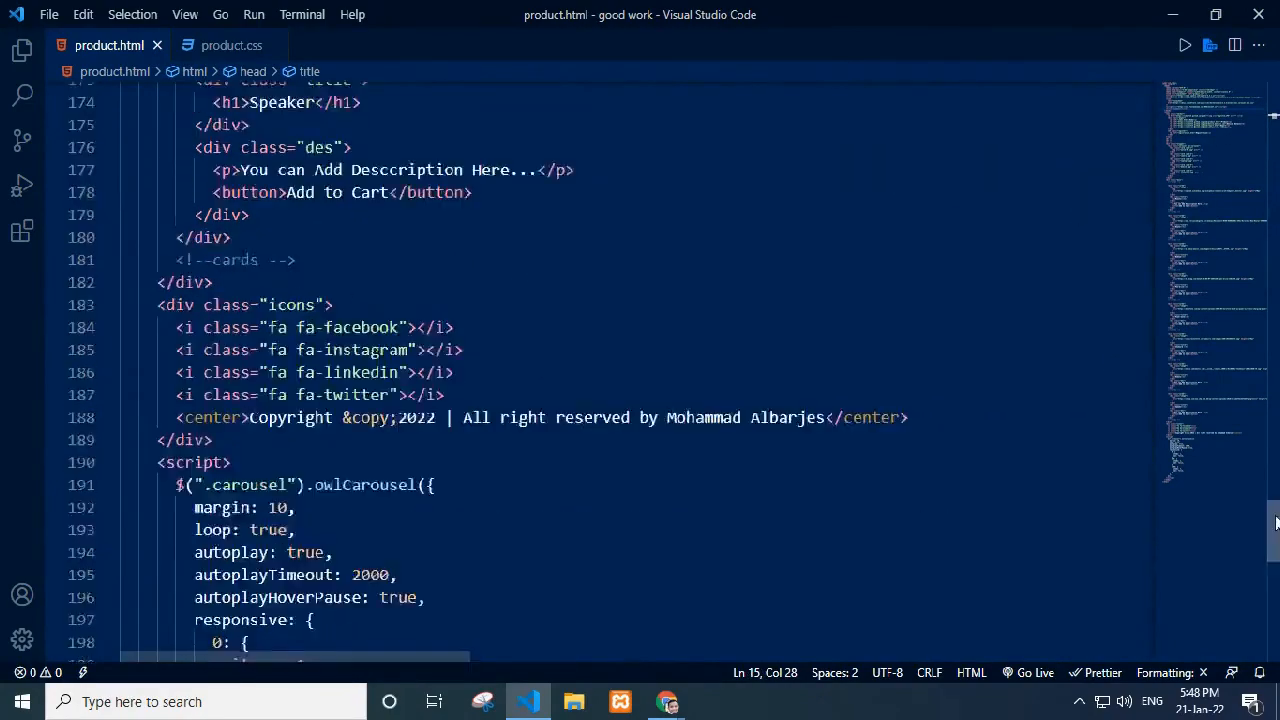
pyautogui.scroll(-3)
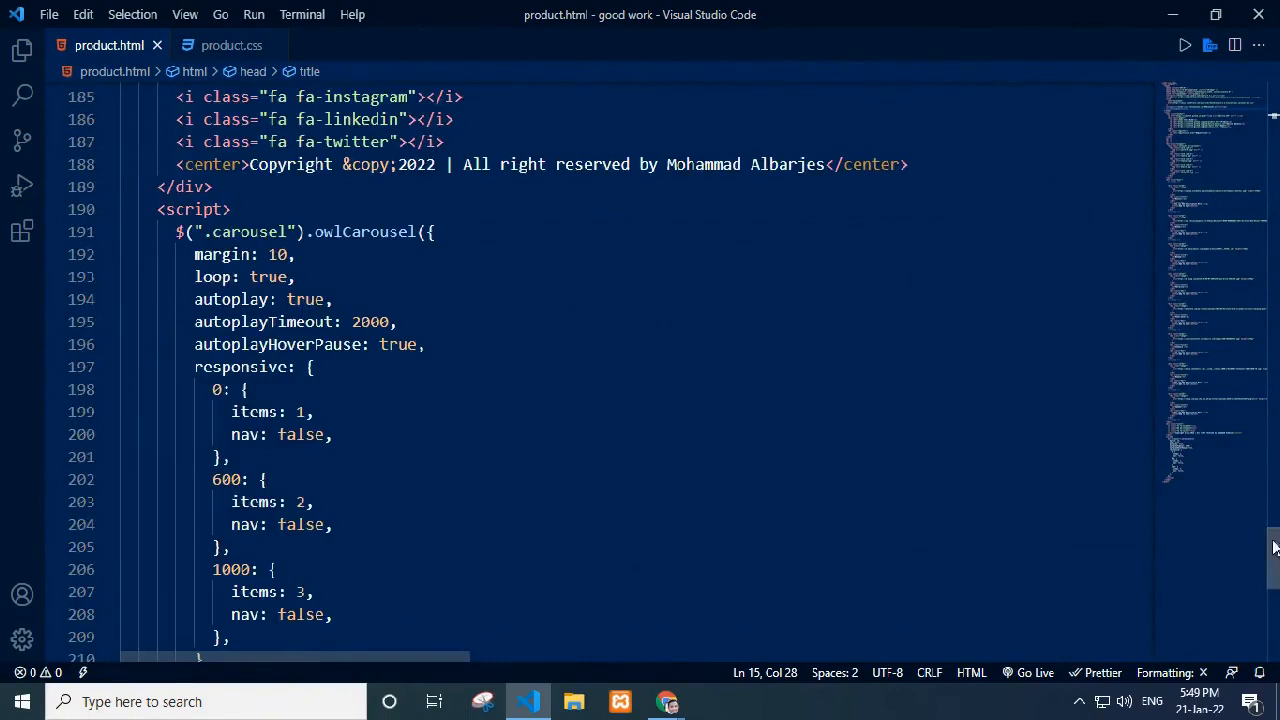
# Step: Read product.css to its end, past the 660px media query and .cardd rules
pyautogui.click(231, 45)
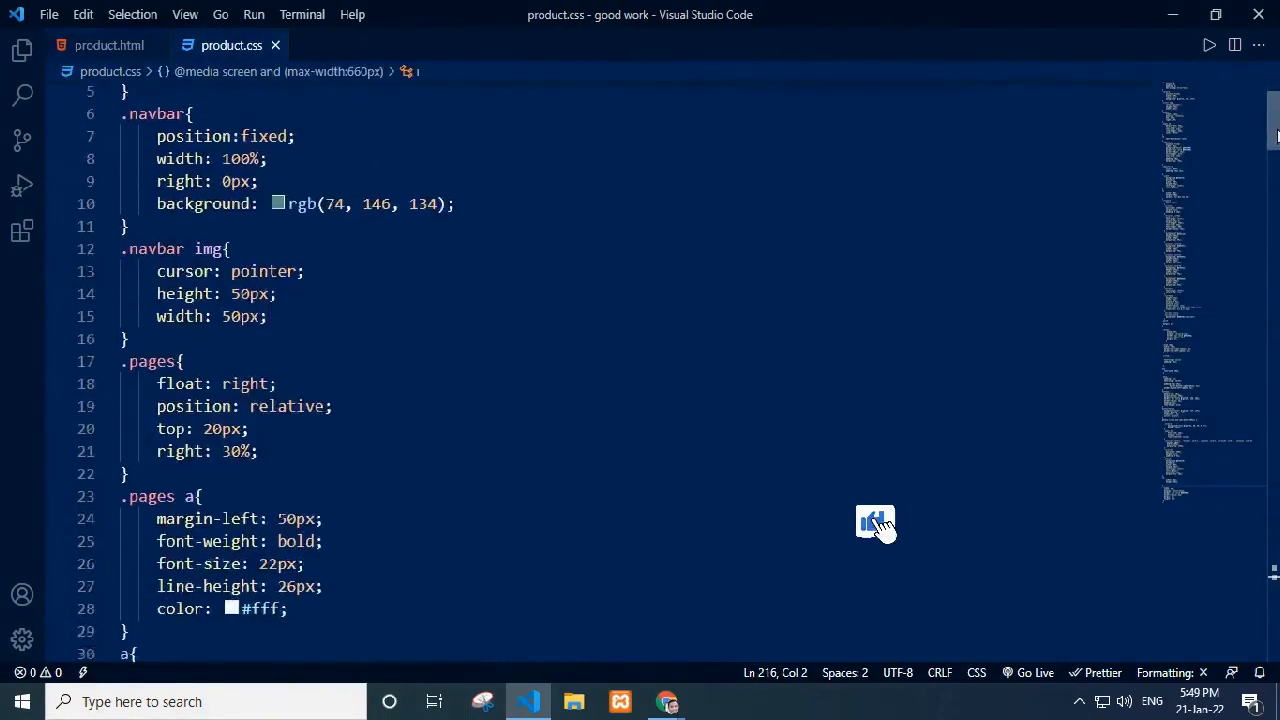
pyautogui.scroll(-3)
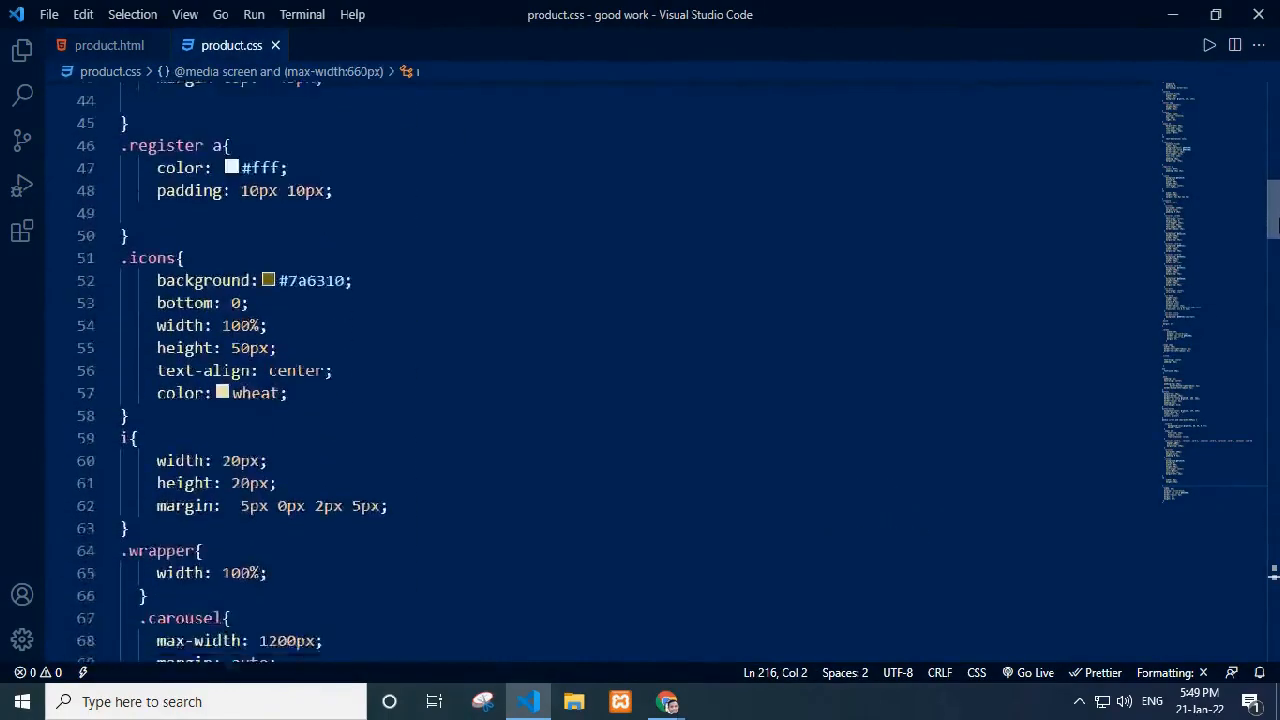
pyautogui.scroll(-3)
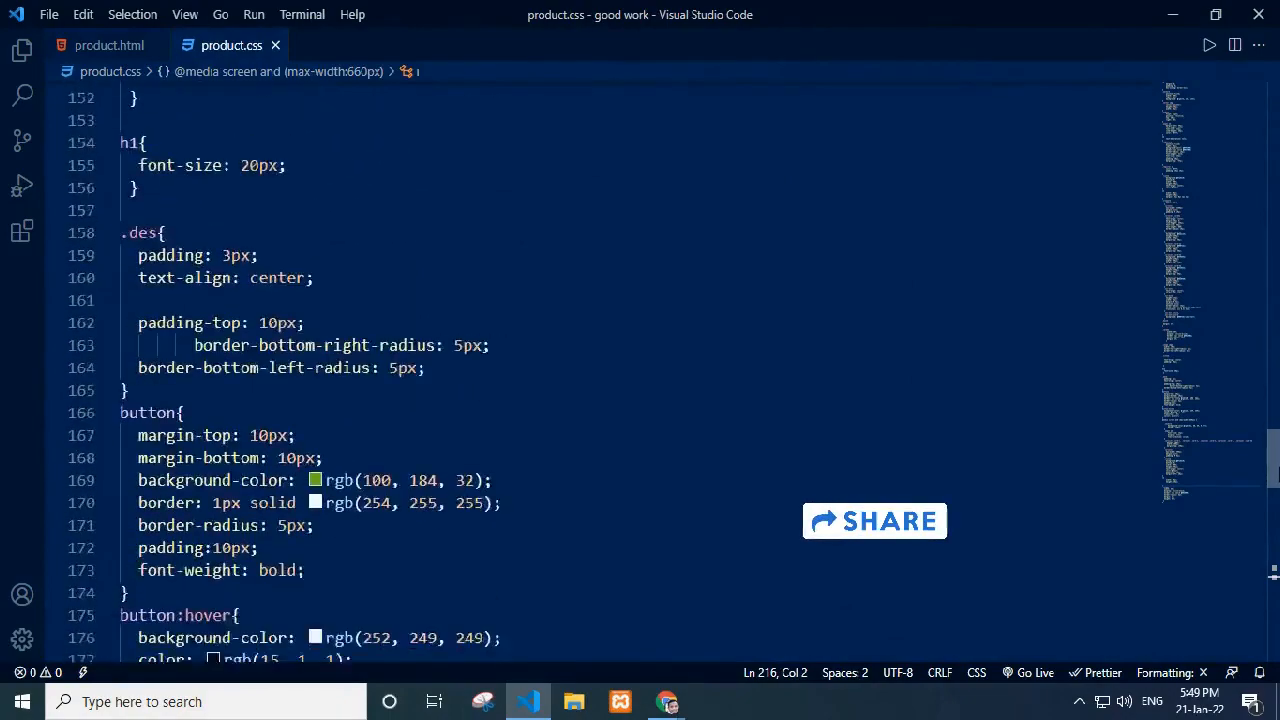
pyautogui.scroll(-3)
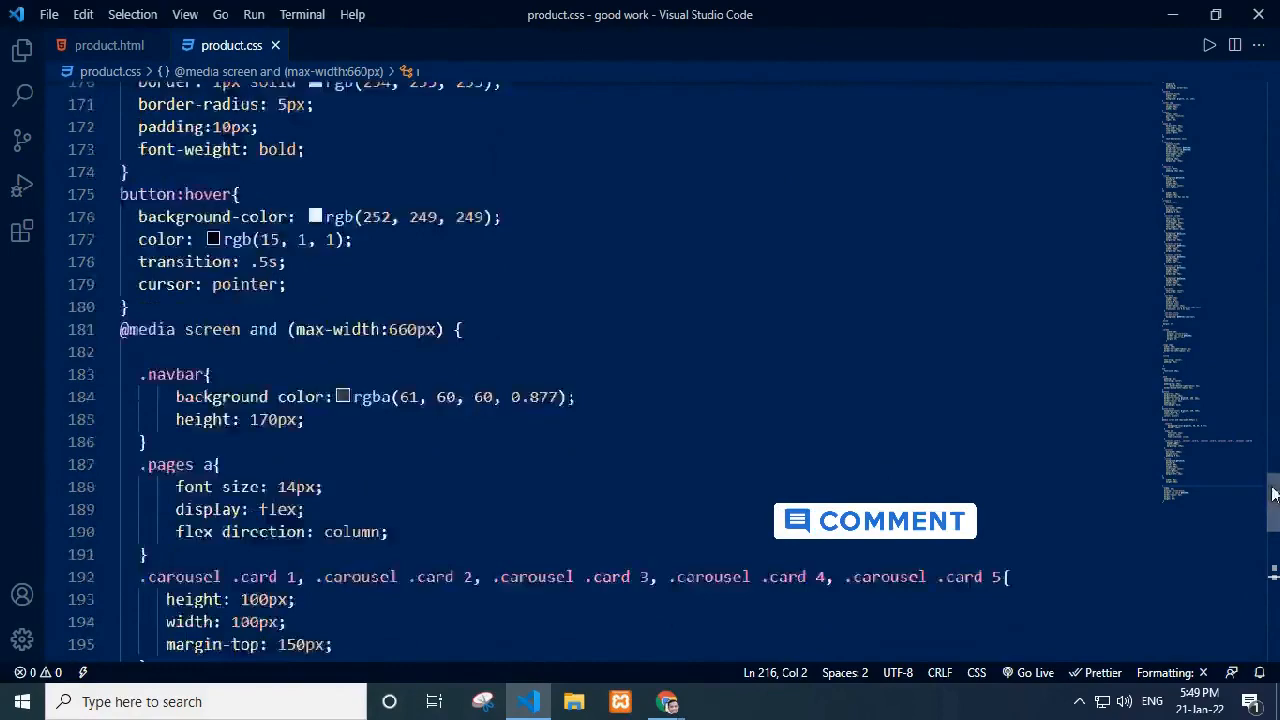
pyautogui.scroll(-3)
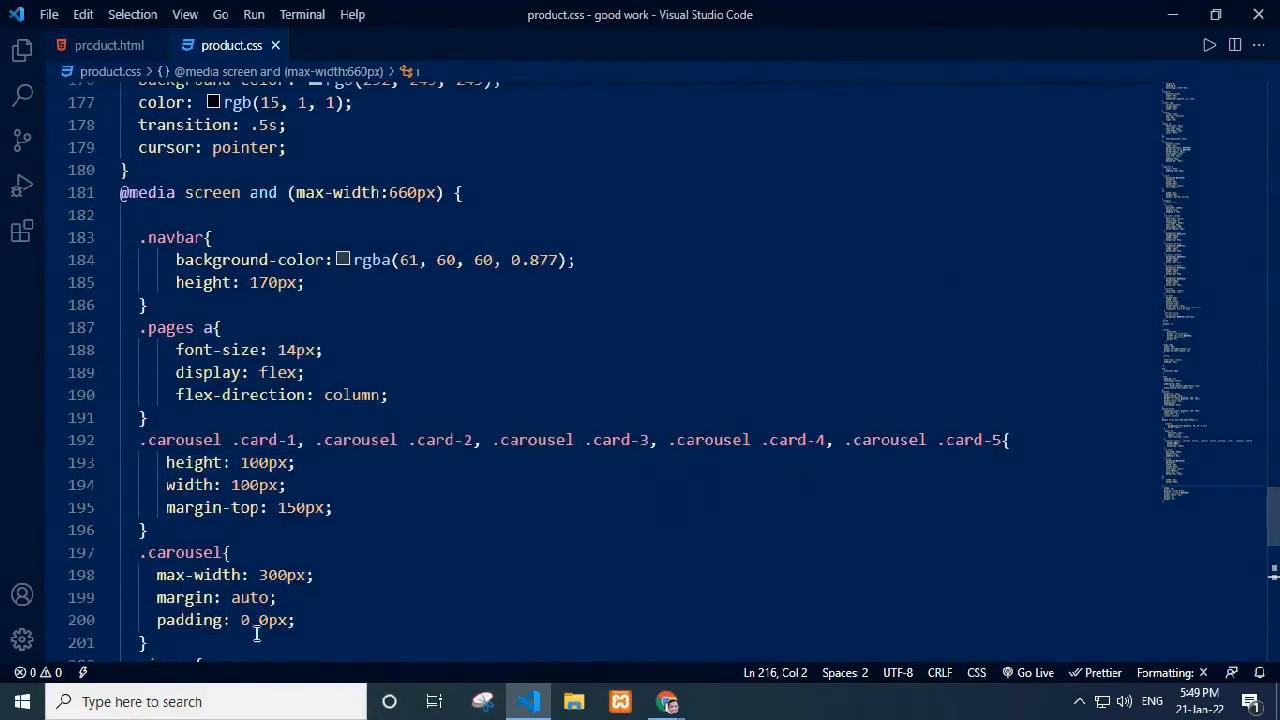
pyautogui.scroll(-3)
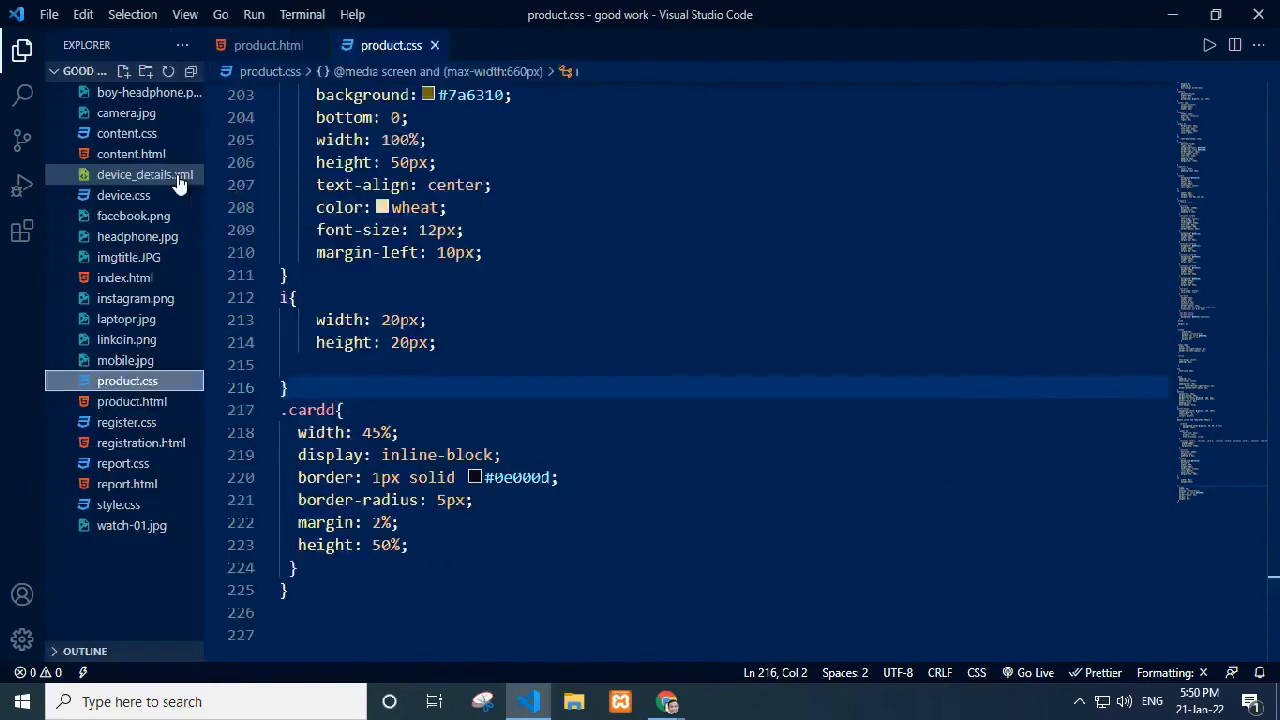
# Step: Review device_details.xml's four product listings, then bring up device.css
pyautogui.click(145, 174)
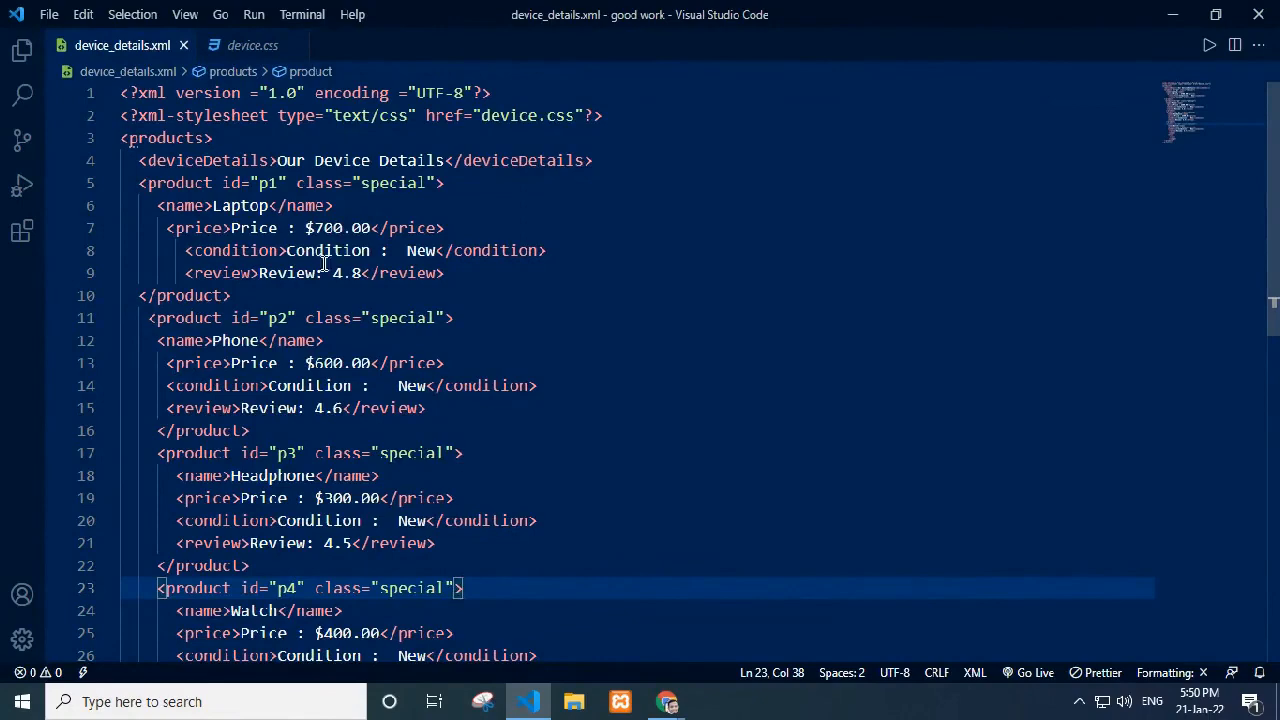
pyautogui.scroll(-3)
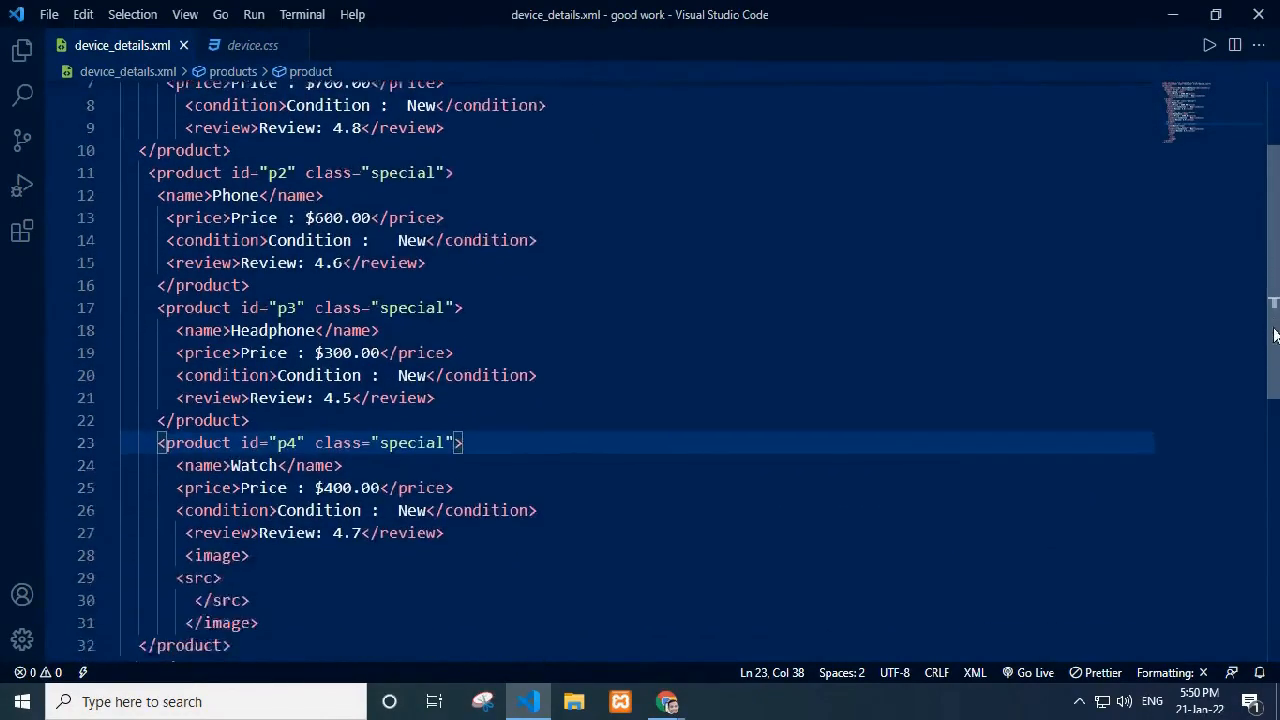
pyautogui.click(252, 45)
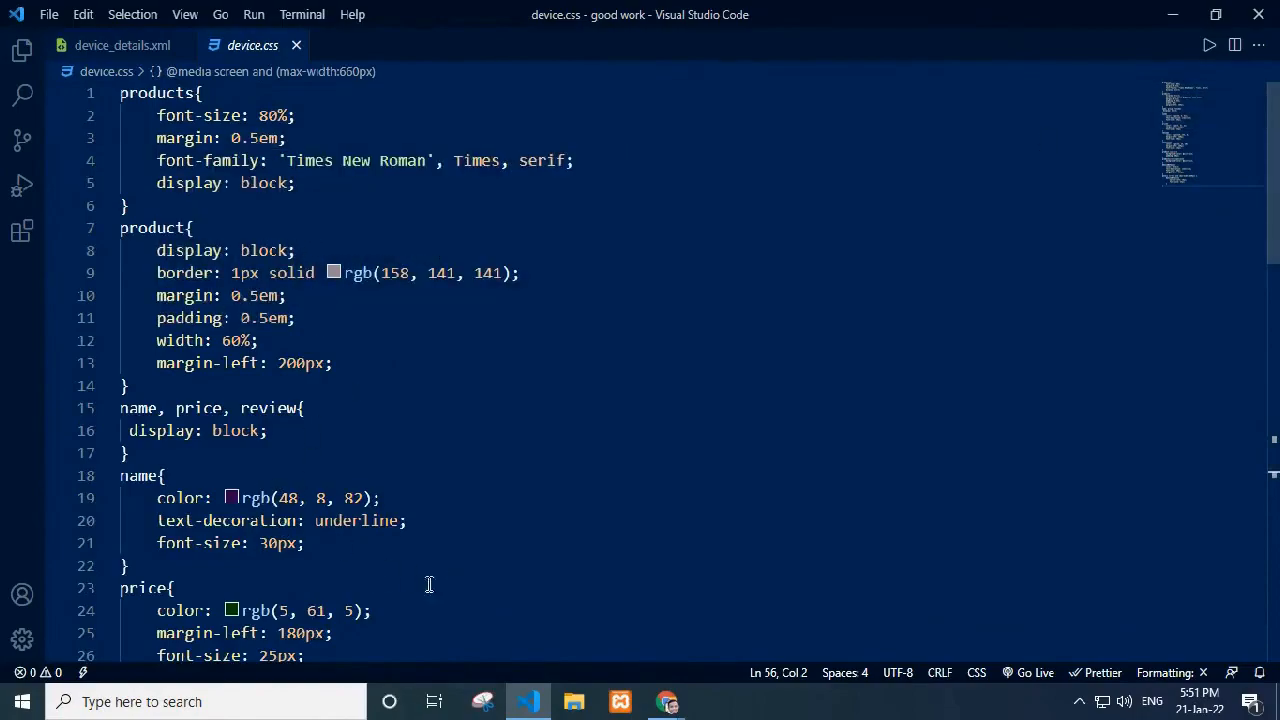
# Step: Bring up report.html, then its report.css stylesheet
pyautogui.click(104, 45)
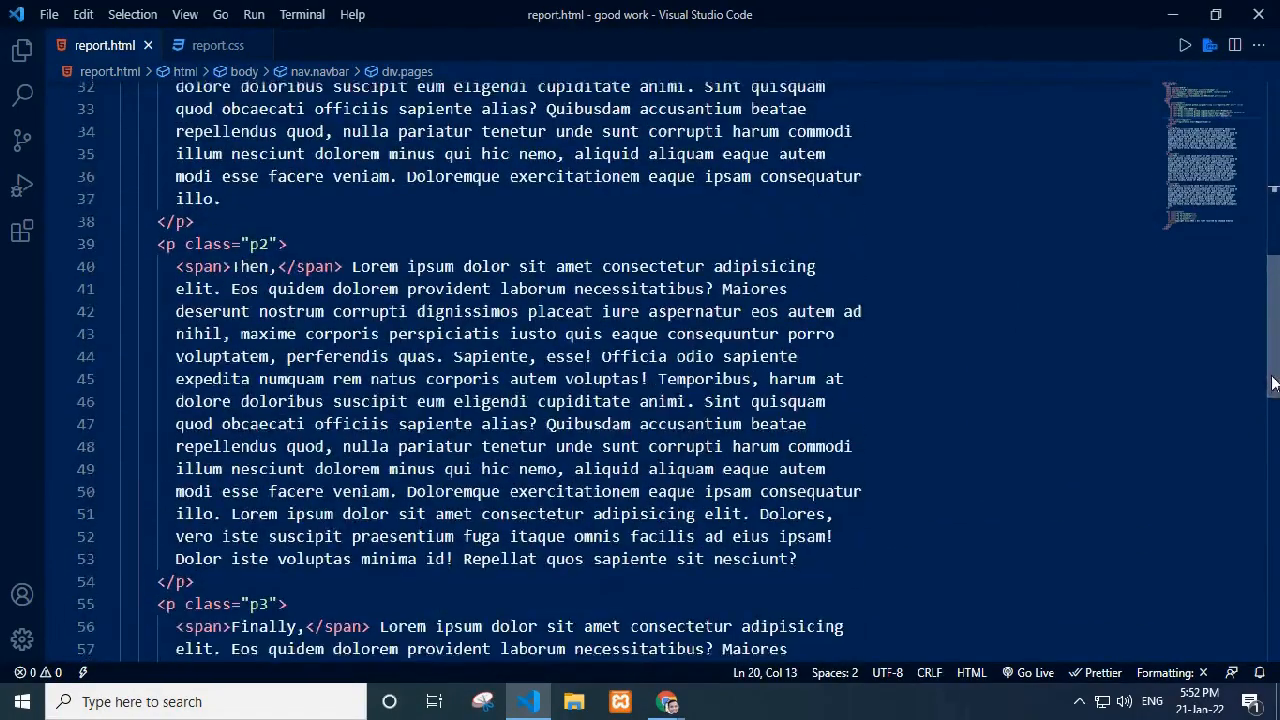
pyautogui.click(217, 45)
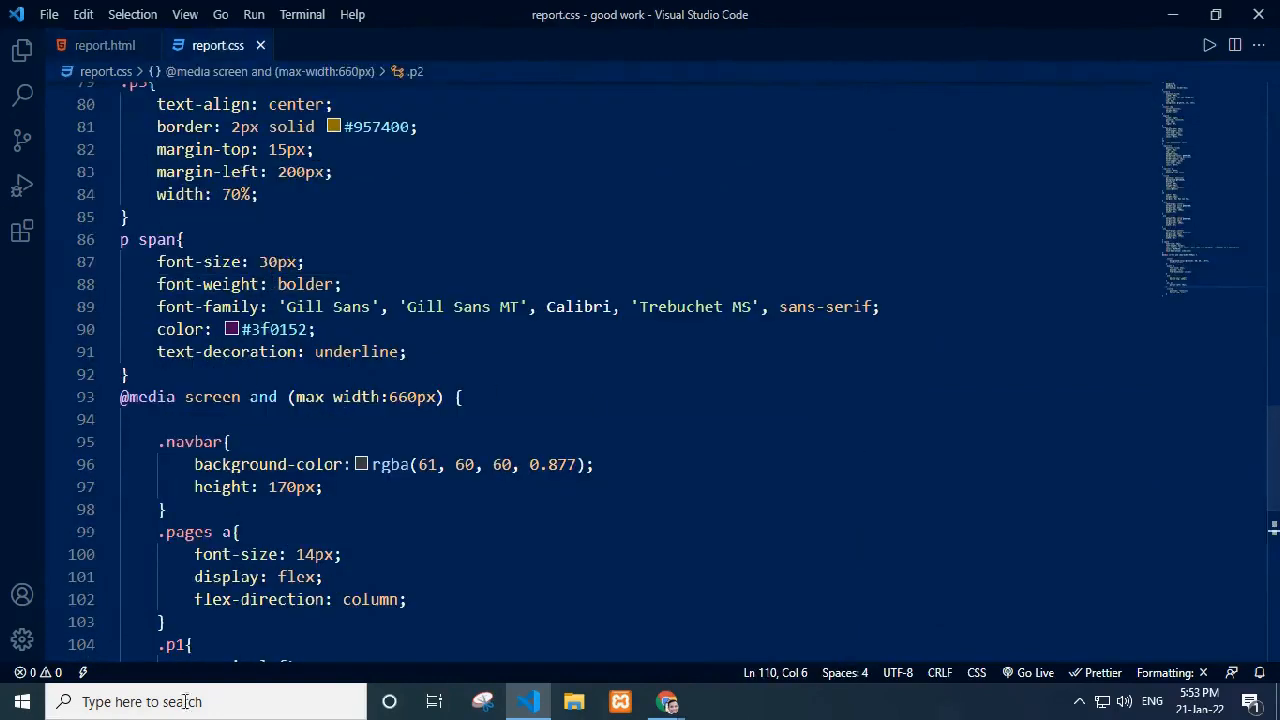
pyautogui.moveTo(416, 437)
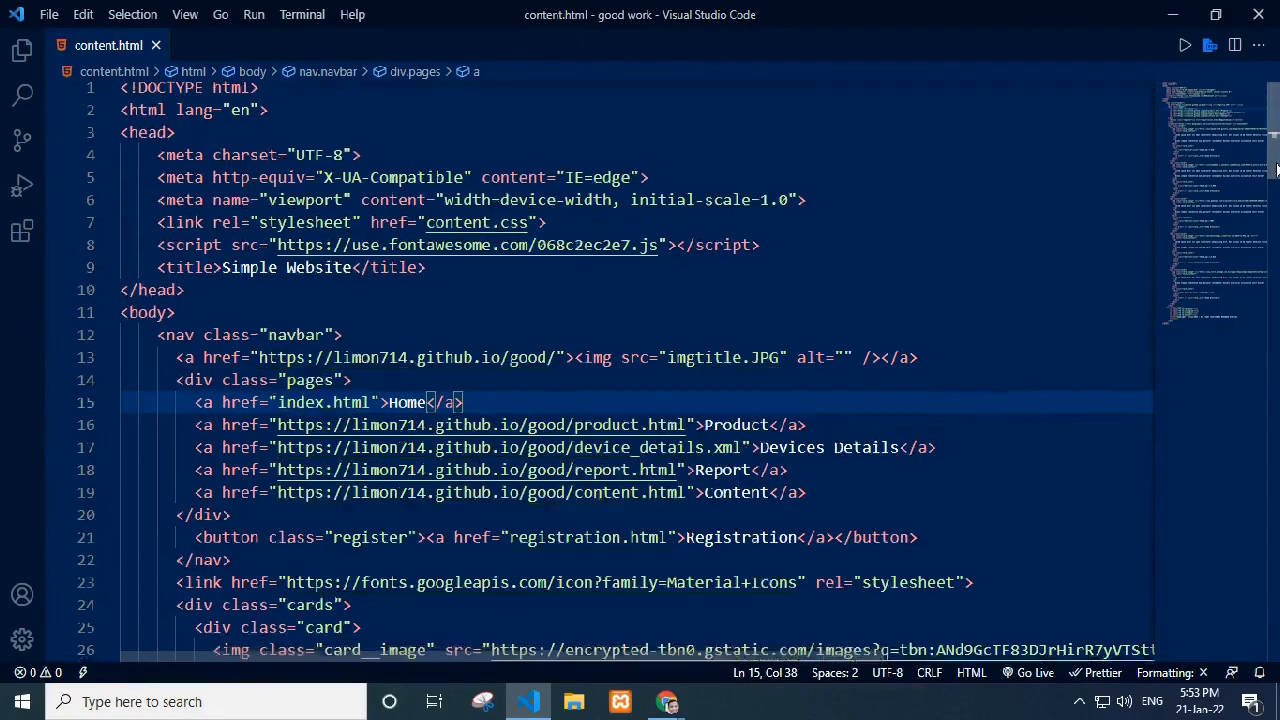
# Step: Scroll through the content.html markup
pyautogui.scroll(-3)
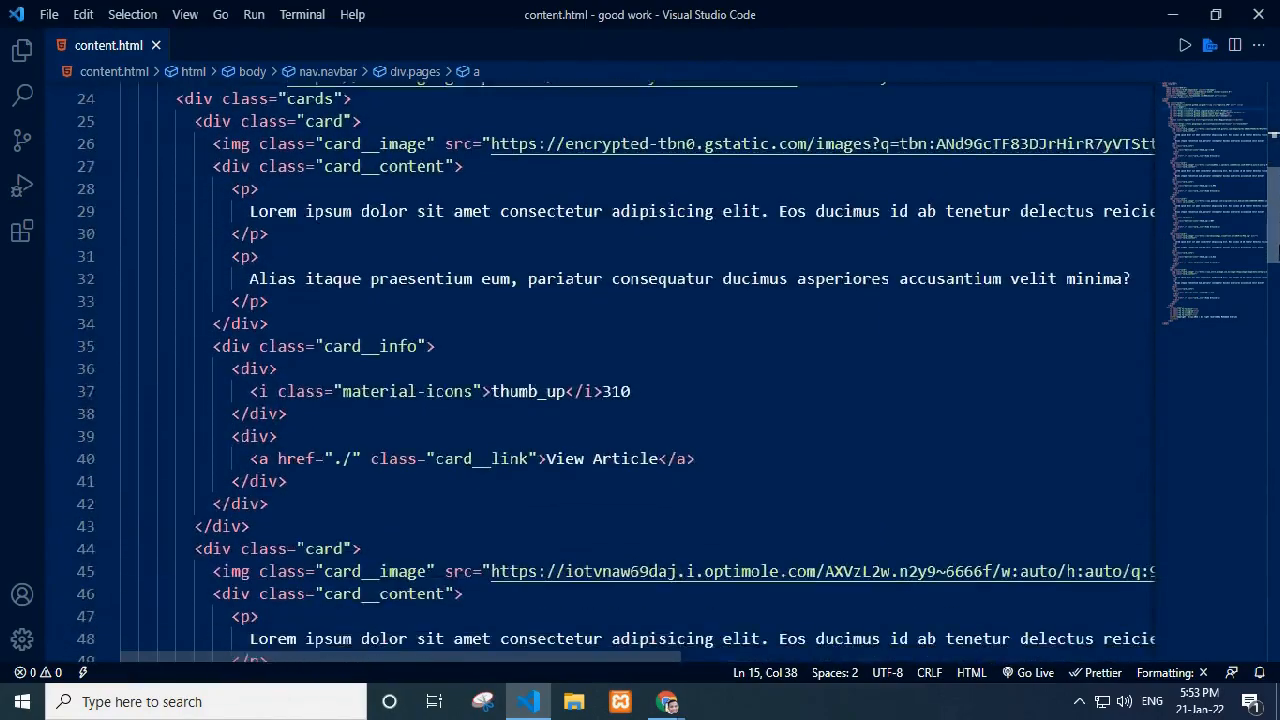
pyautogui.scroll(-3)
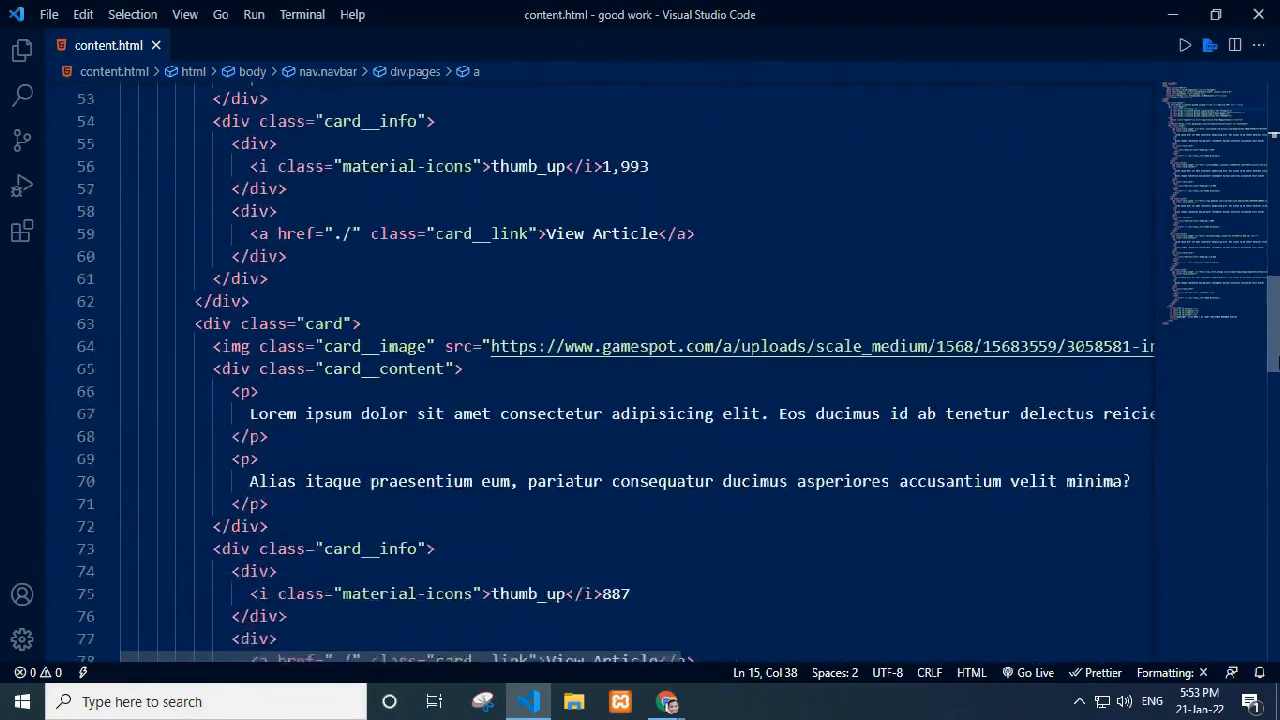
pyautogui.scroll(-3)
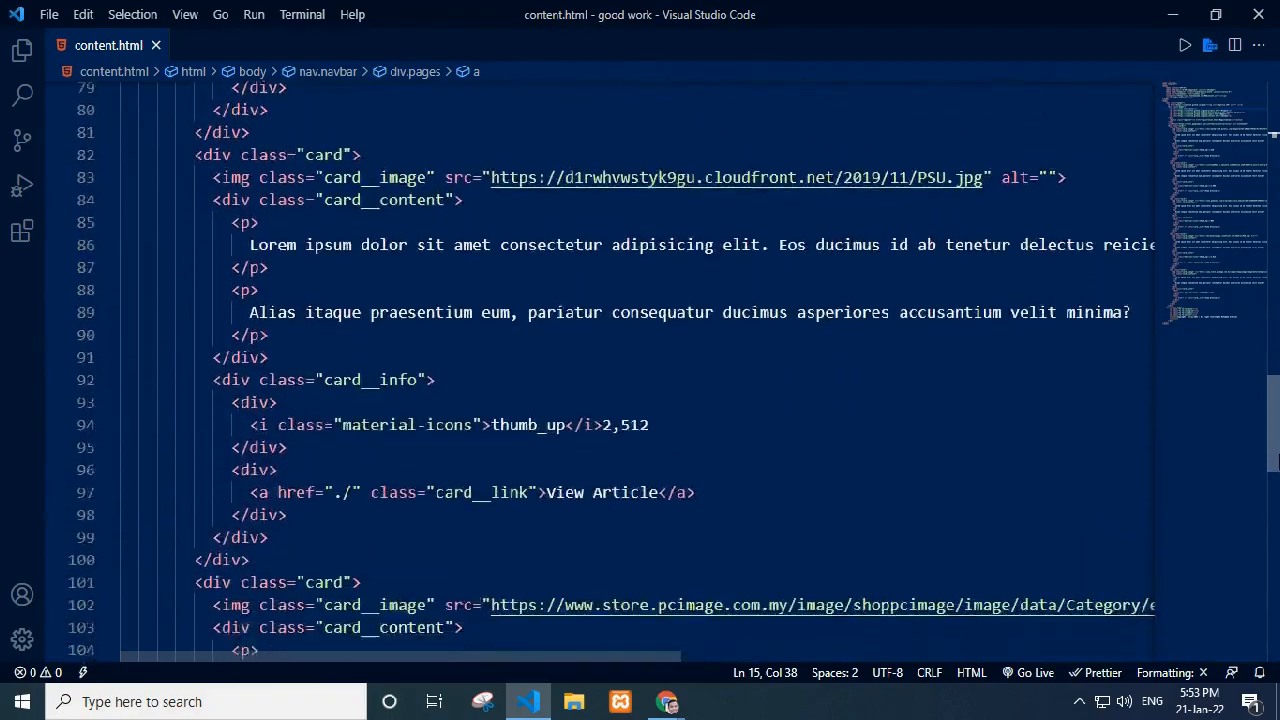
pyautogui.scroll(-3)
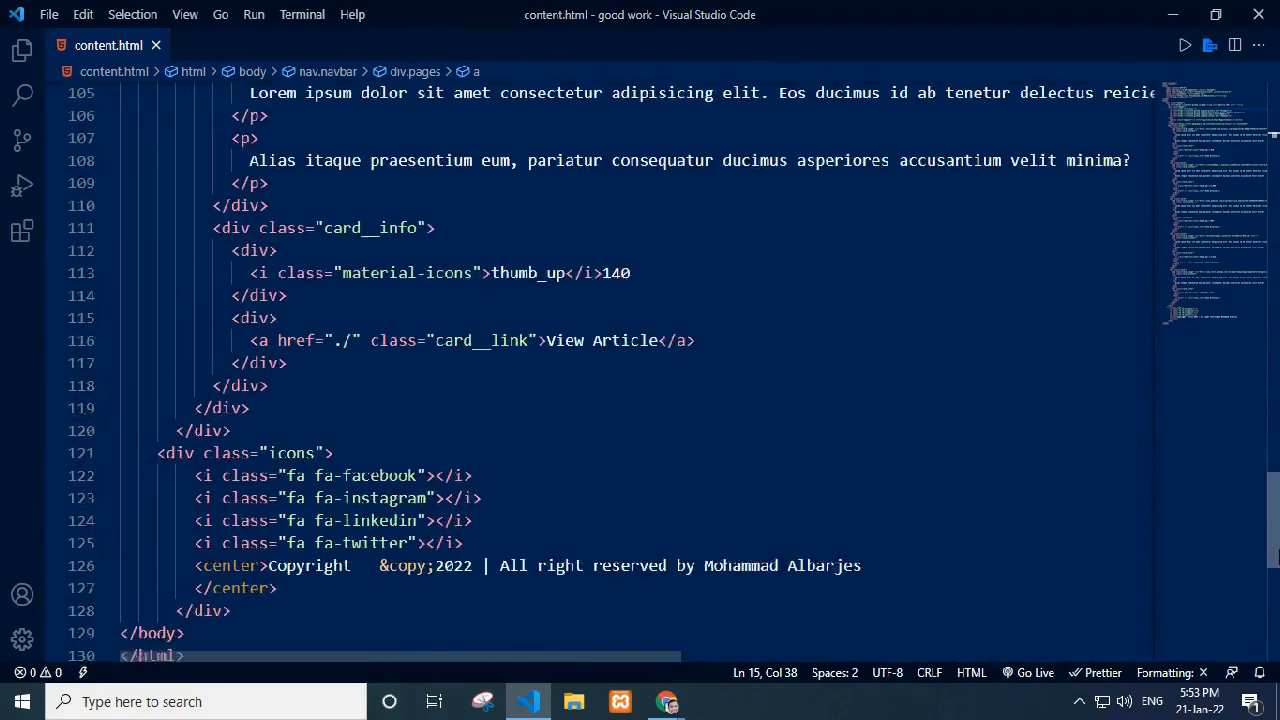
# Step: Read content.css down through its card styles
pyautogui.click(227, 45)
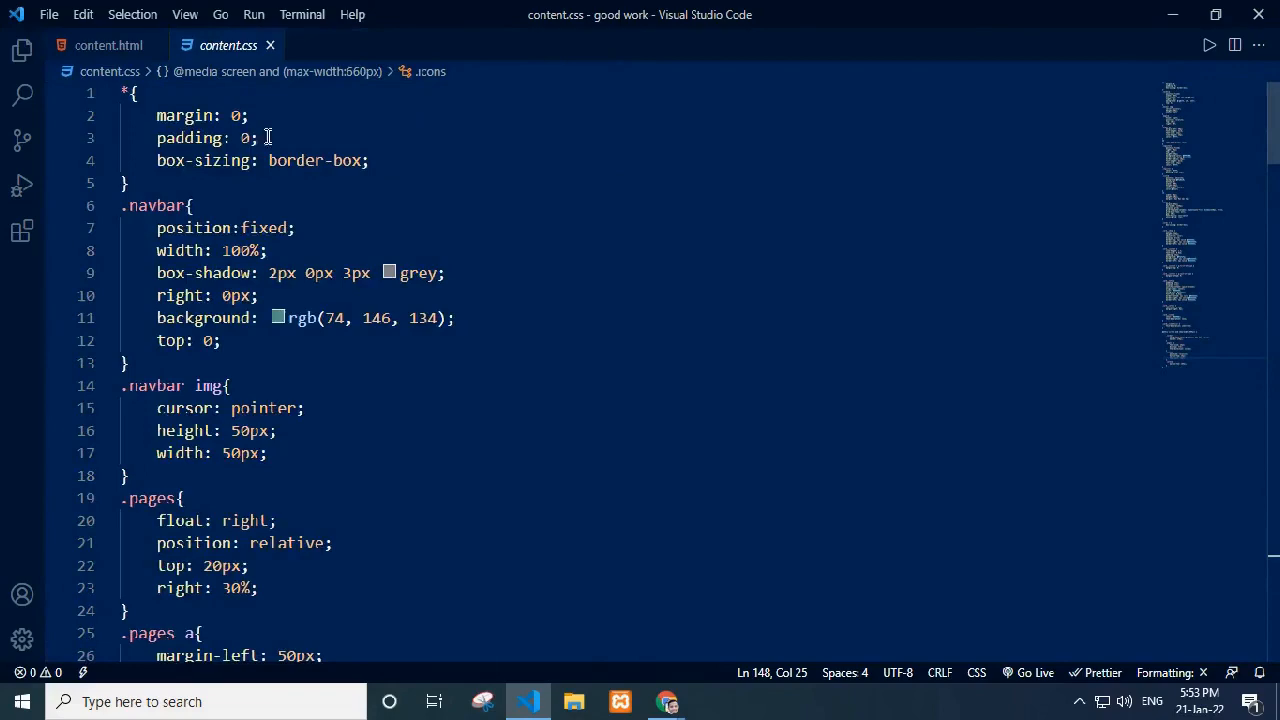
pyautogui.scroll(-3)
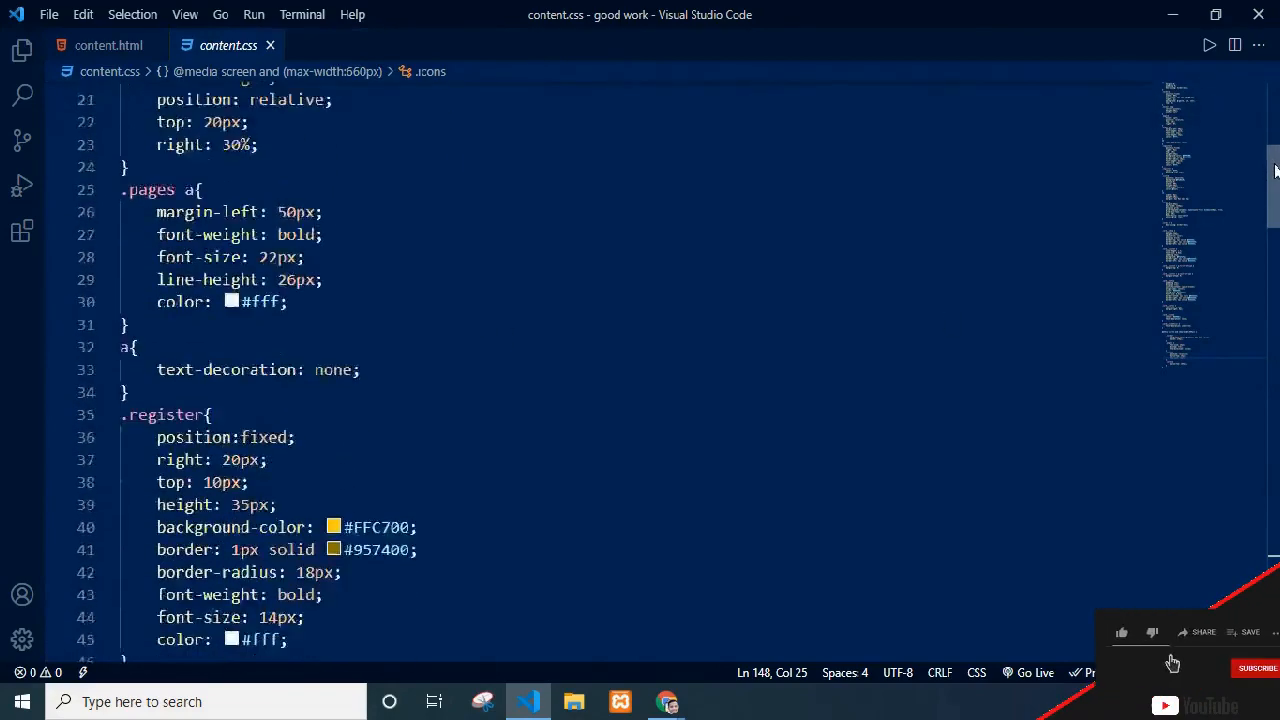
pyautogui.scroll(-3)
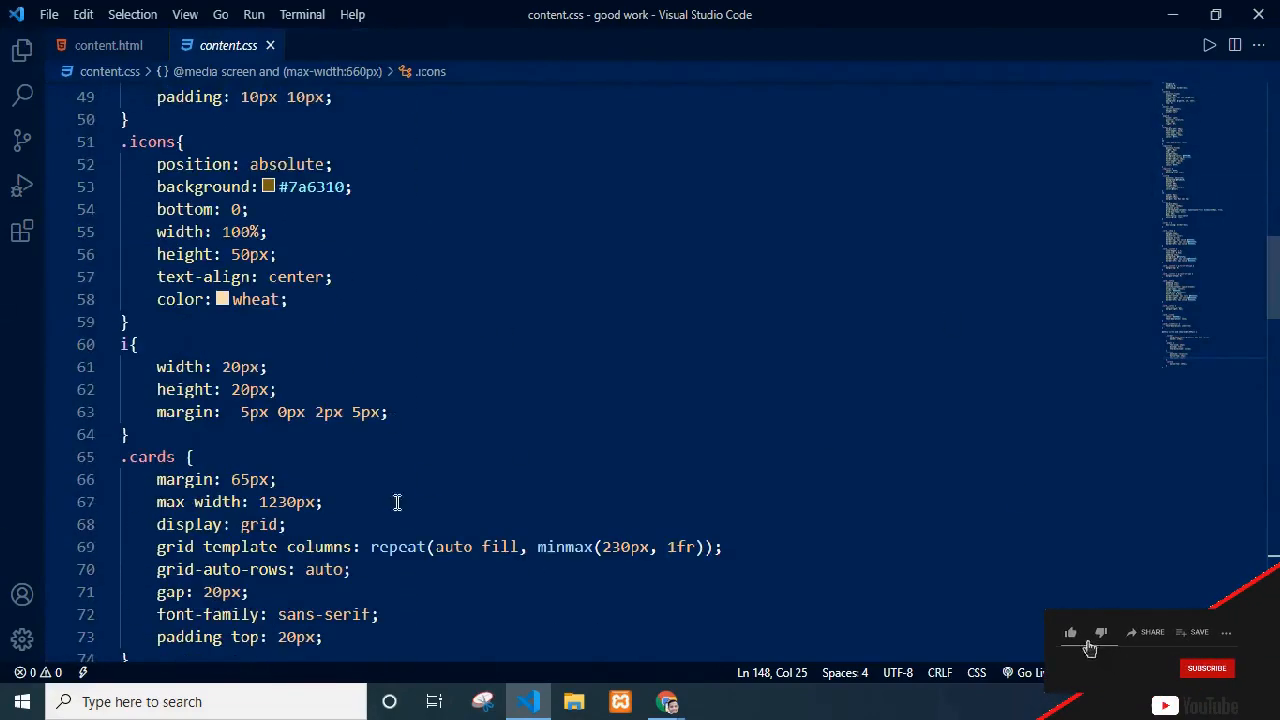
pyautogui.scroll(-3)
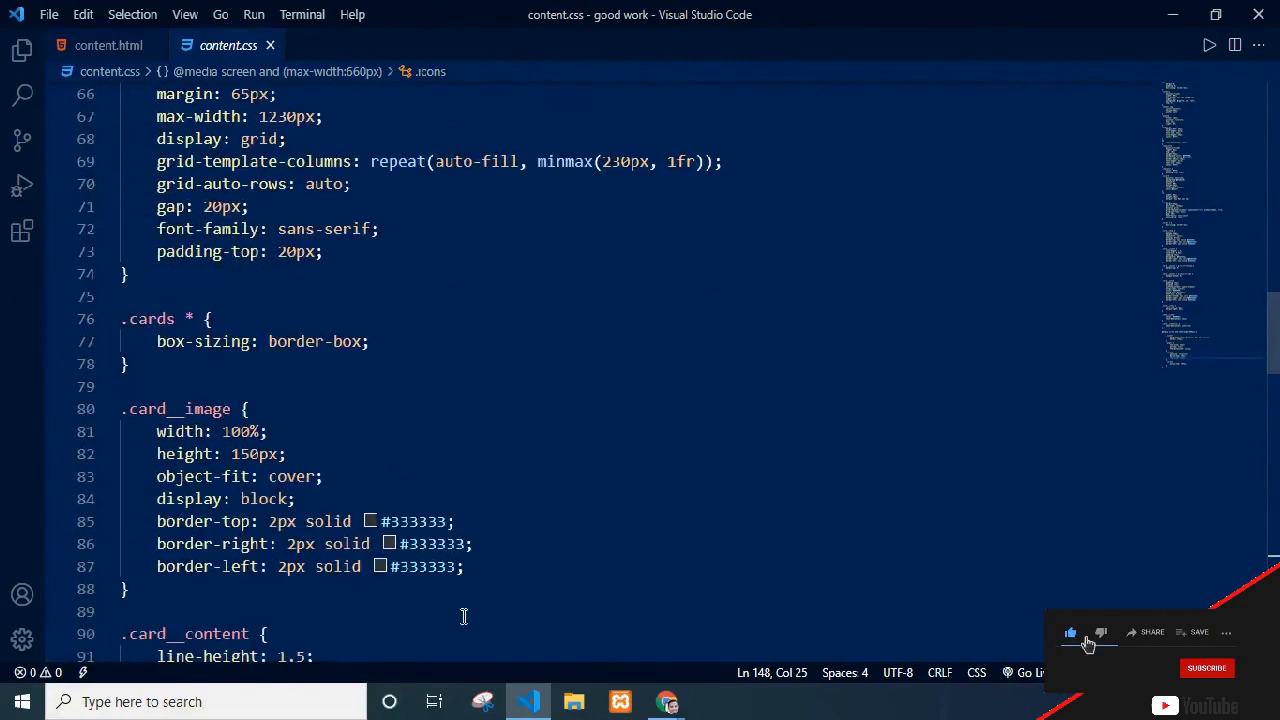
pyautogui.scroll(-3)
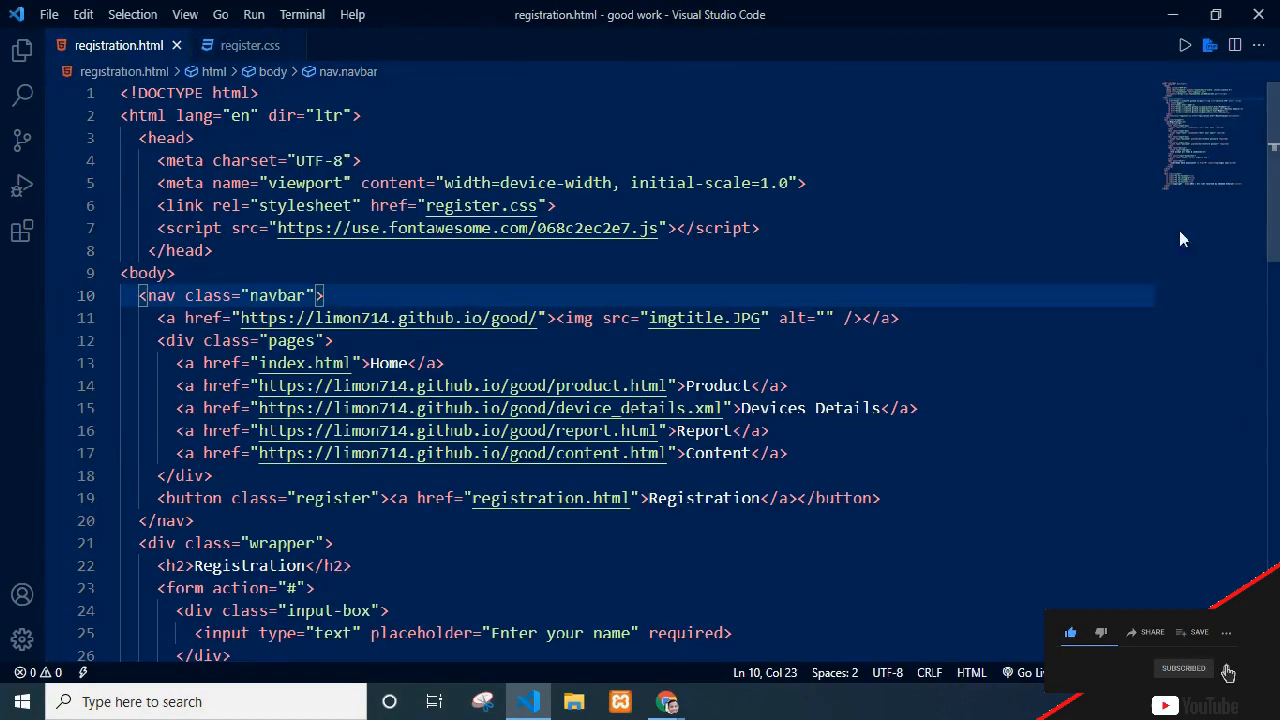
pyautogui.scroll(-3)
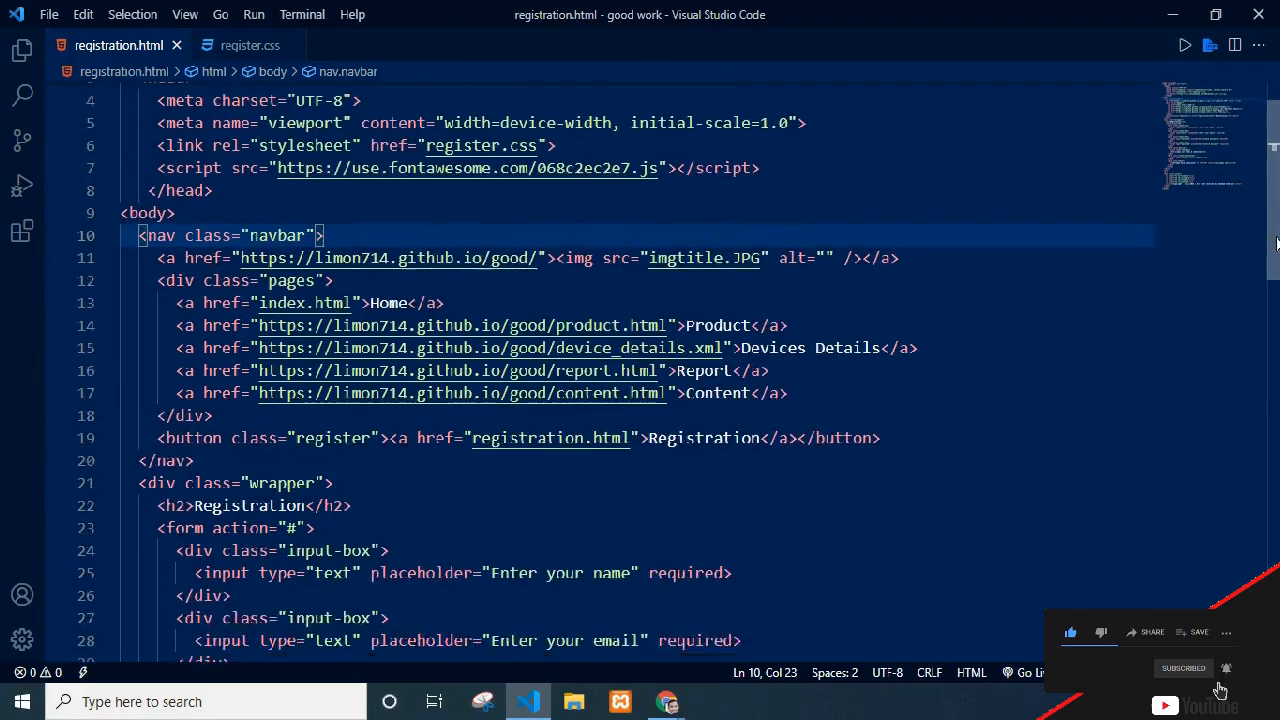
pyautogui.scroll(-3)
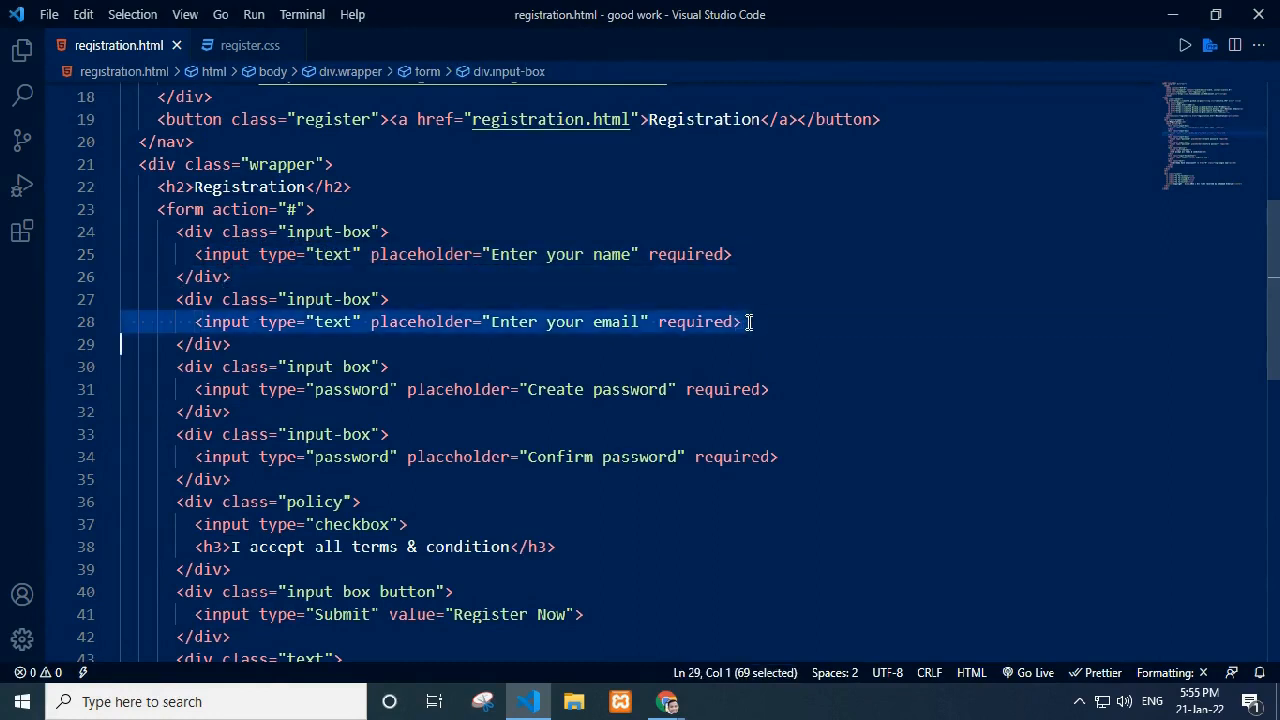
pyautogui.moveTo(798, 337)
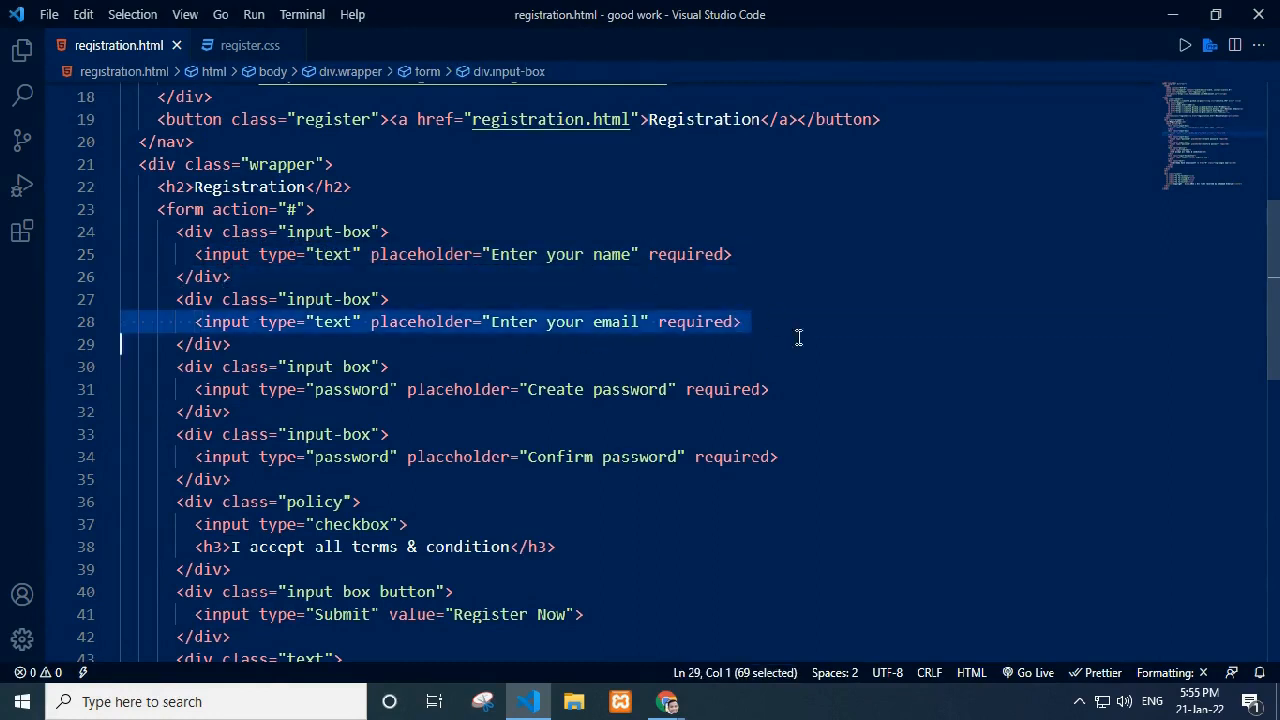
pyautogui.click(770, 389)
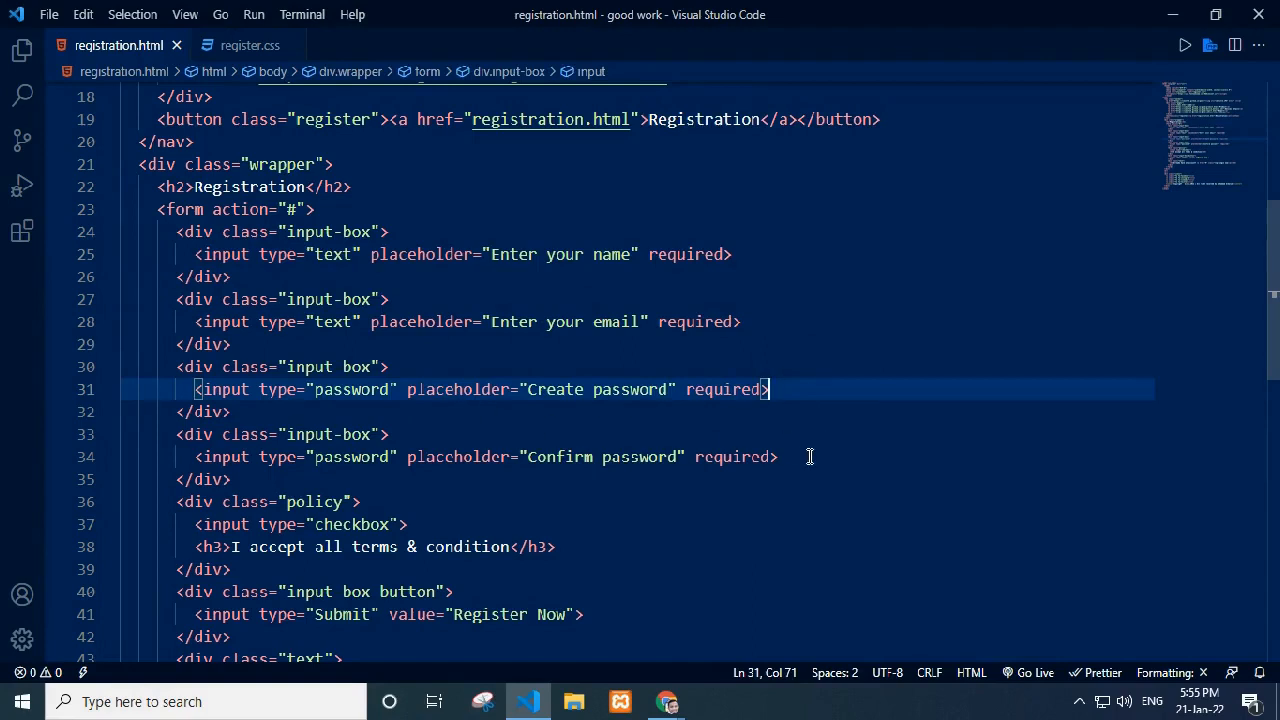
pyautogui.click(810, 457)
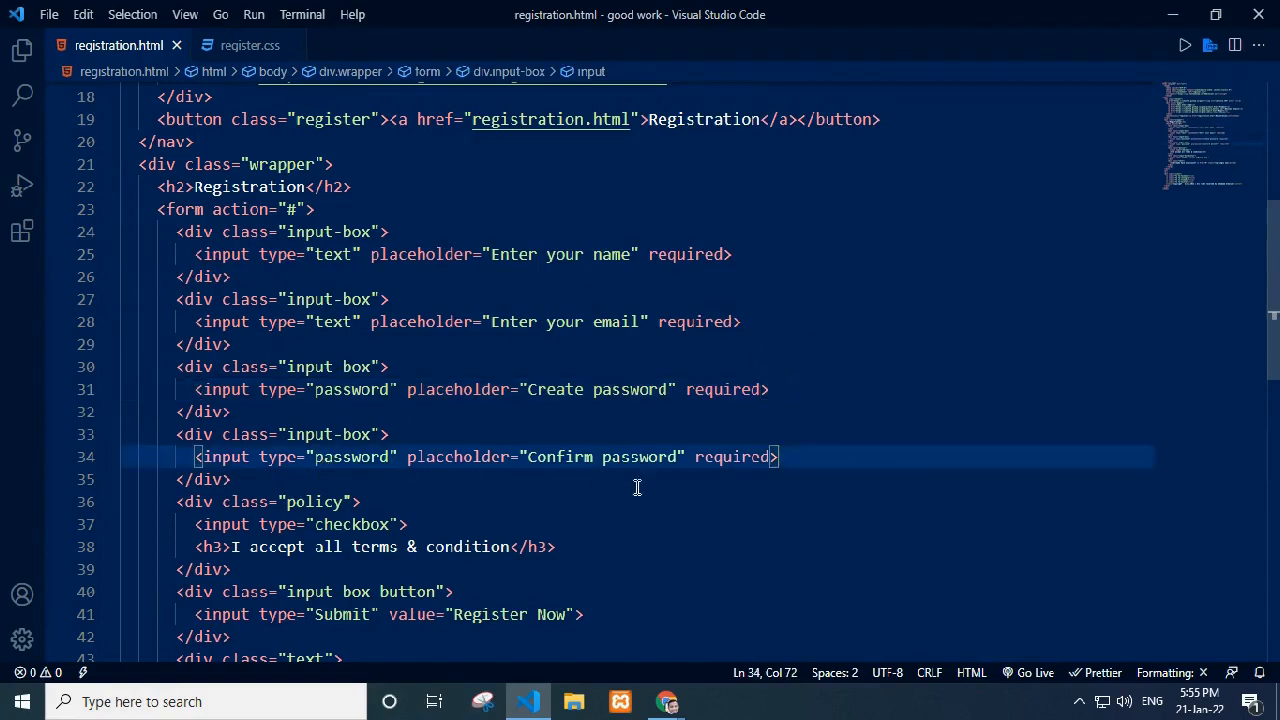
pyautogui.moveTo(581, 558)
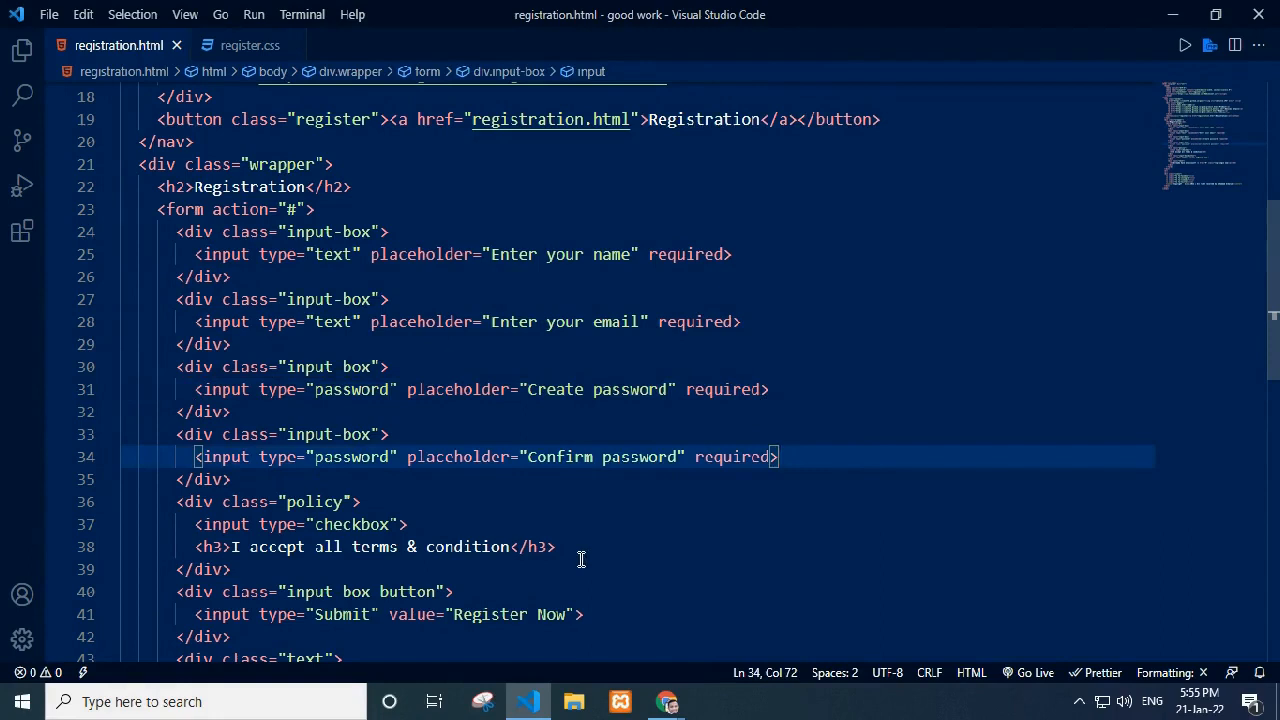
pyautogui.click(205, 569)
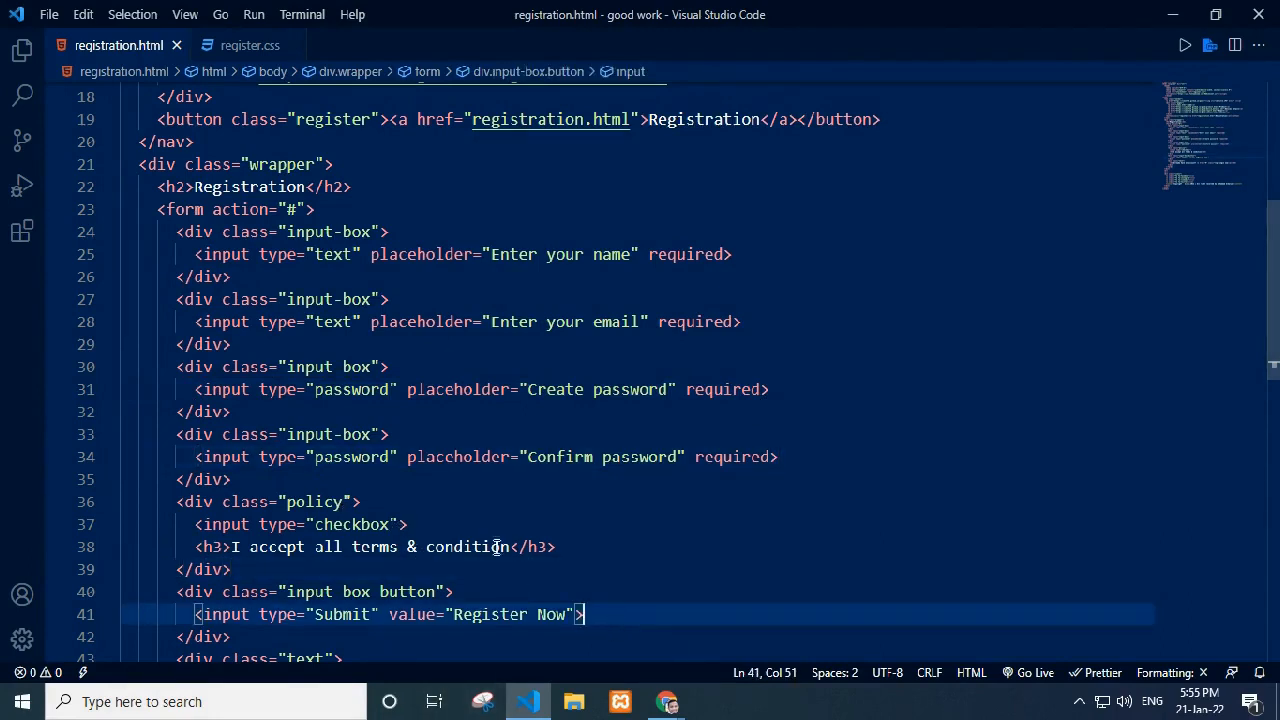
pyautogui.scroll(-3)
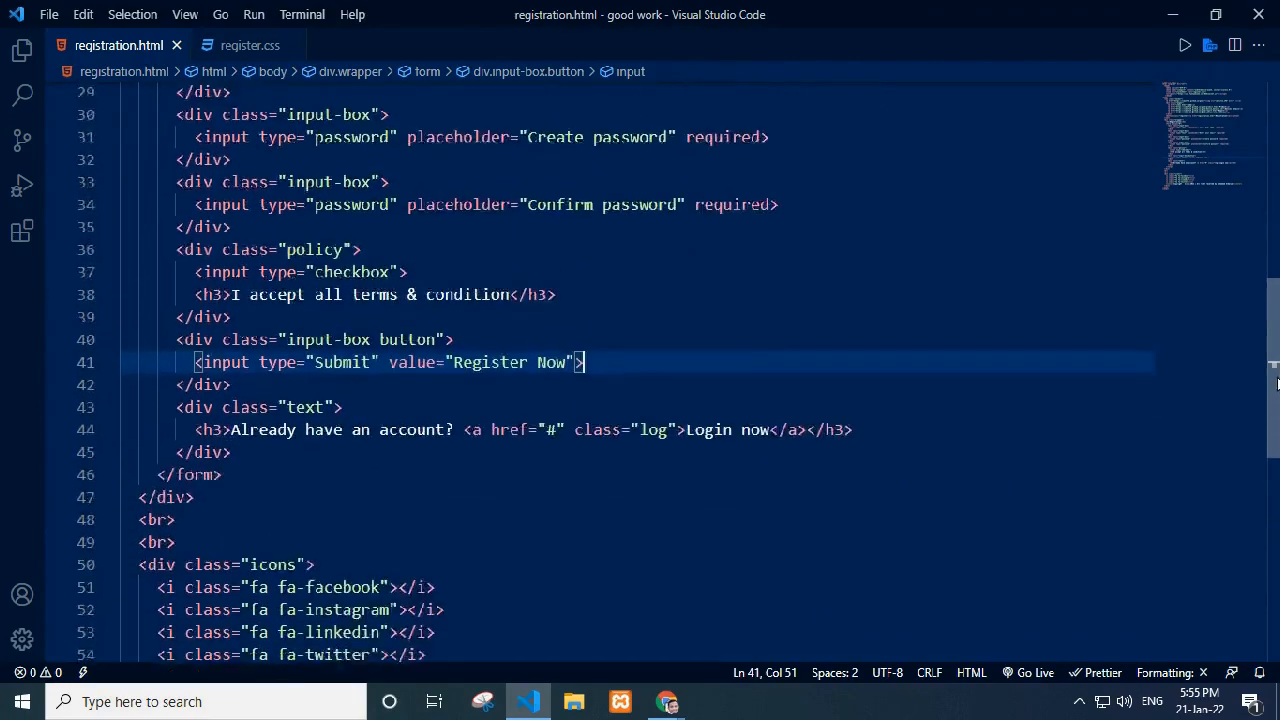
pyautogui.scroll(-3)
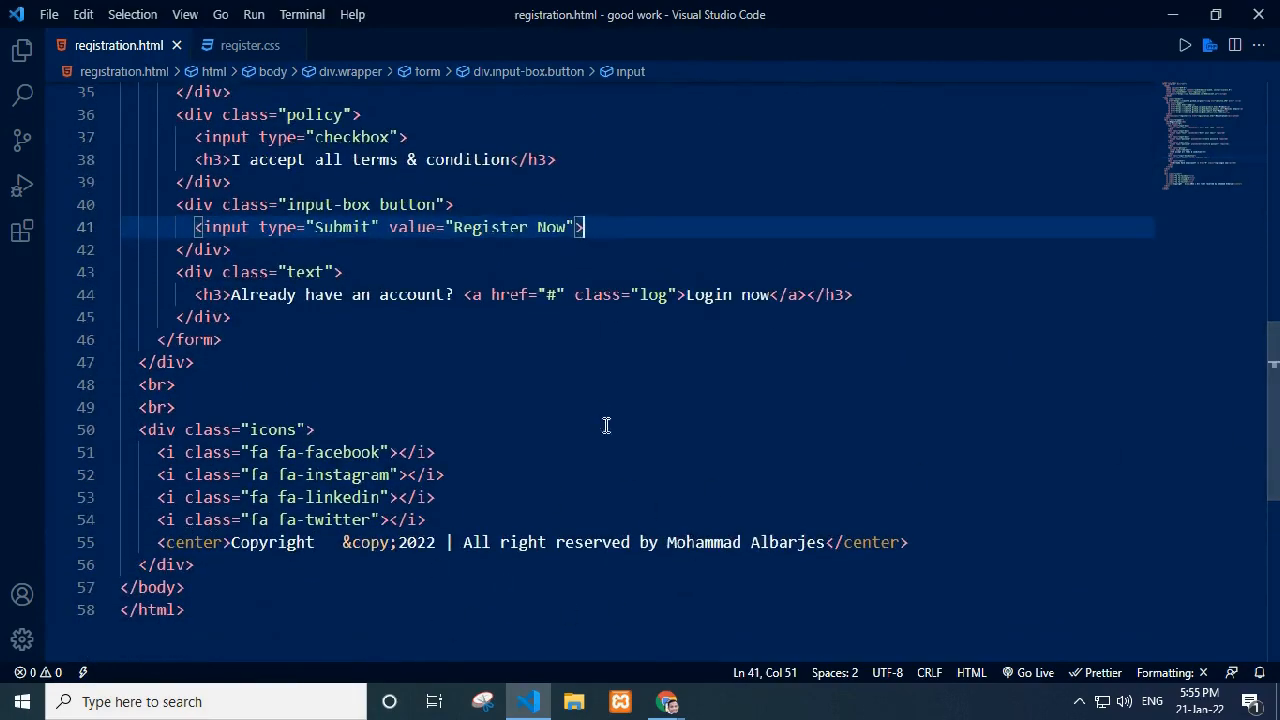
pyautogui.click(250, 45)
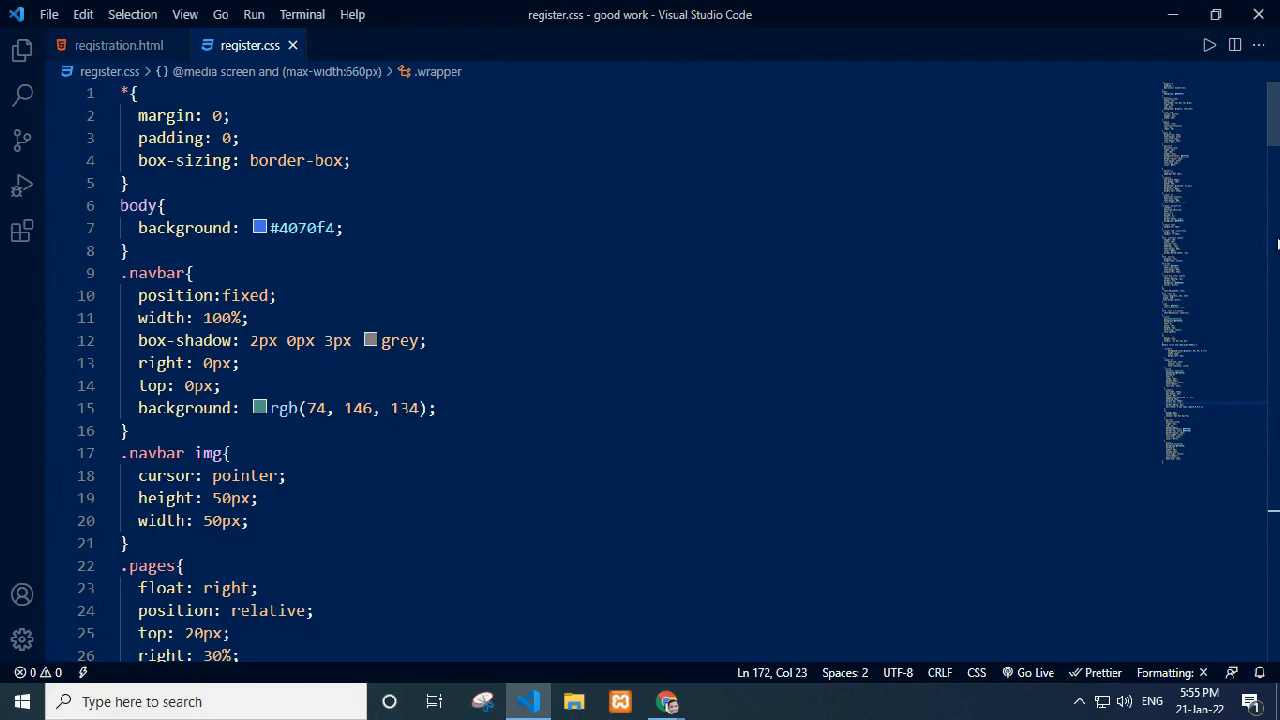
# Step: Scroll register.css into its 660px mobile rules, reaching the wrapper and register button styles
pyautogui.scroll(-3)
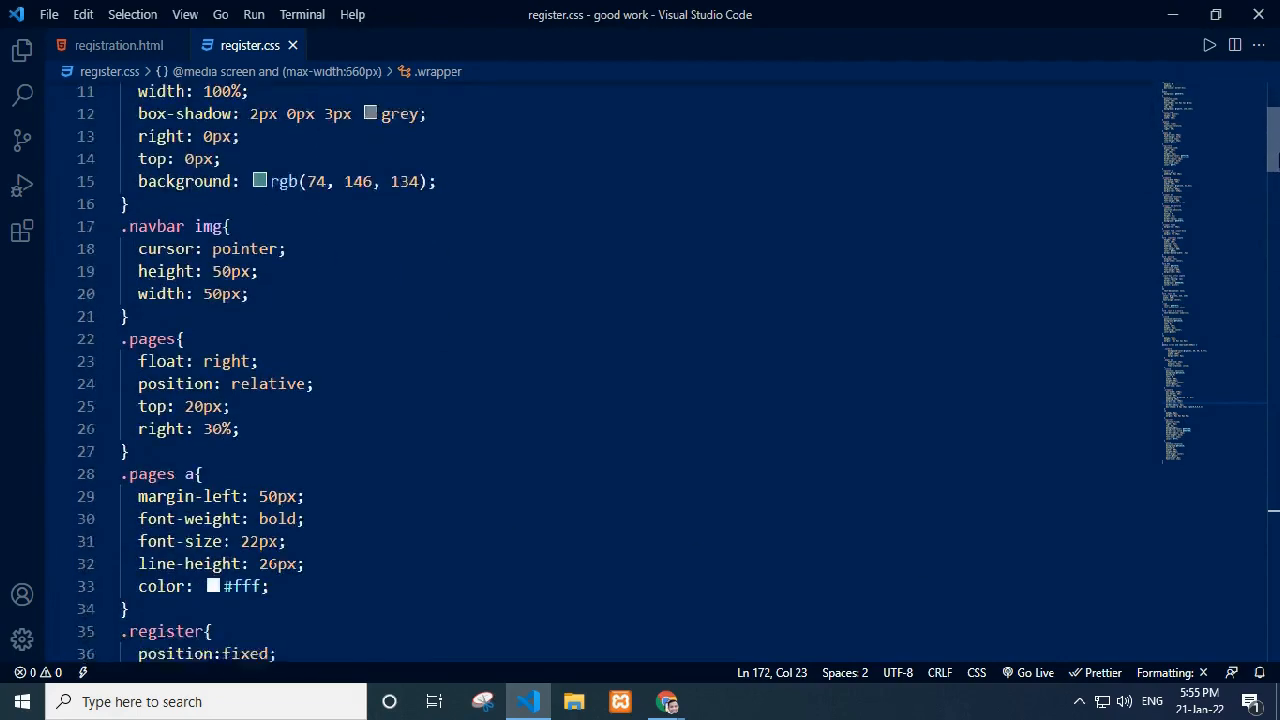
pyautogui.scroll(-3)
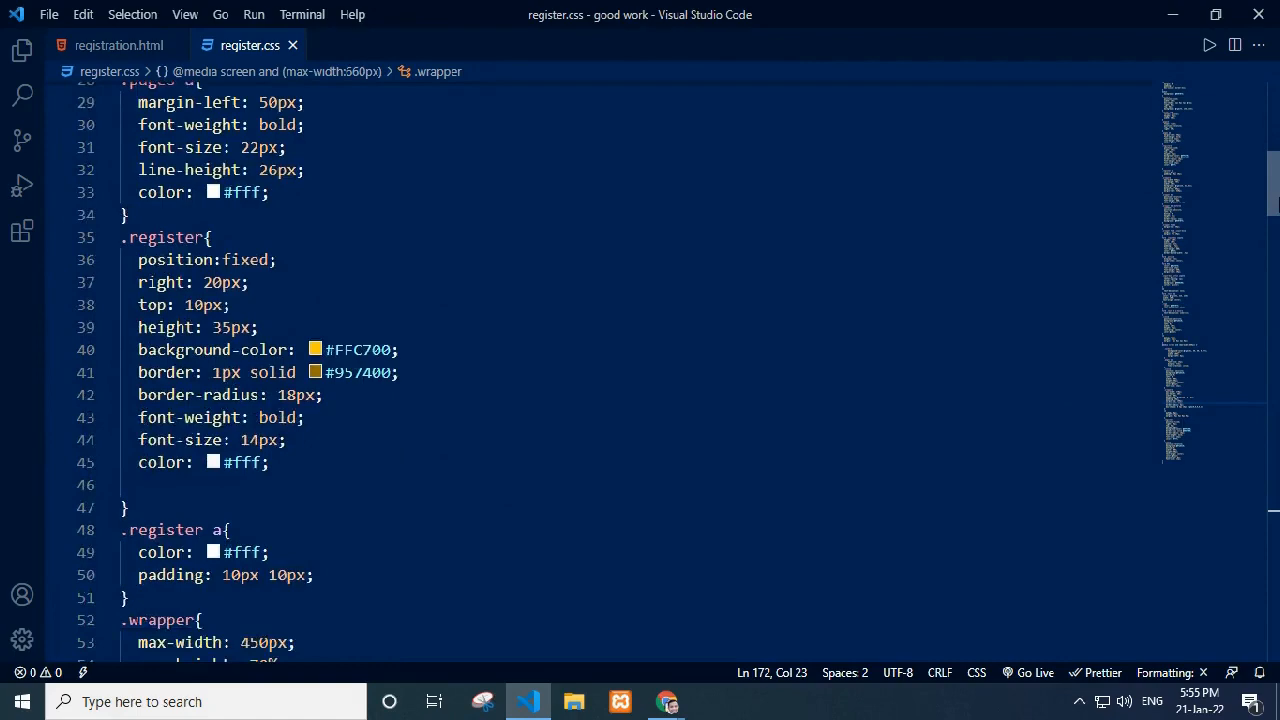
pyautogui.scroll(-3)
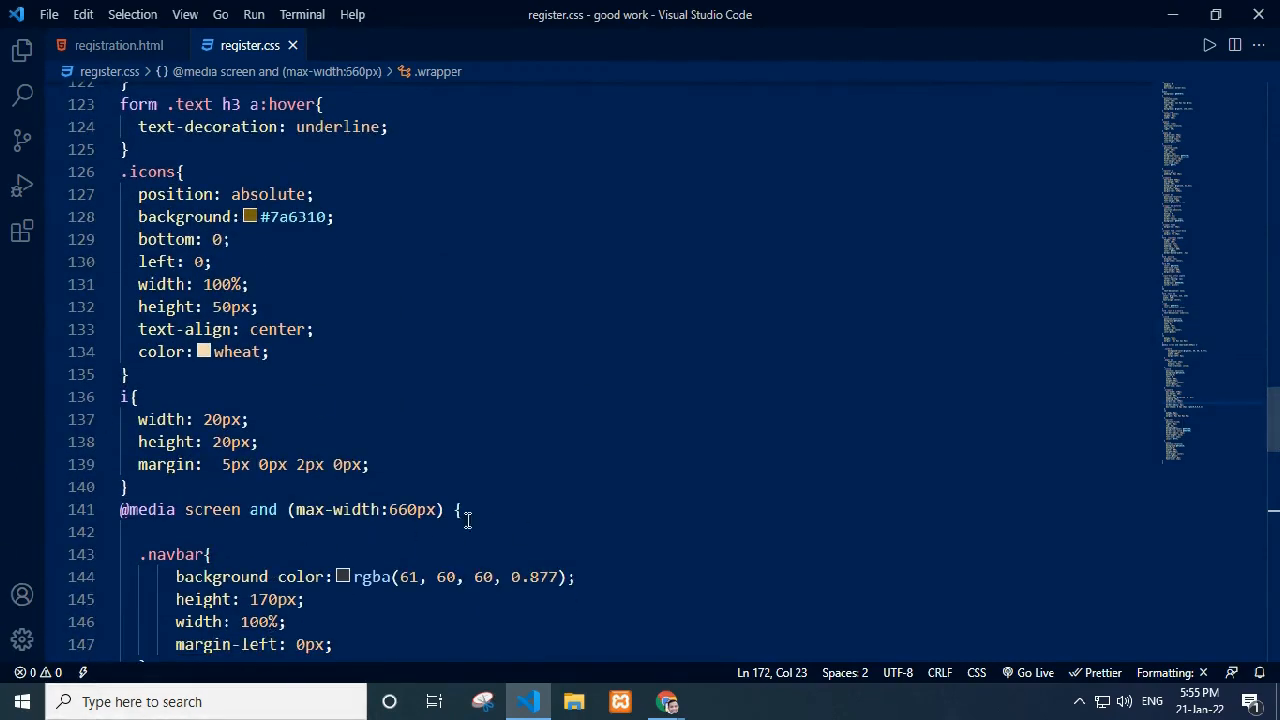
pyautogui.scroll(-3)
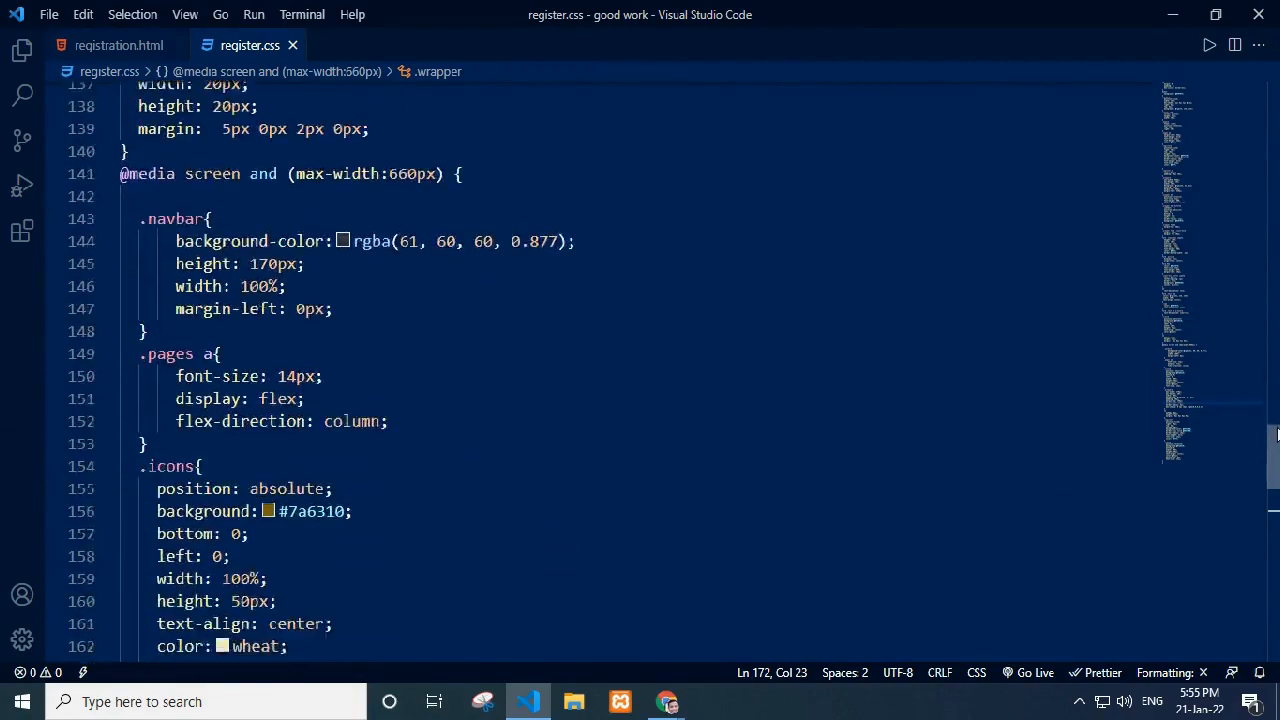
pyautogui.scroll(-3)
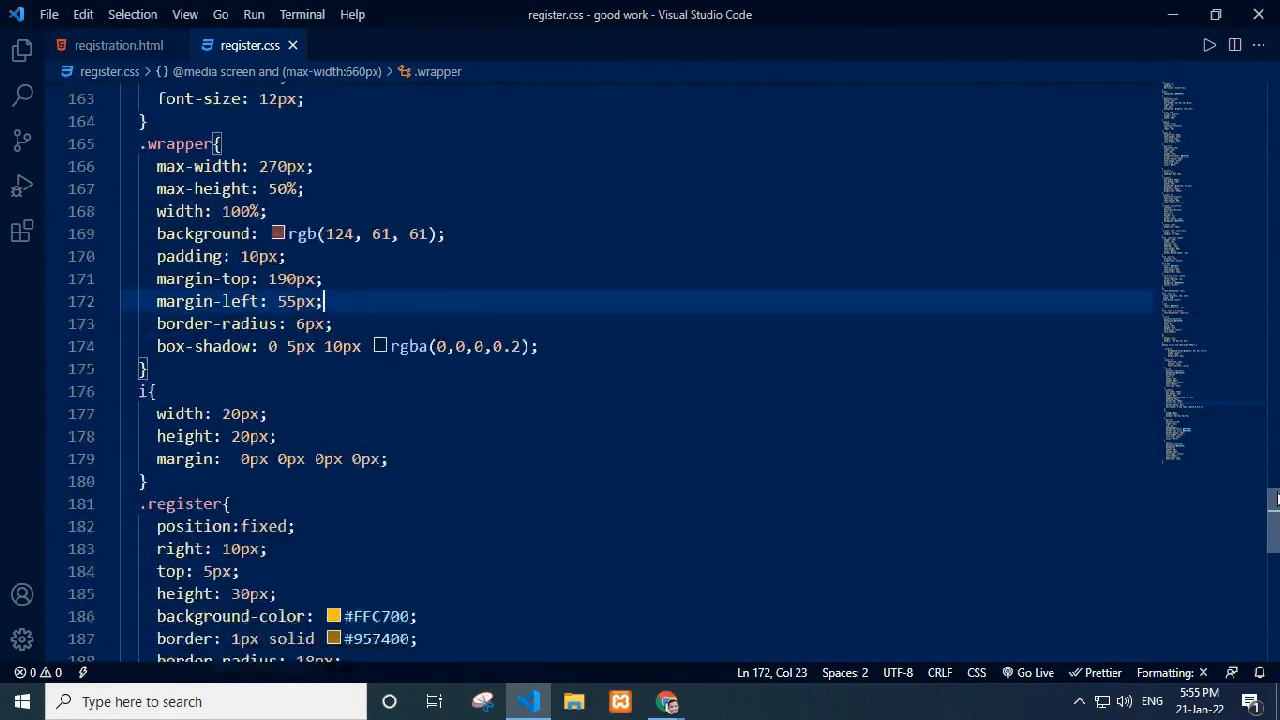